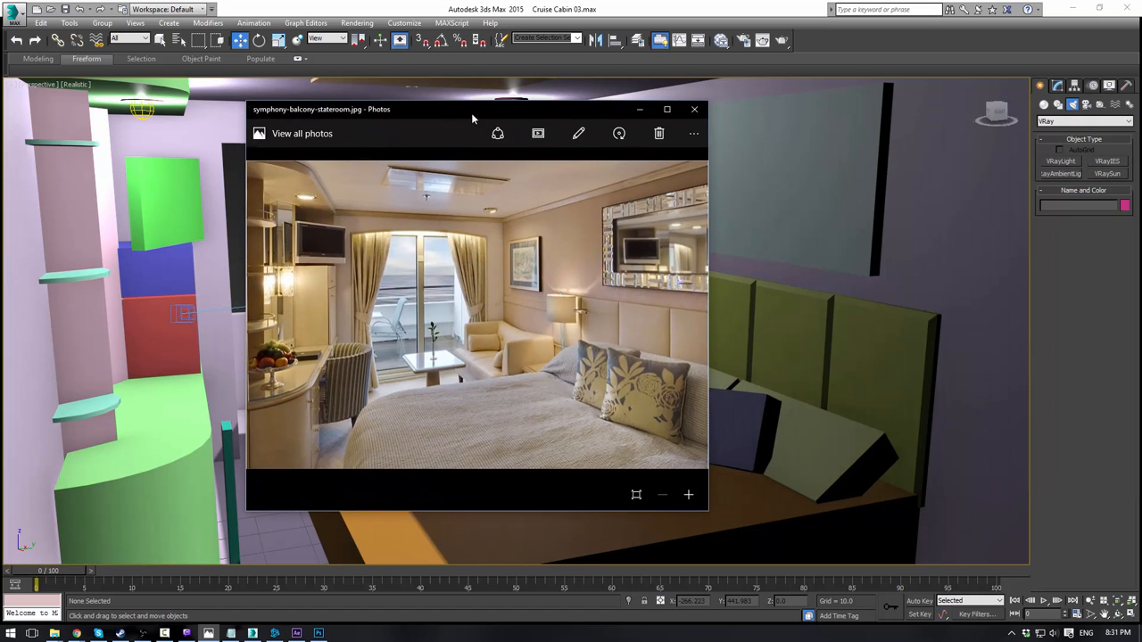
{"action": "mouse_move", "coordinate": [567, 369]}
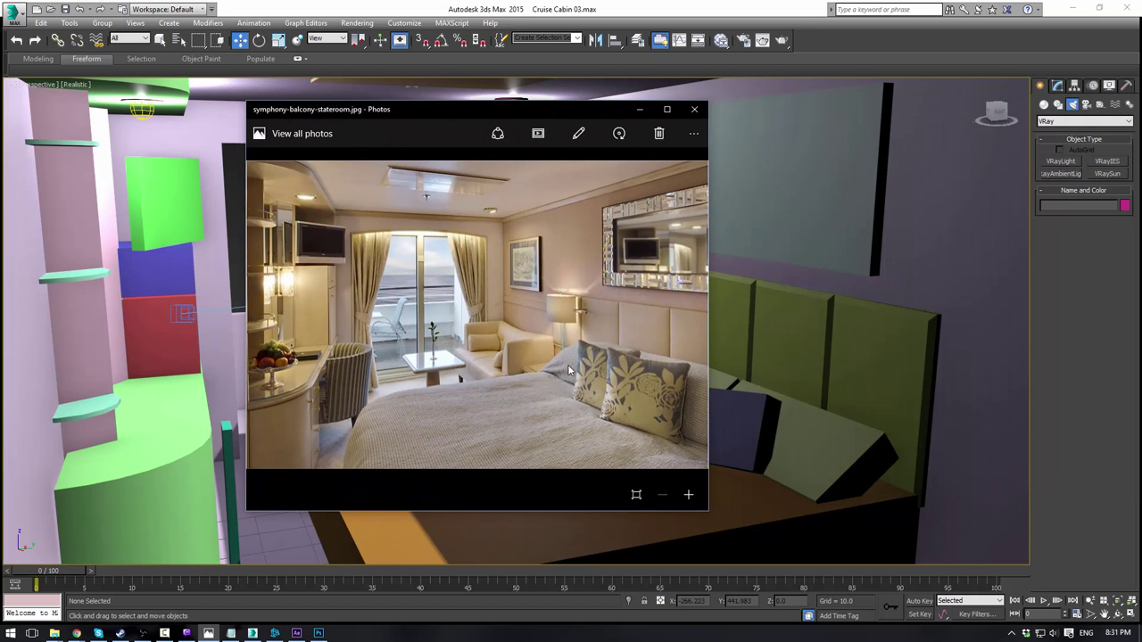
{"action": "mouse_move", "coordinate": [578, 325]}
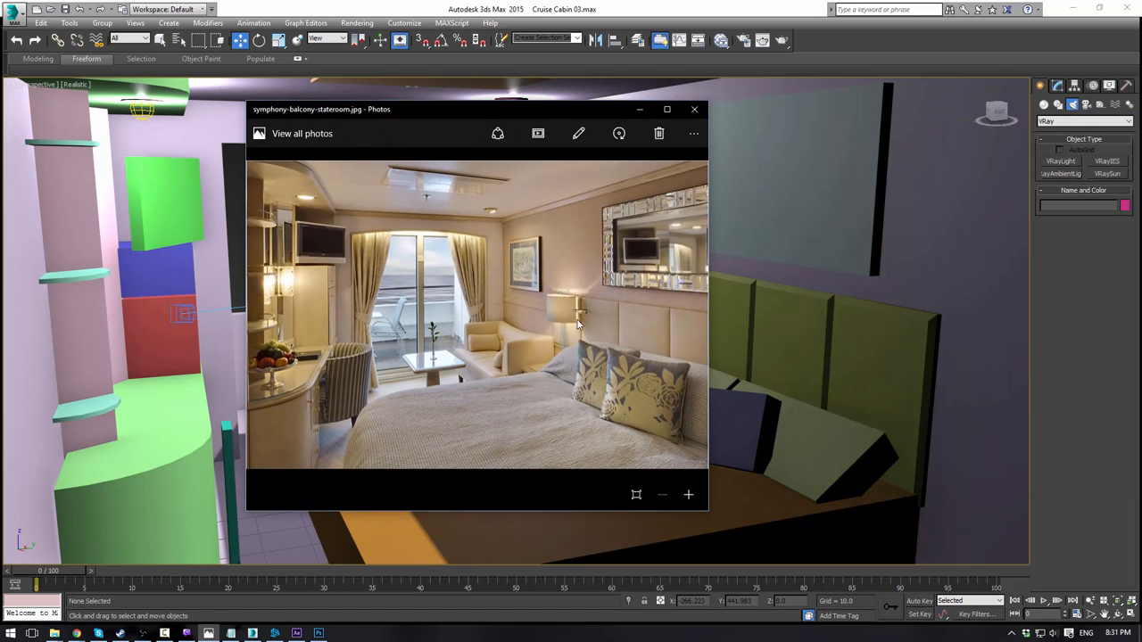
{"action": "mouse_move", "coordinate": [492, 116]}
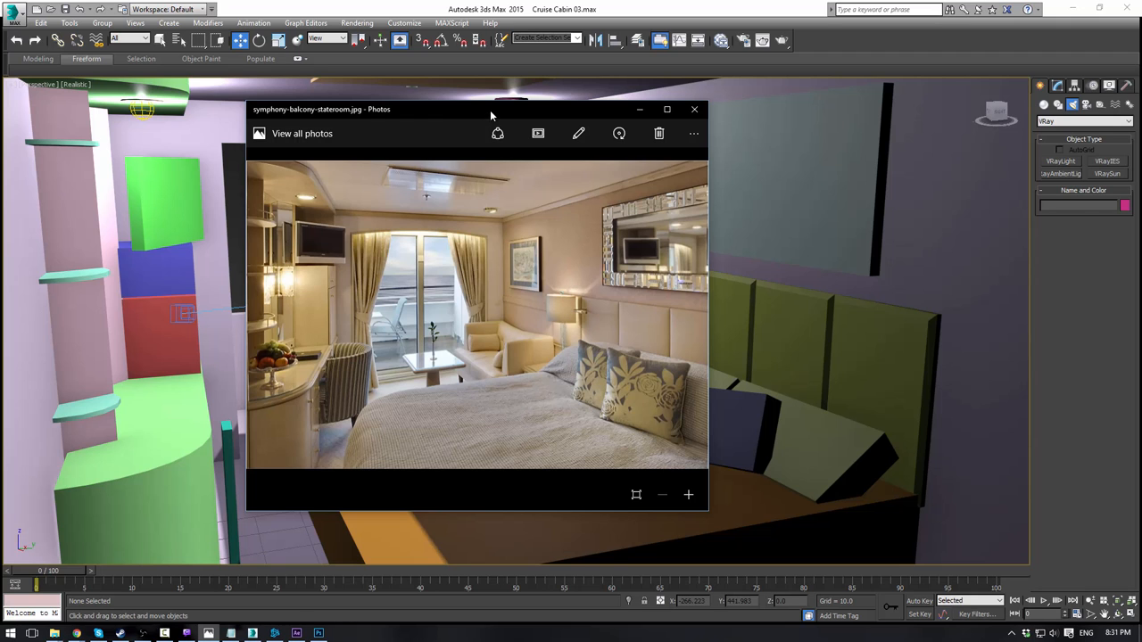
Step: Close the cabin reference photo and bring up the quad menu on the bedside lamp
{"action": "left_click", "coordinate": [693, 109]}
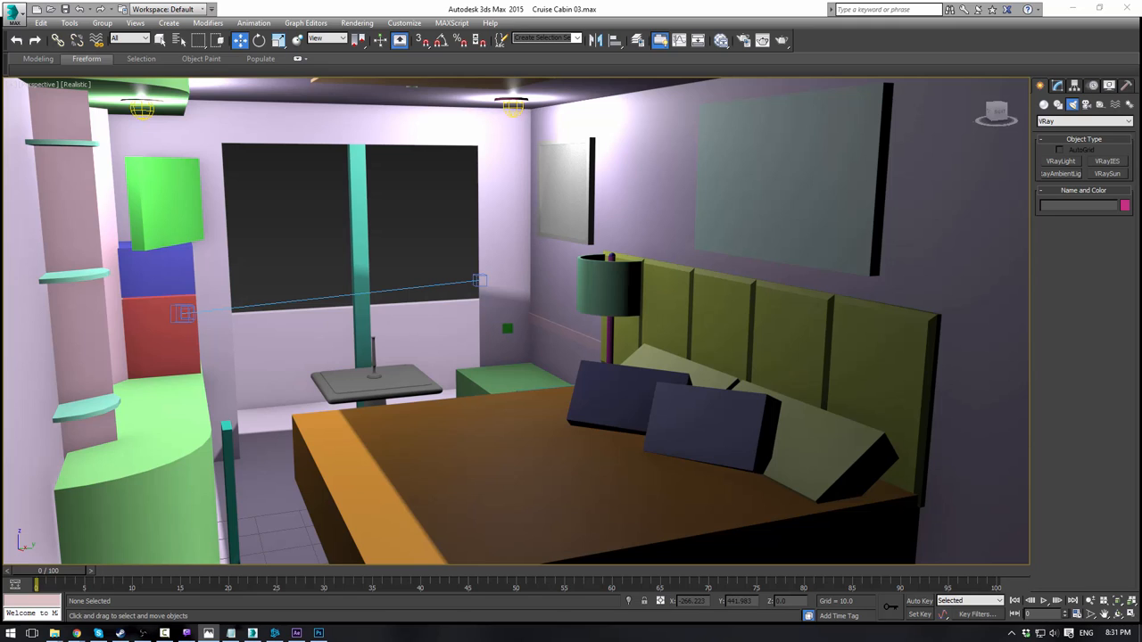
{"action": "left_click", "coordinate": [603, 285]}
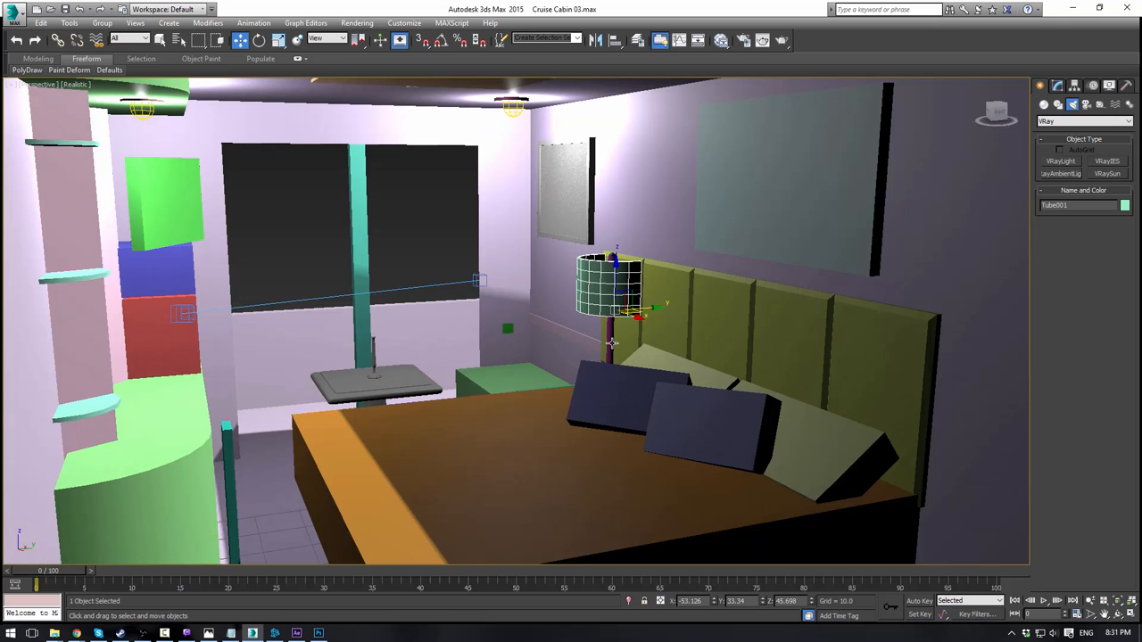
{"action": "right_click", "coordinate": [611, 259]}
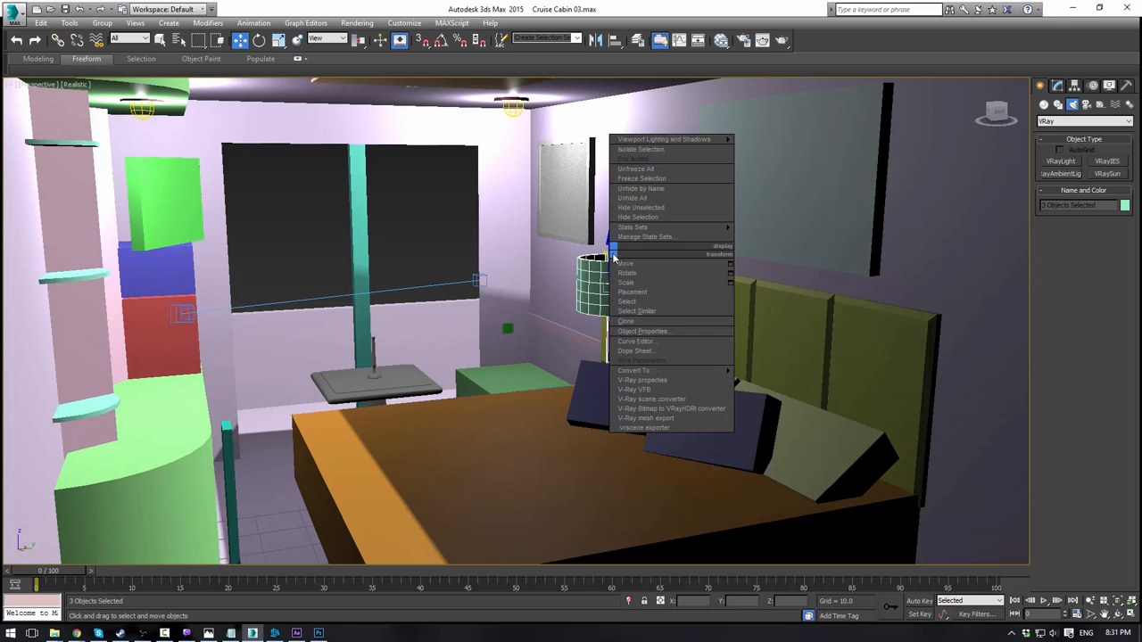
Step: Isolate the lamp and select the shade's faces at Polygon level
{"action": "left_click", "coordinate": [639, 218]}
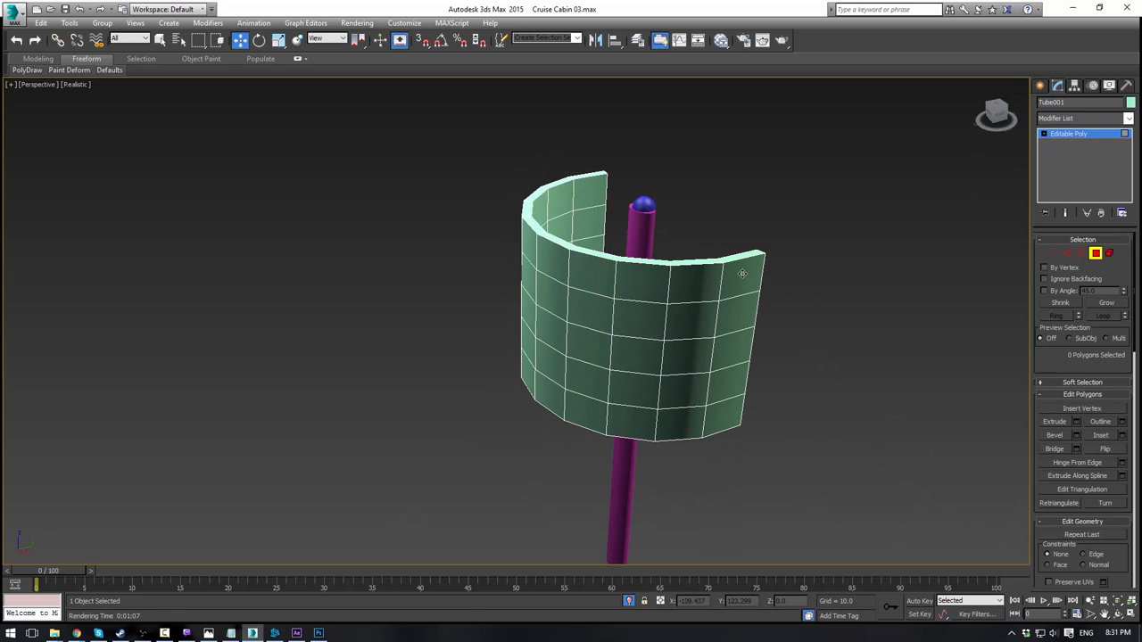
{"action": "left_click", "coordinate": [743, 271]}
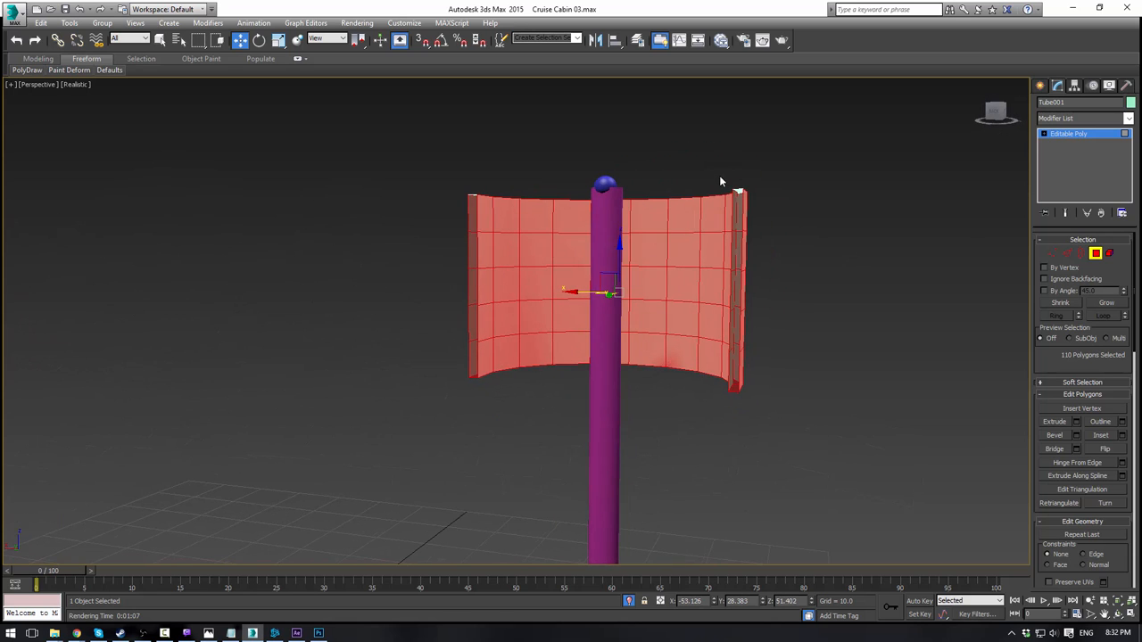
{"action": "left_click_drag", "start_coordinate": [721, 182], "coordinate": [864, 271]}
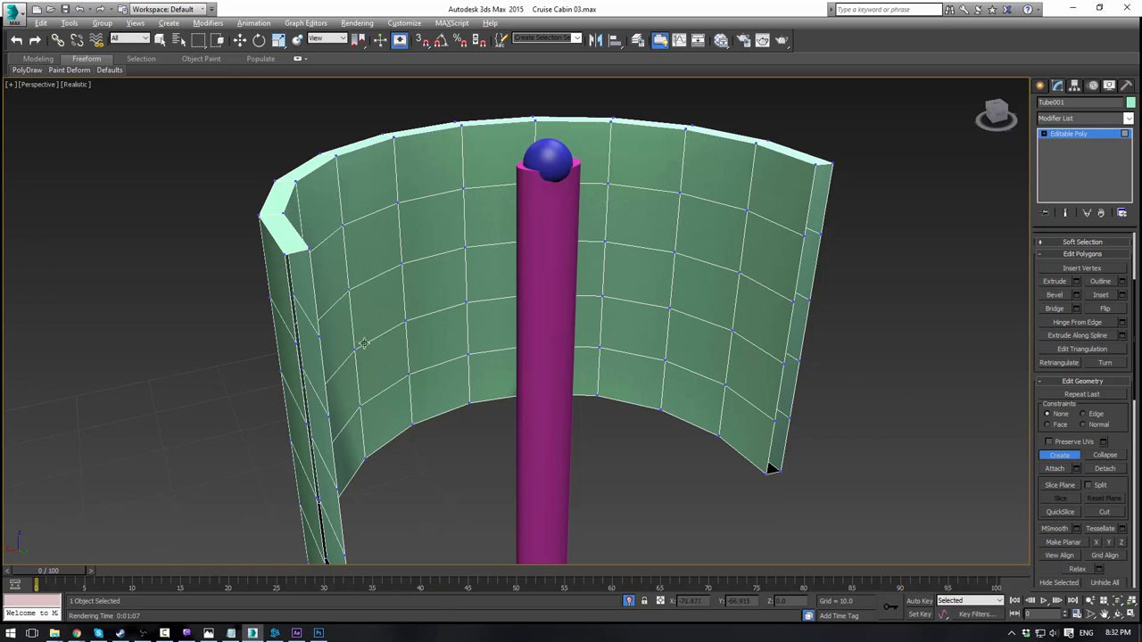
Step: Zoom to the shade's open end and select the narrow faces along its cut edge
{"action": "left_click_drag", "start_coordinate": [364, 342], "coordinate": [361, 350]}
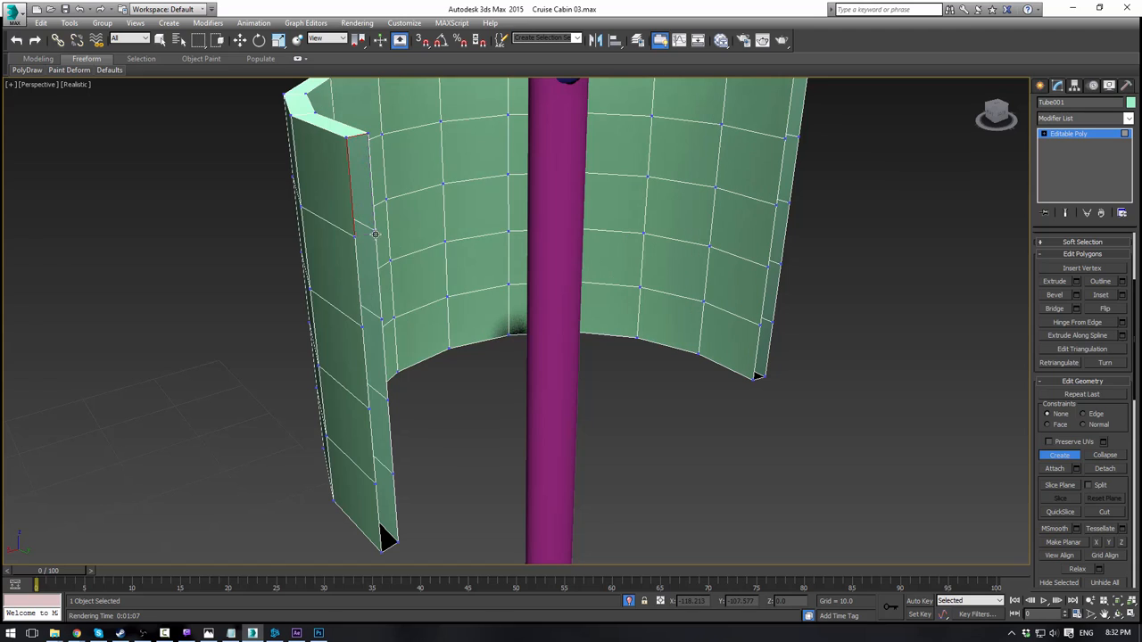
{"action": "left_click", "coordinate": [348, 179]}
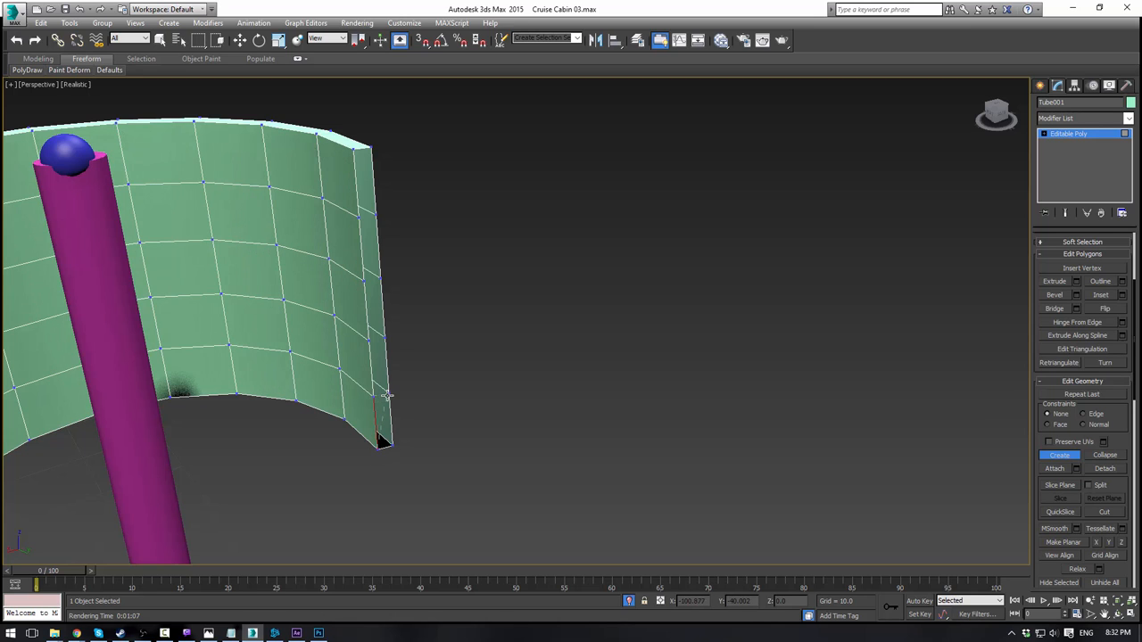
{"action": "left_click", "coordinate": [378, 434]}
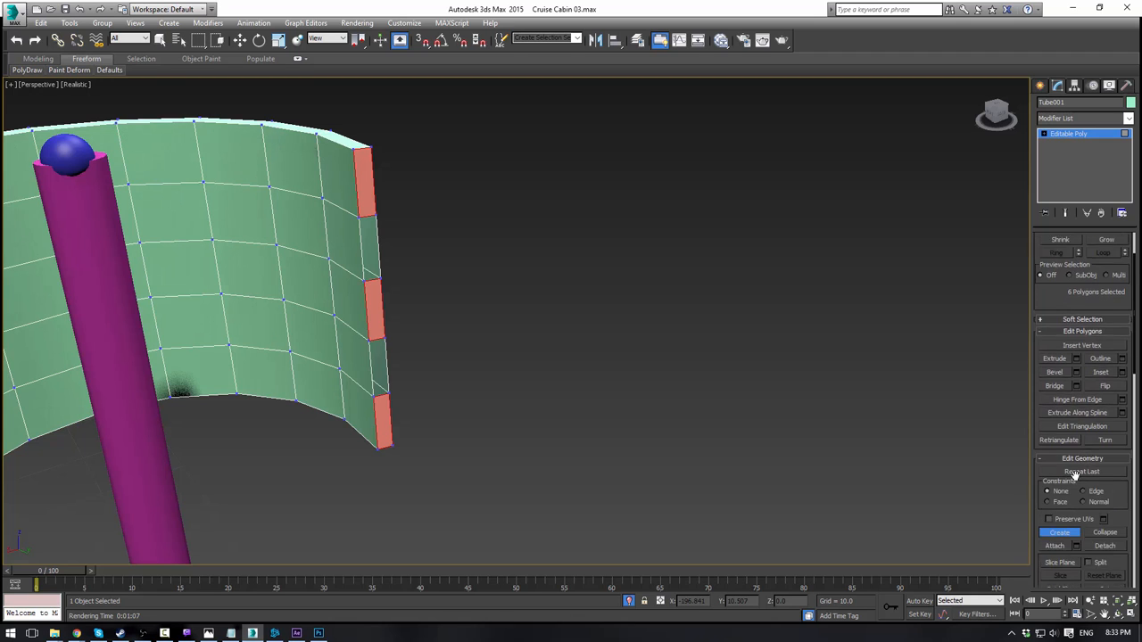
Step: Select the shade's open end borders at Border level and cap them
{"action": "left_click", "coordinate": [1078, 253]}
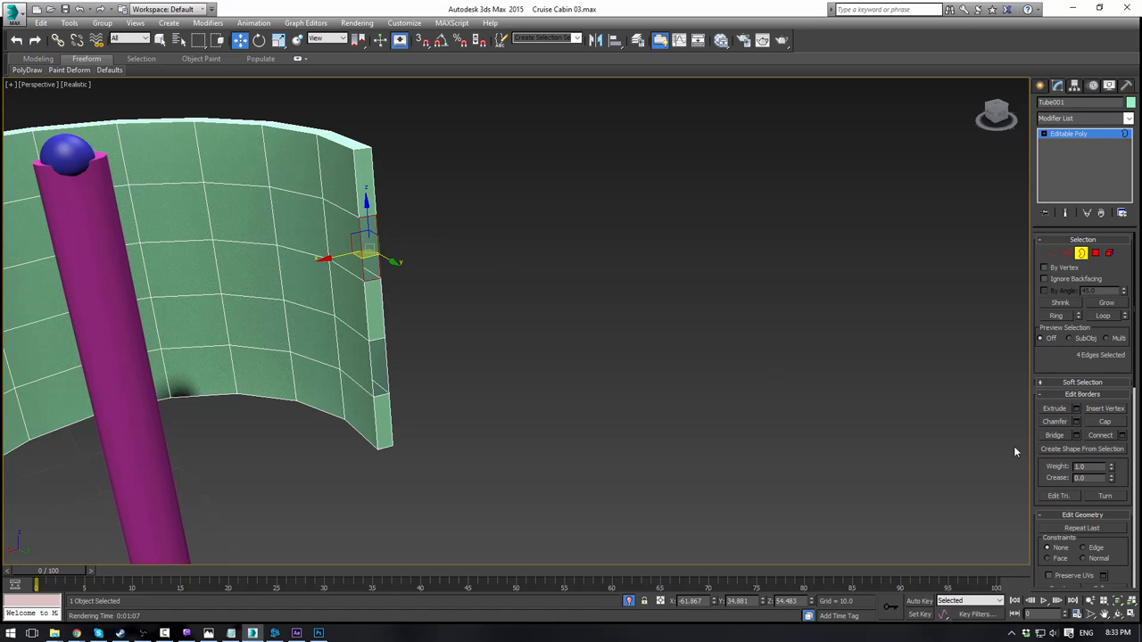
{"action": "left_click", "coordinate": [1105, 409]}
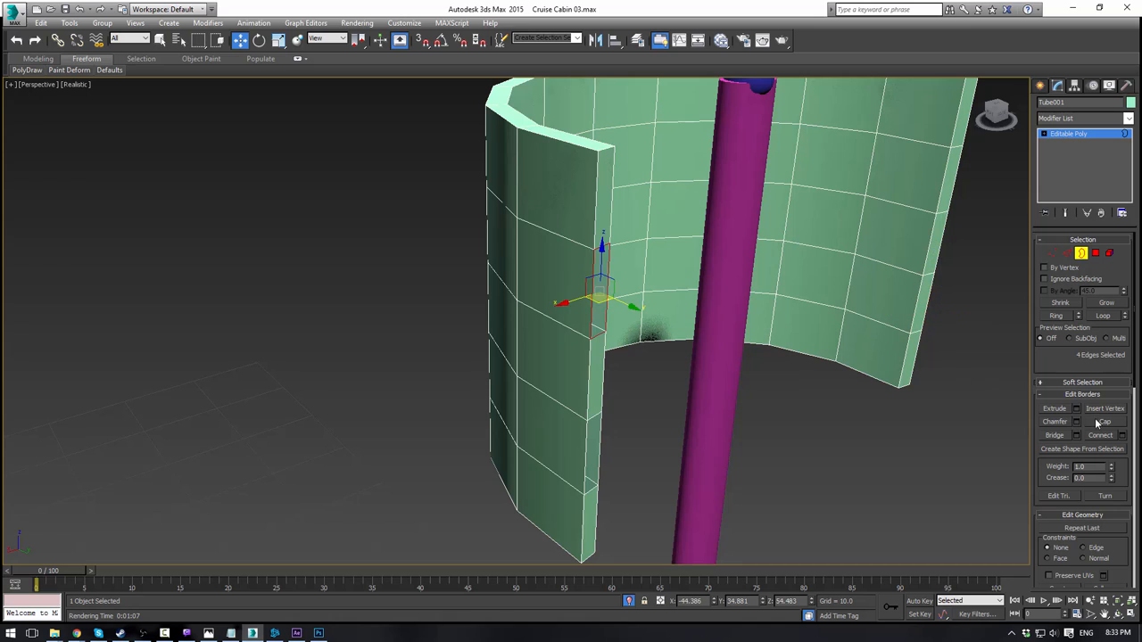
{"action": "left_click_drag", "start_coordinate": [604, 295], "coordinate": [592, 437]}
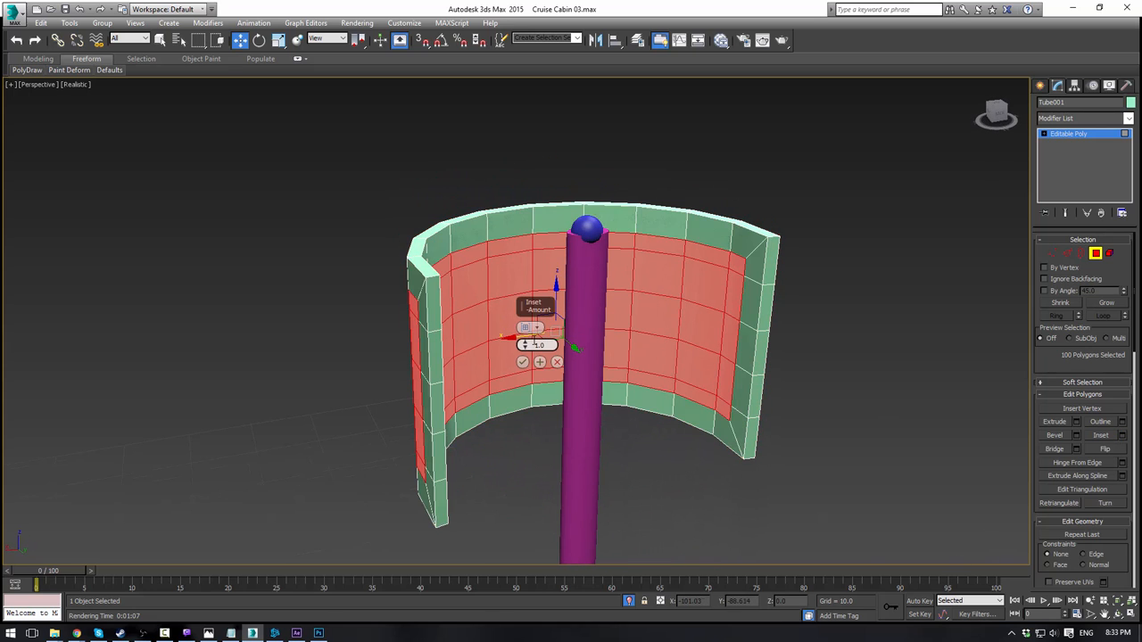
Step: Inset the shade's inner panel faces, leaving a thin border frame around them
{"action": "left_click_drag", "start_coordinate": [539, 345], "coordinate": [539, 345]}
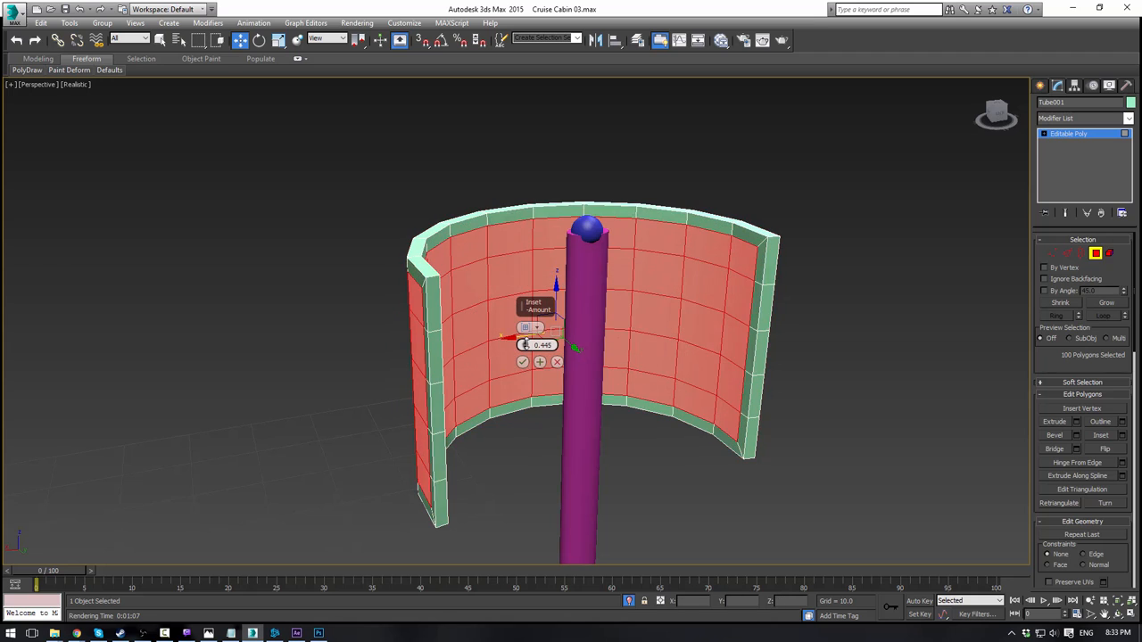
{"action": "left_click_drag", "start_coordinate": [539, 346], "coordinate": [539, 354]}
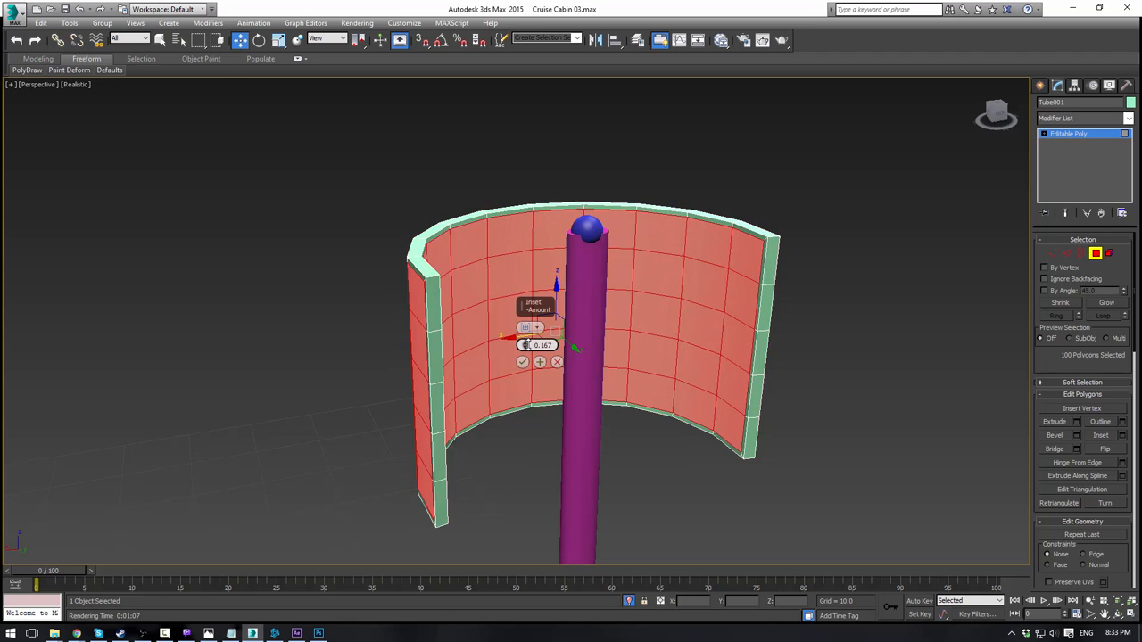
{"action": "left_click", "coordinate": [521, 362]}
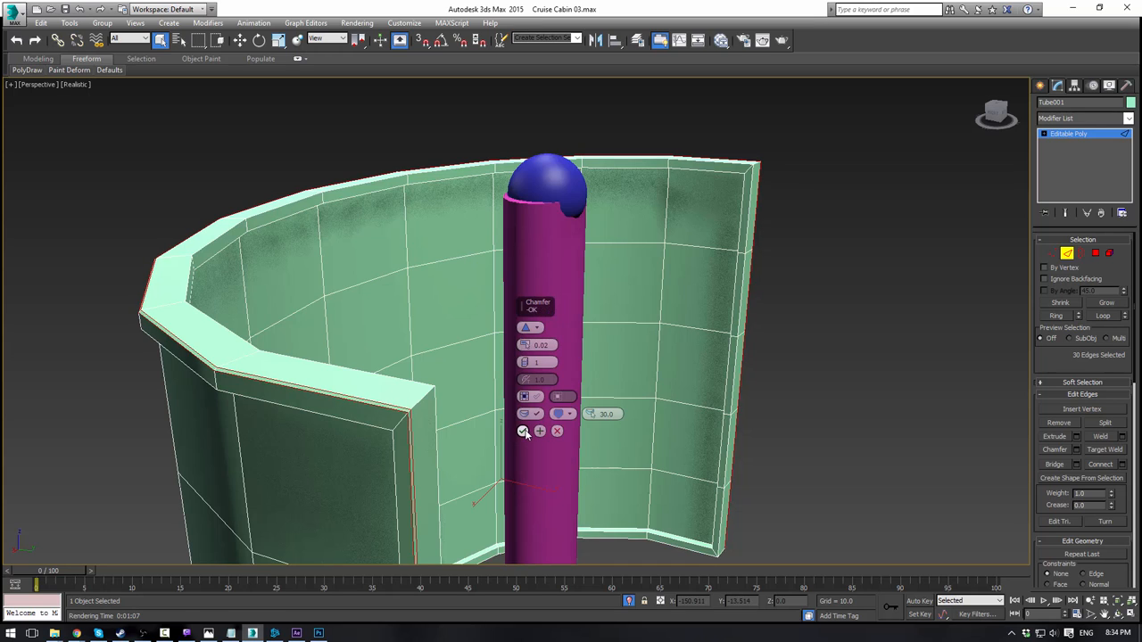
Step: Chamfer the shade's rim edges and check the bevelled top rim from several sides
{"action": "left_click", "coordinate": [518, 434]}
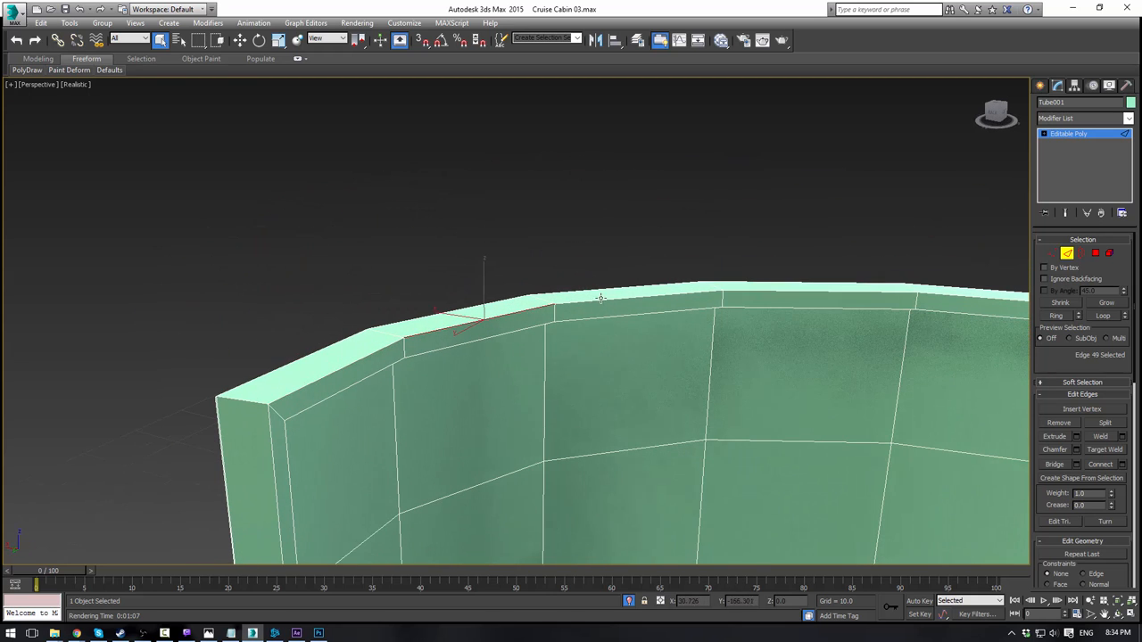
{"action": "left_click", "coordinate": [603, 303]}
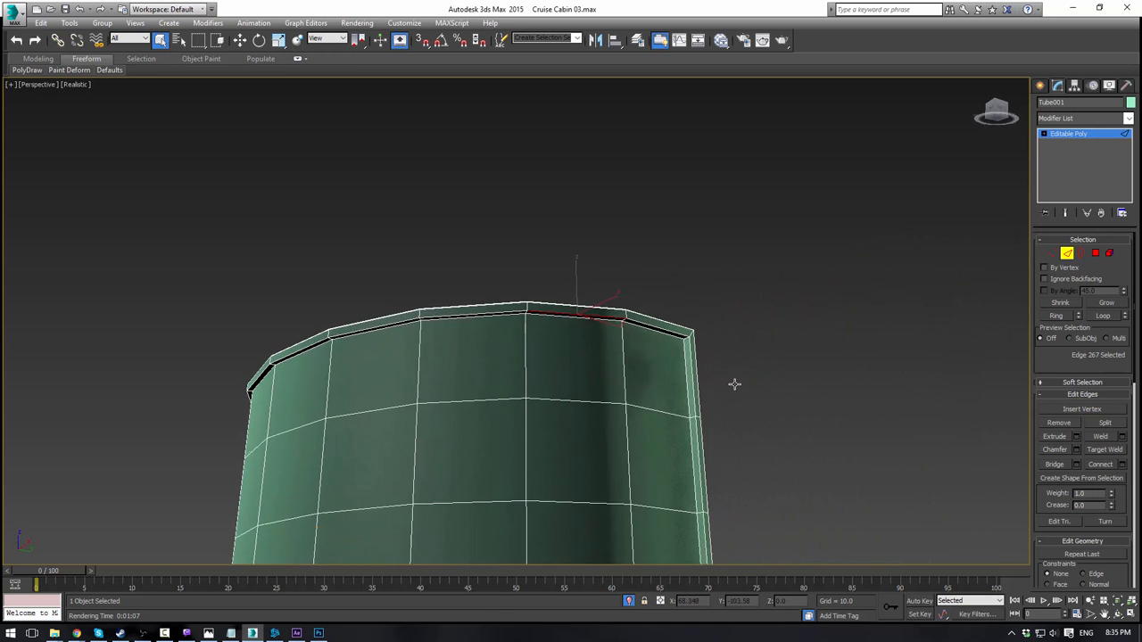
{"action": "left_click_drag", "start_coordinate": [735, 386], "coordinate": [688, 353]}
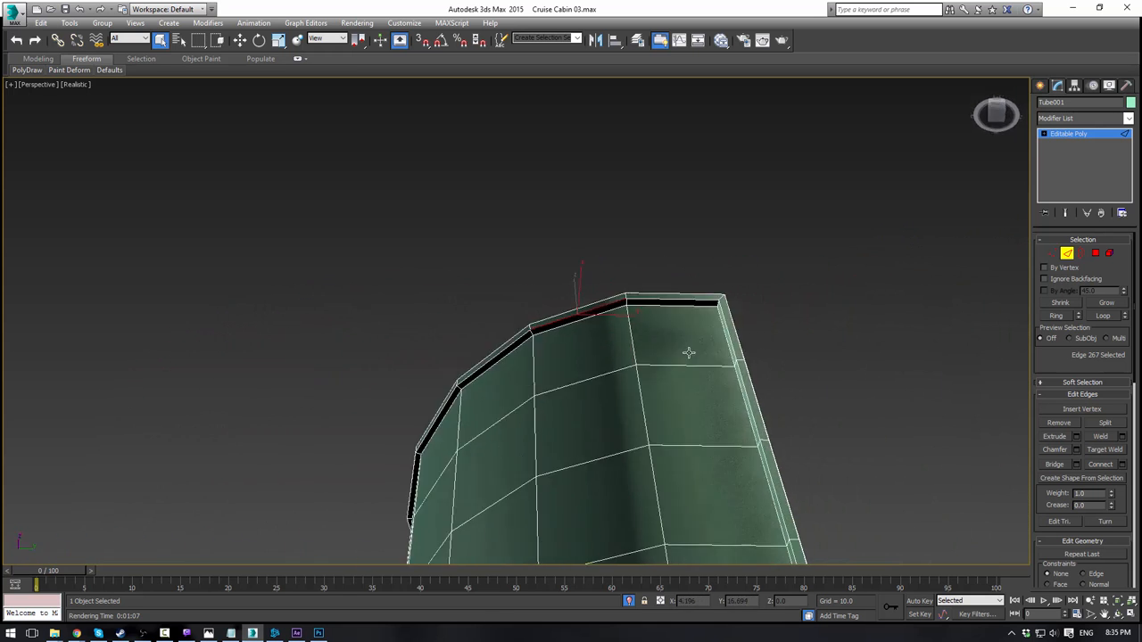
{"action": "left_click_drag", "start_coordinate": [688, 353], "coordinate": [675, 447]}
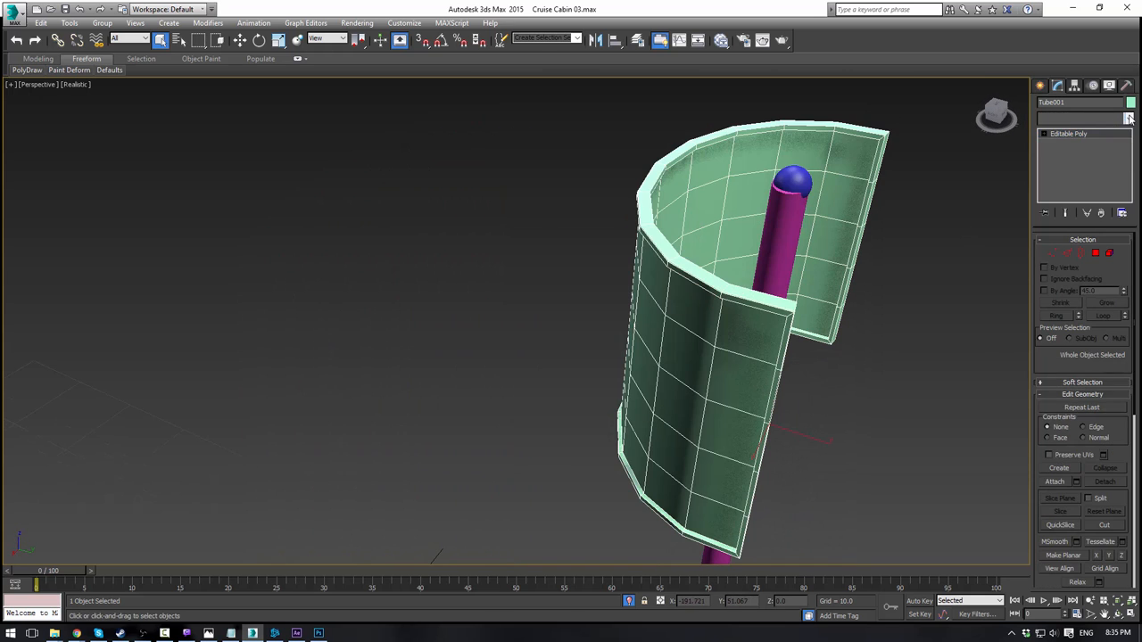
Step: Add a TurboSmooth modifier to the shade and inspect the smoothed surface
{"action": "left_click", "coordinate": [1132, 120]}
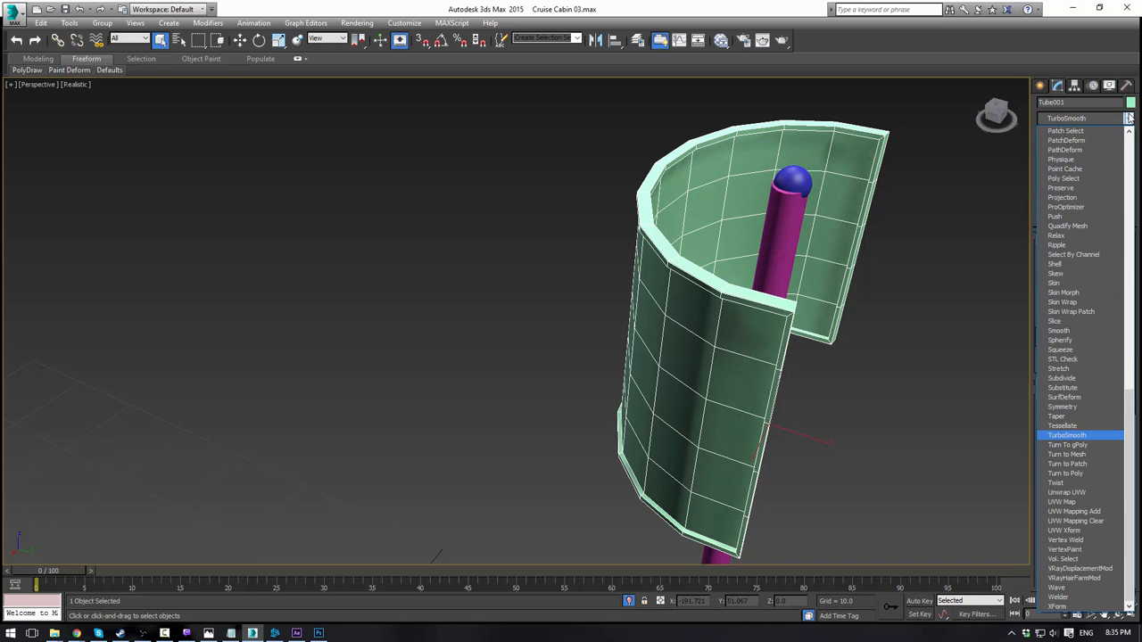
{"action": "left_click", "coordinate": [1064, 435]}
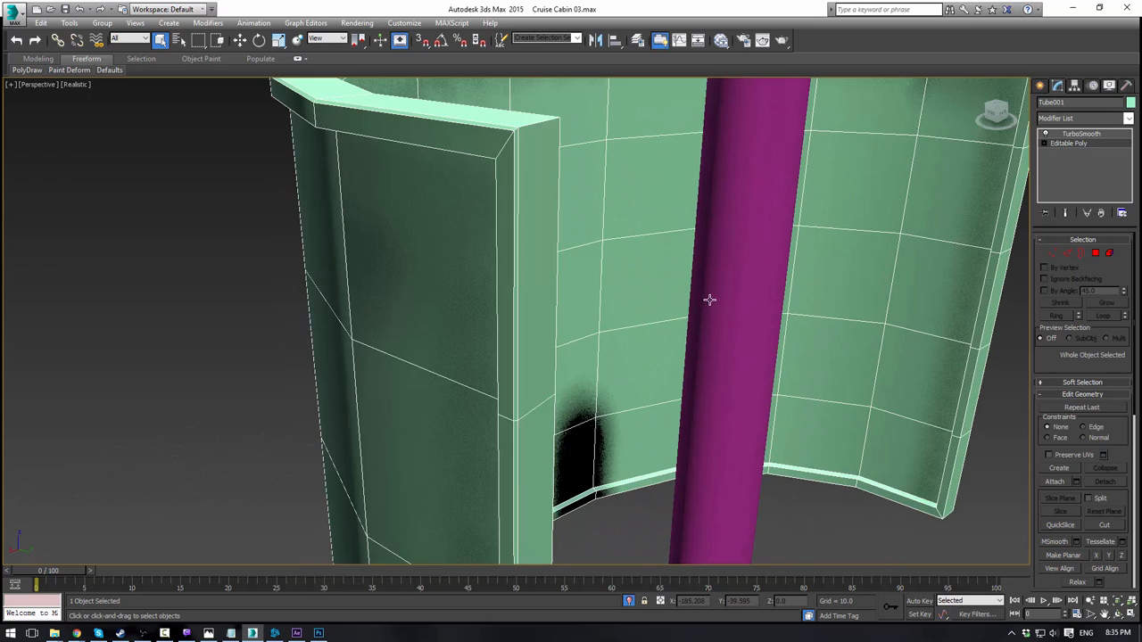
{"action": "left_click_drag", "start_coordinate": [711, 300], "coordinate": [420, 236]}
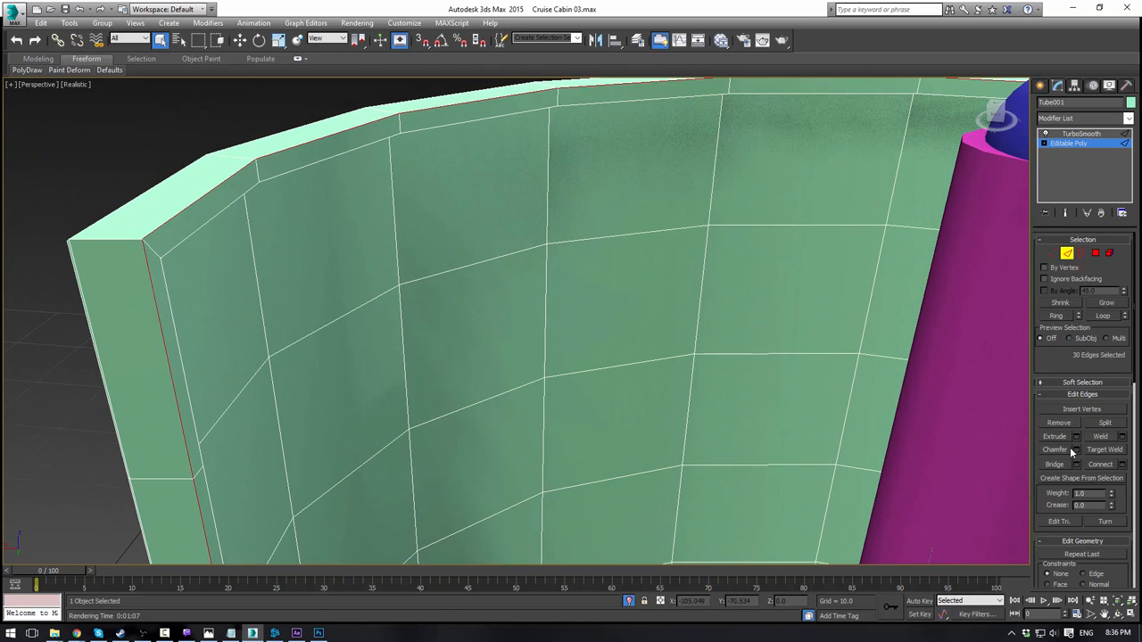
Step: Chamfer the rim and corner edge loops so they stay crisp under smoothing
{"action": "left_click", "coordinate": [1078, 450]}
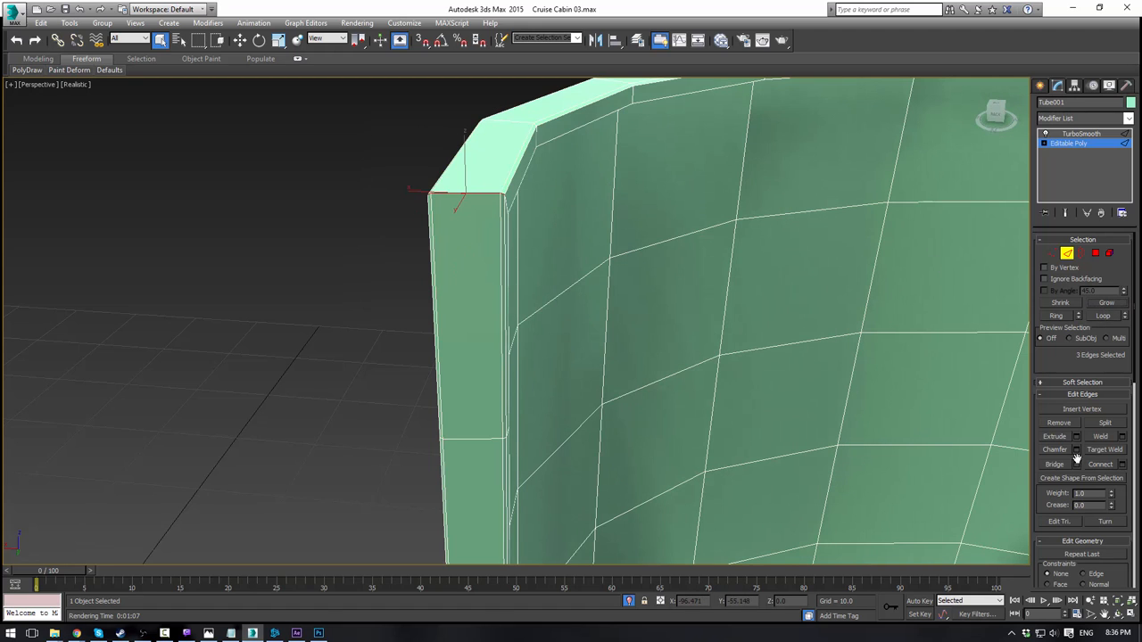
{"action": "left_click", "coordinate": [1057, 450]}
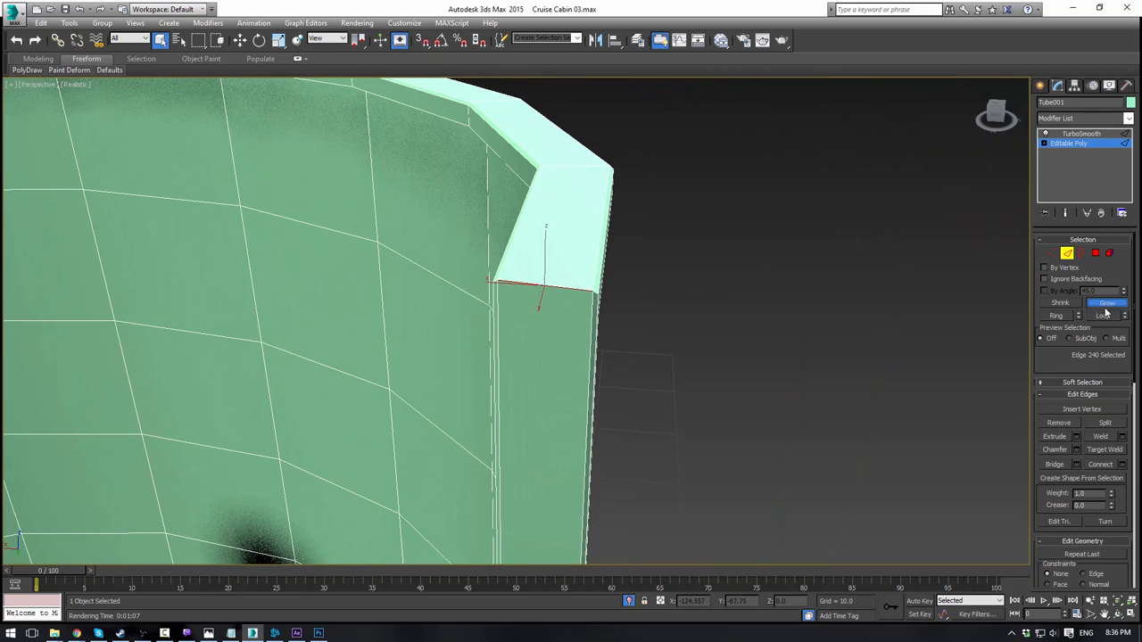
{"action": "left_click", "coordinate": [1107, 304]}
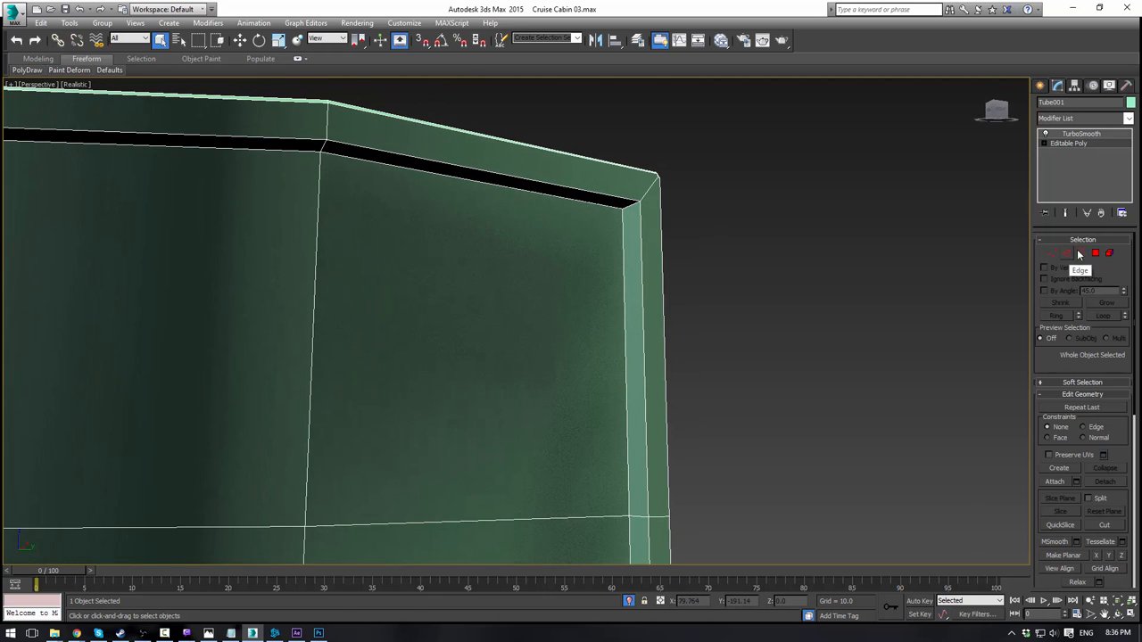
Step: Refine the shade's top rim edges at Edge level and clear the selection
{"action": "left_click", "coordinate": [1103, 253]}
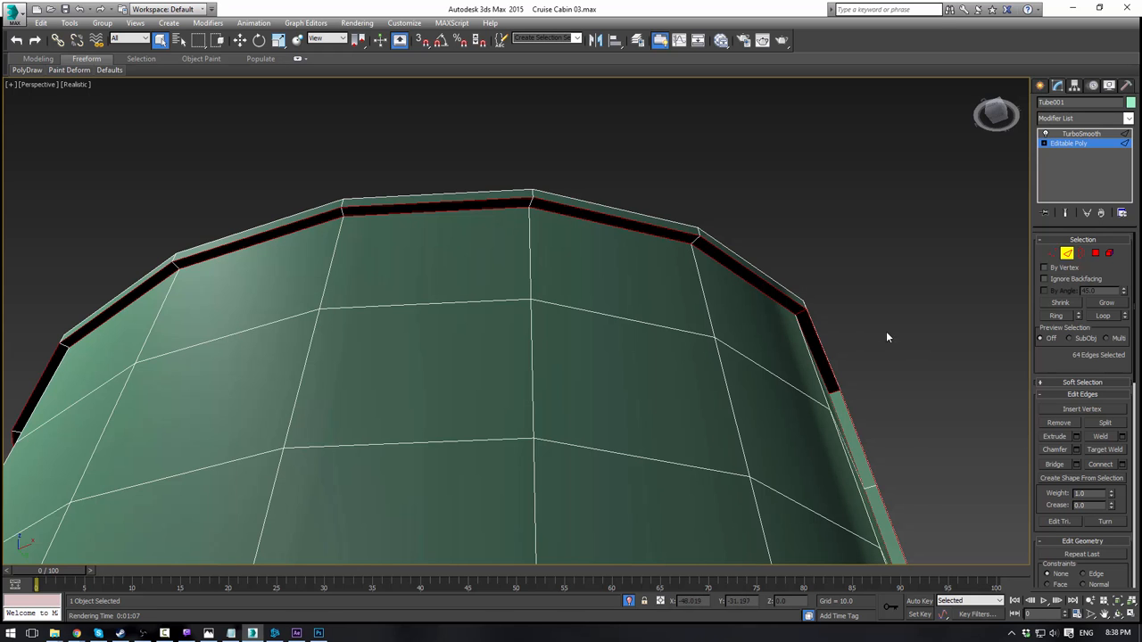
{"action": "left_click_drag", "start_coordinate": [889, 338], "coordinate": [675, 370]}
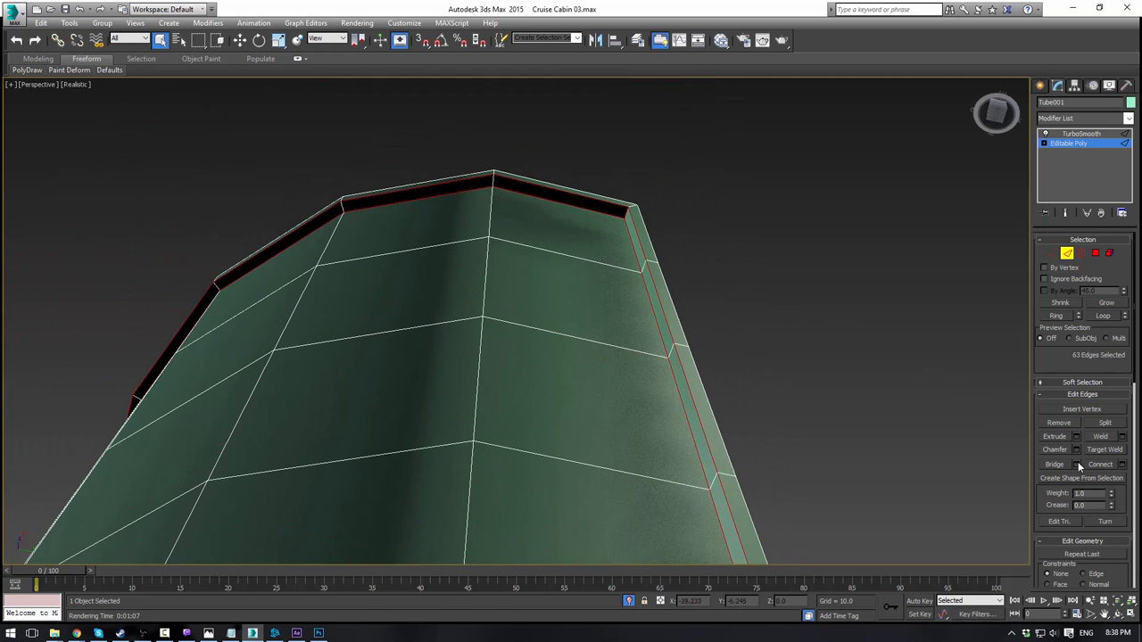
{"action": "left_click", "coordinate": [1078, 450]}
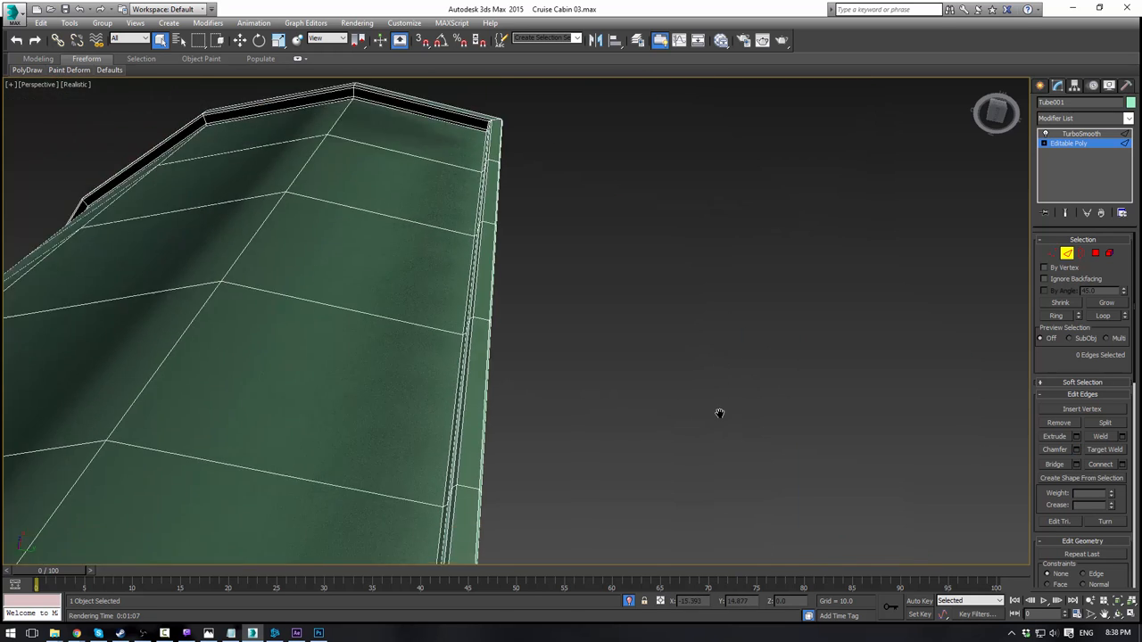
Step: Refine the shade's lower rim edges the same way, checking from the side
{"action": "left_click_drag", "start_coordinate": [721, 414], "coordinate": [751, 403]}
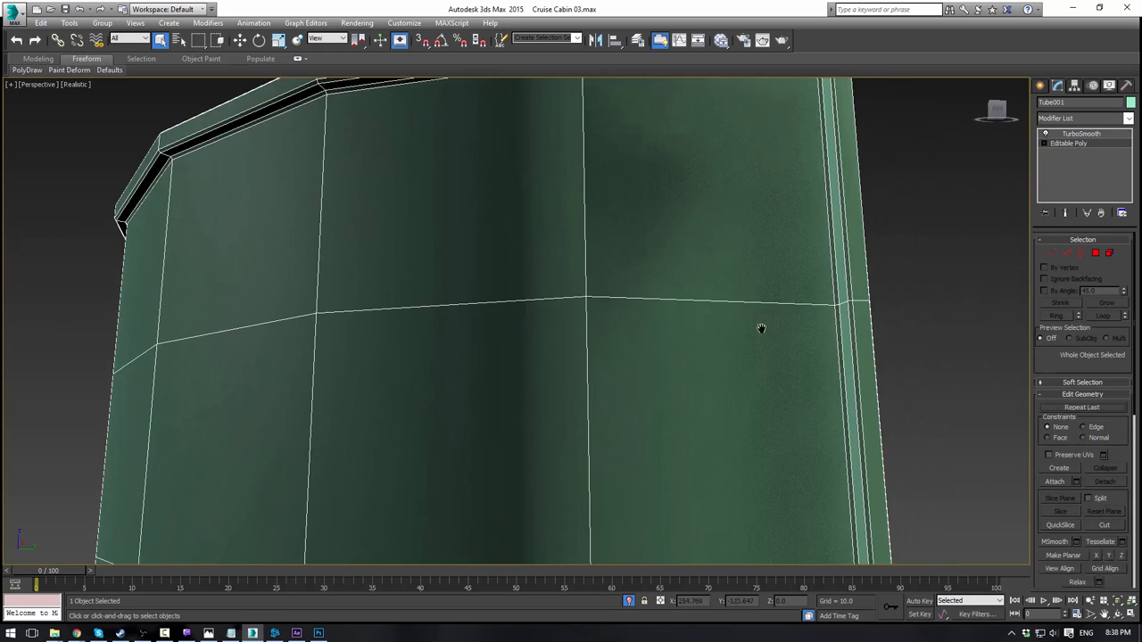
{"action": "left_click_drag", "start_coordinate": [760, 328], "coordinate": [496, 531]}
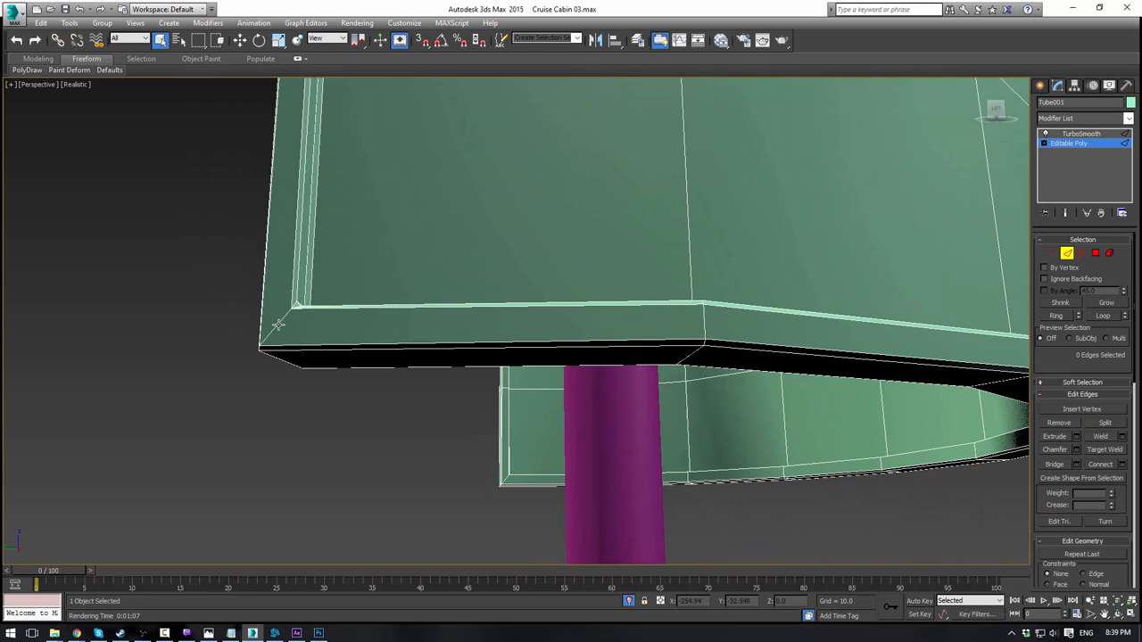
{"action": "left_click", "coordinate": [1071, 449]}
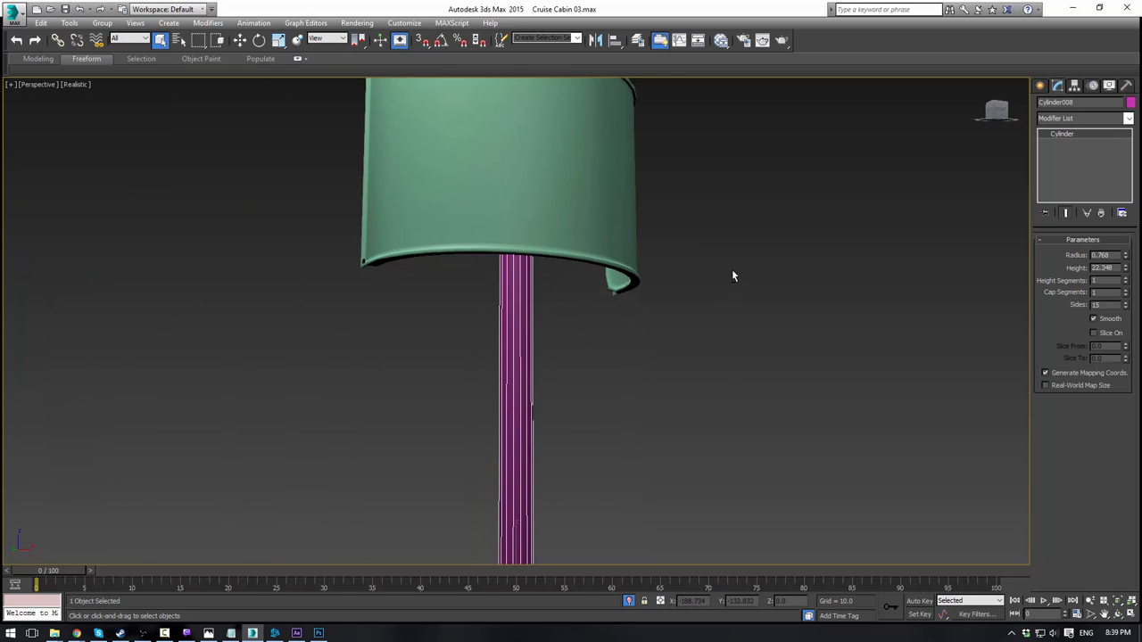
Step: Orbit to the front of the lamp and enter Tube01's Editable Poly edge level
{"action": "left_click_drag", "start_coordinate": [734, 276], "coordinate": [687, 421]}
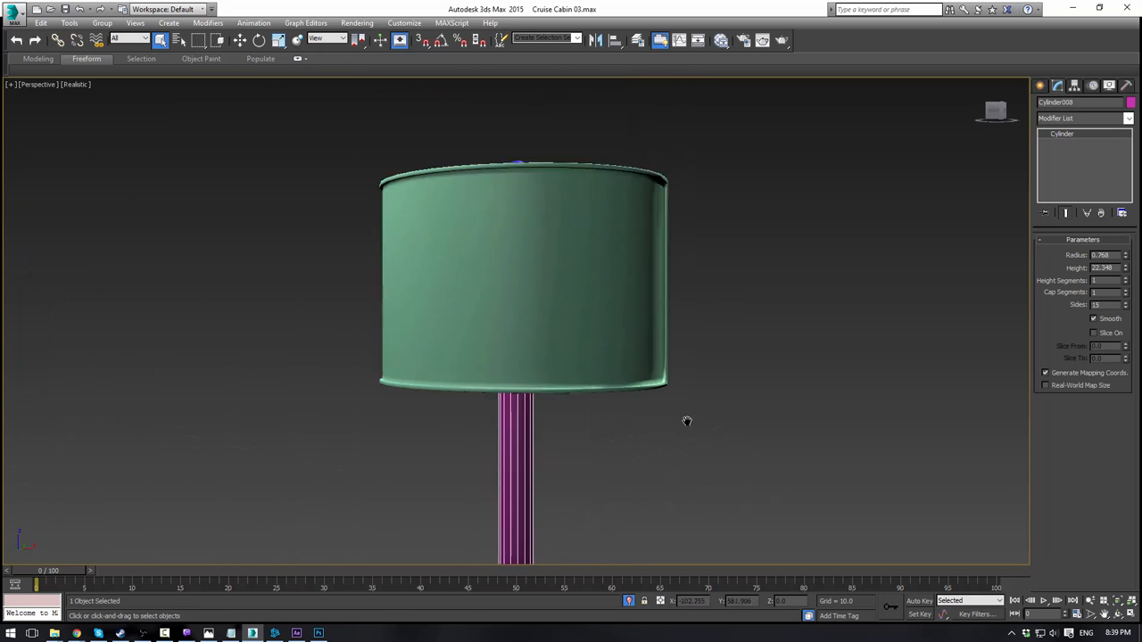
{"action": "left_click_drag", "start_coordinate": [687, 422], "coordinate": [764, 441]}
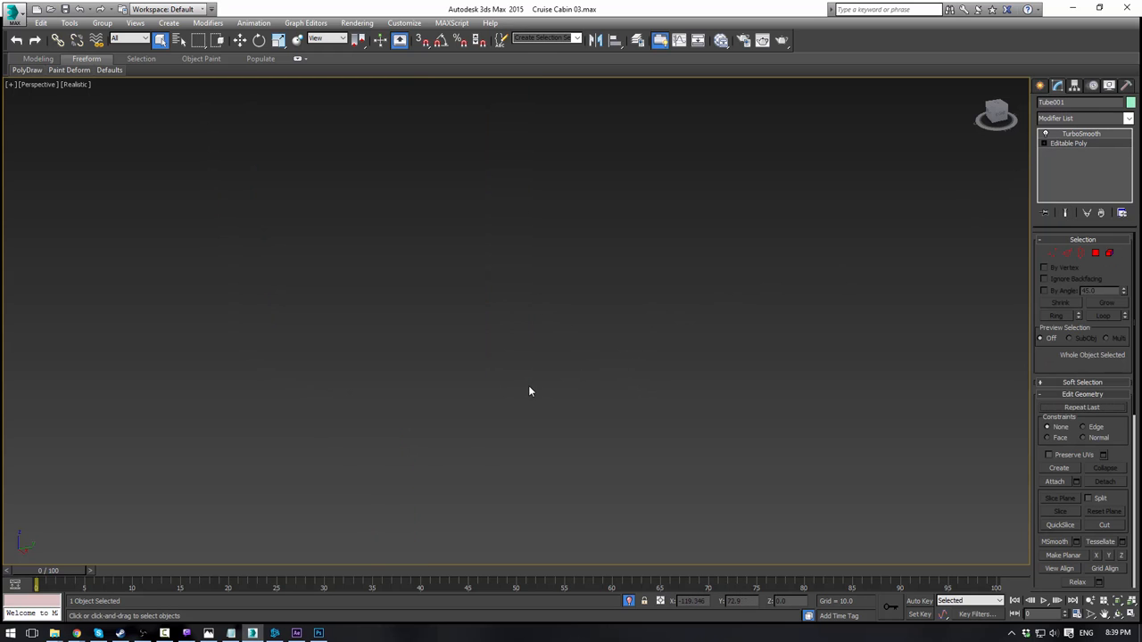
{"action": "left_click", "coordinate": [1065, 143]}
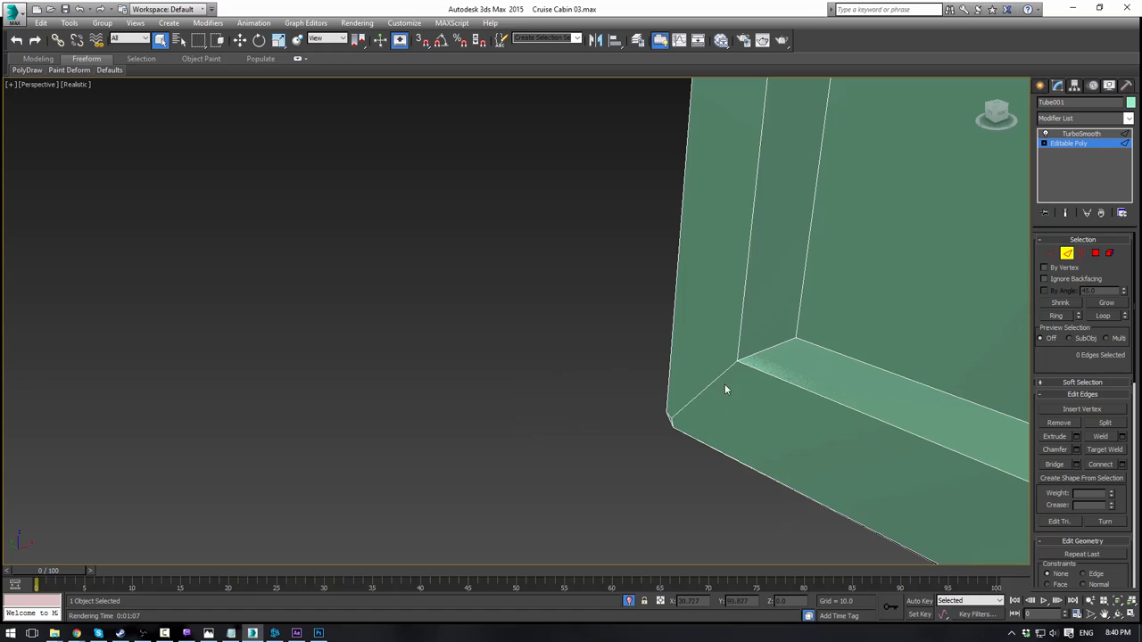
Step: Pick the shade's inner-corner edges and chamfer them into small bevels
{"action": "left_click", "coordinate": [736, 364]}
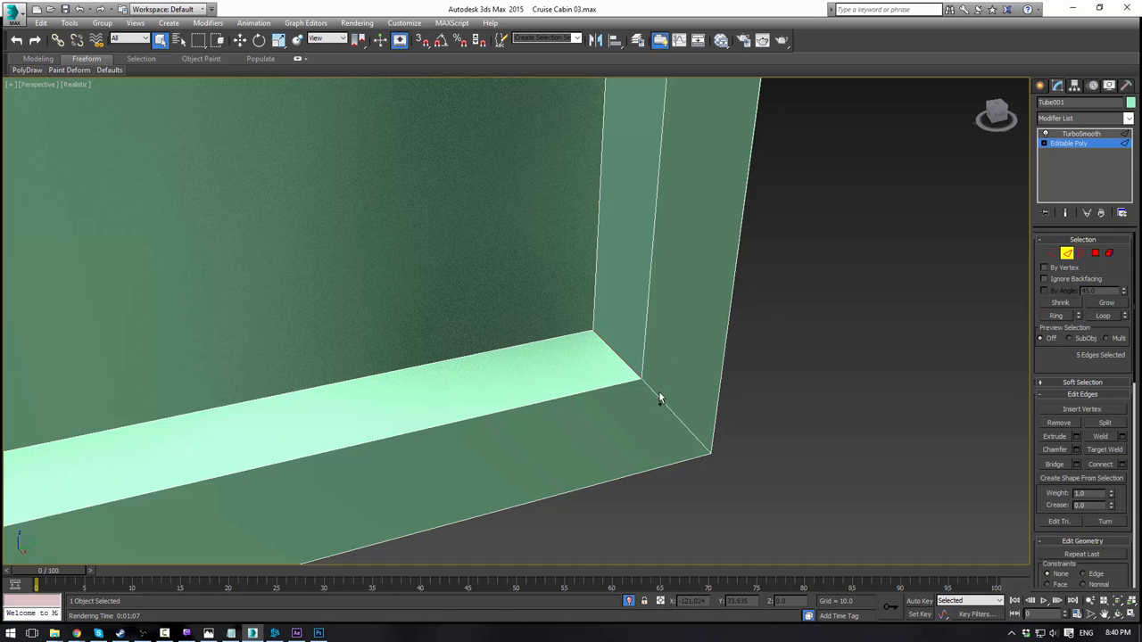
{"action": "left_click", "coordinate": [646, 389]}
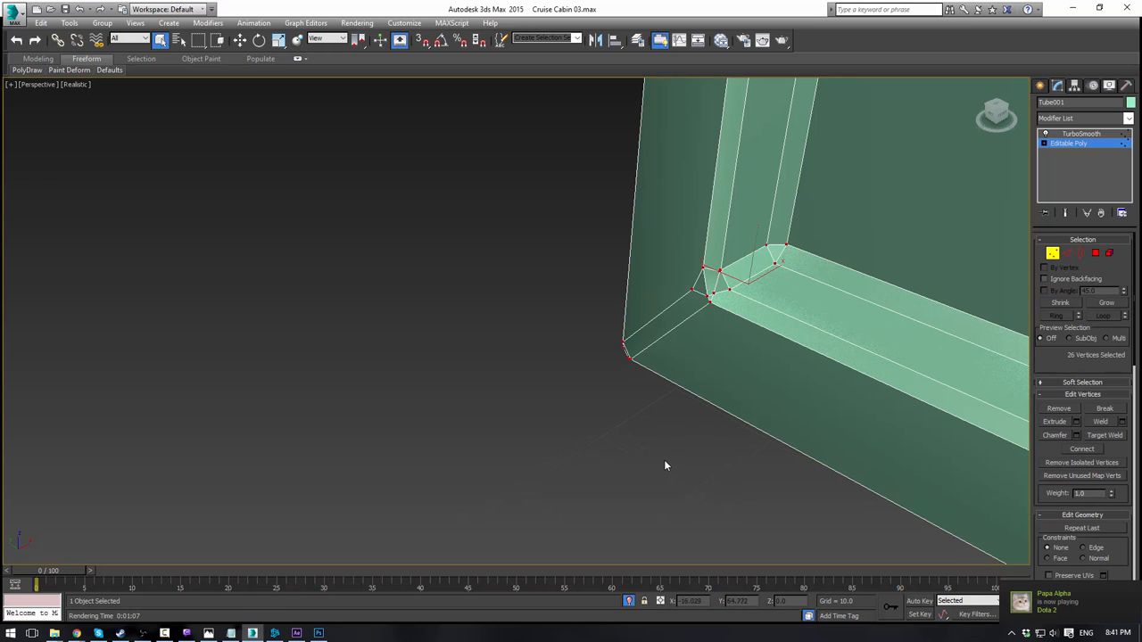
Step: Target-weld the stray chamfer vertices onto their neighbours, then check the shade's polygons
{"action": "left_click", "coordinate": [1107, 435]}
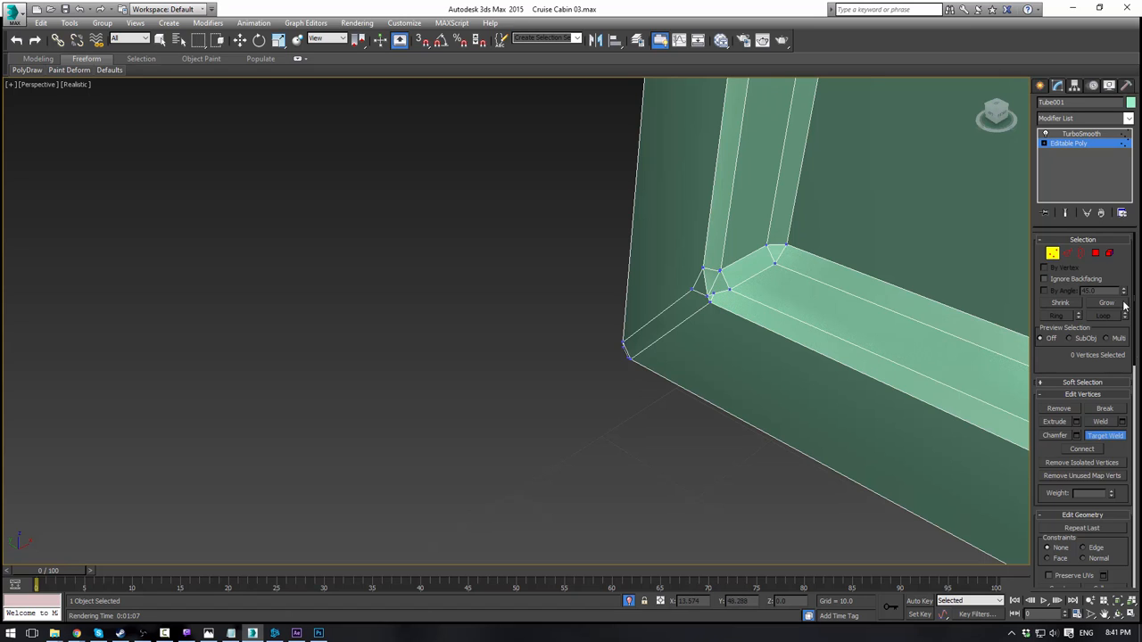
{"action": "left_click", "coordinate": [1081, 253]}
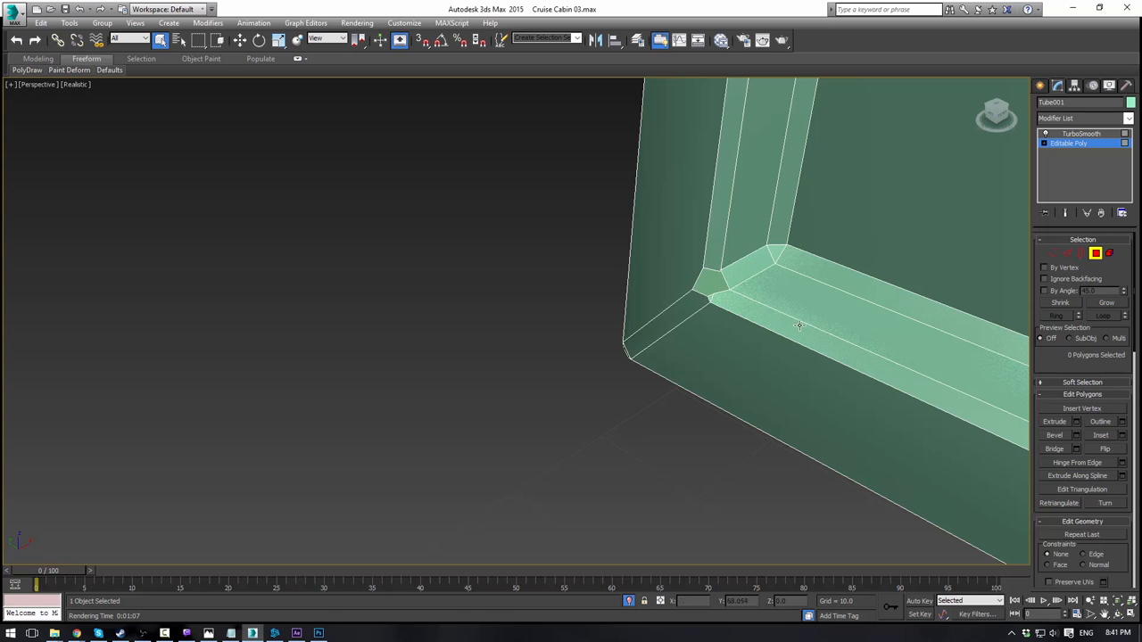
{"action": "mouse_move", "coordinate": [753, 307]}
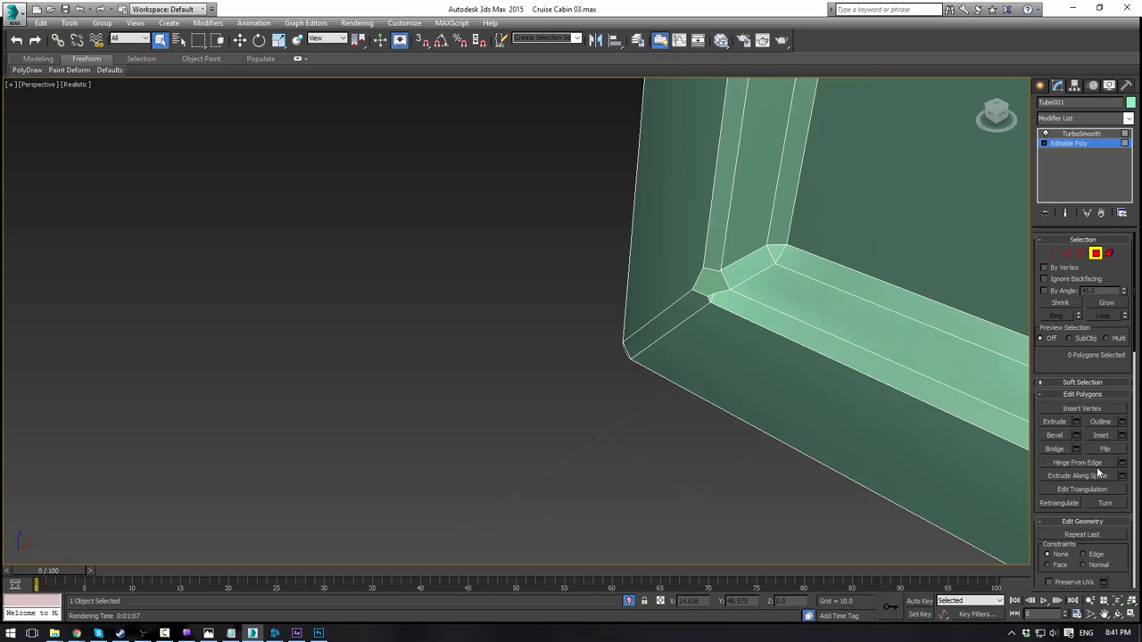
{"action": "left_click", "coordinate": [1053, 254]}
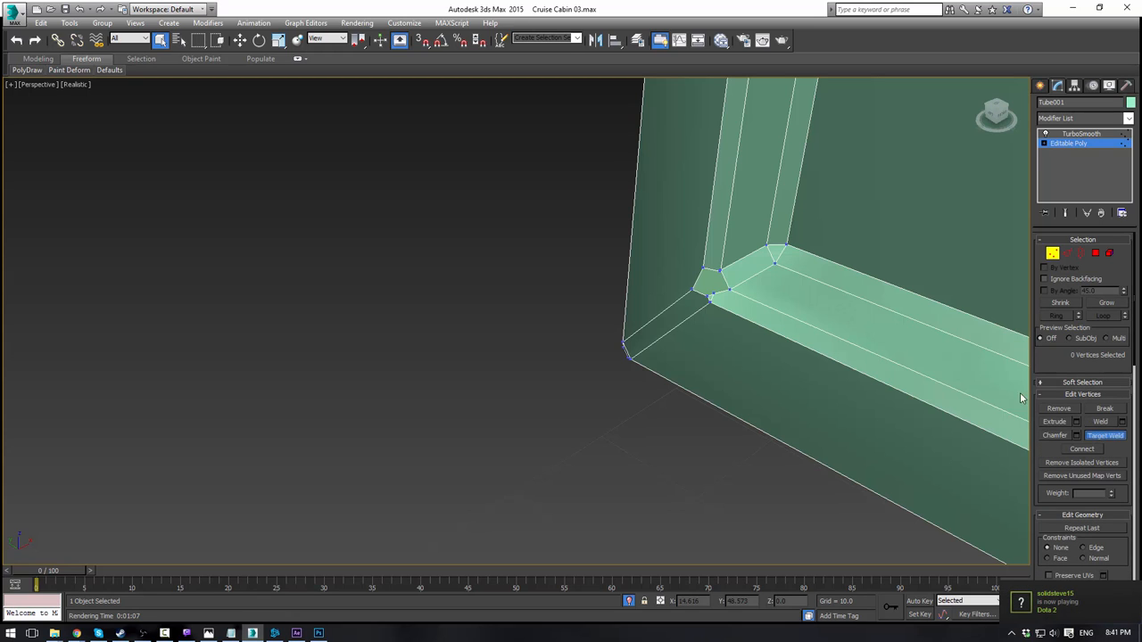
{"action": "mouse_move", "coordinate": [728, 289]}
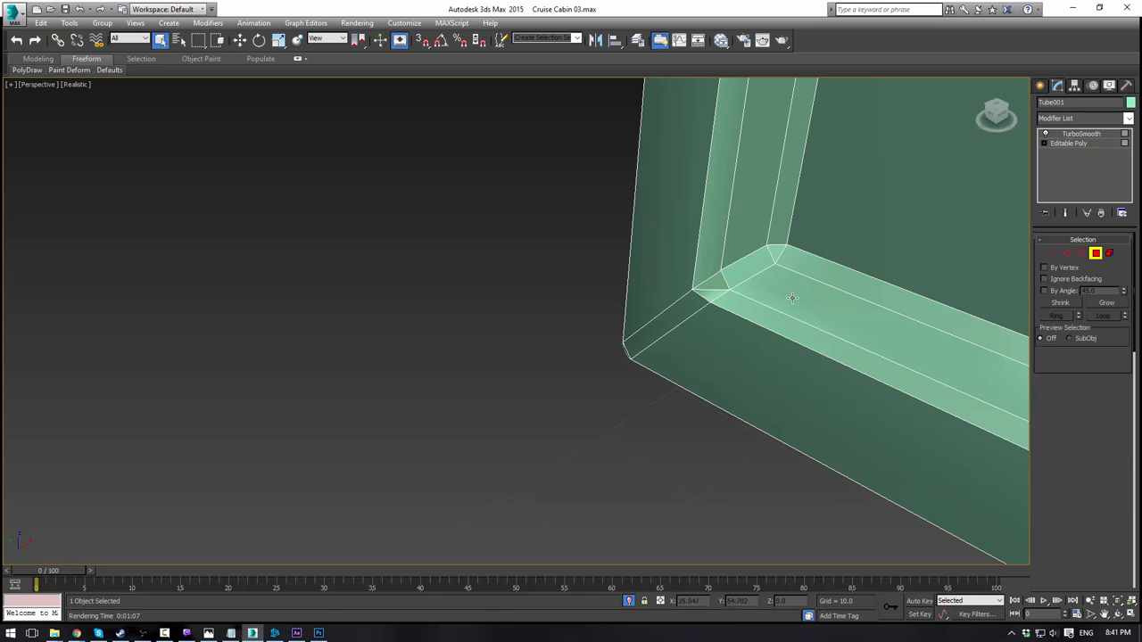
{"action": "left_click", "coordinate": [1071, 143]}
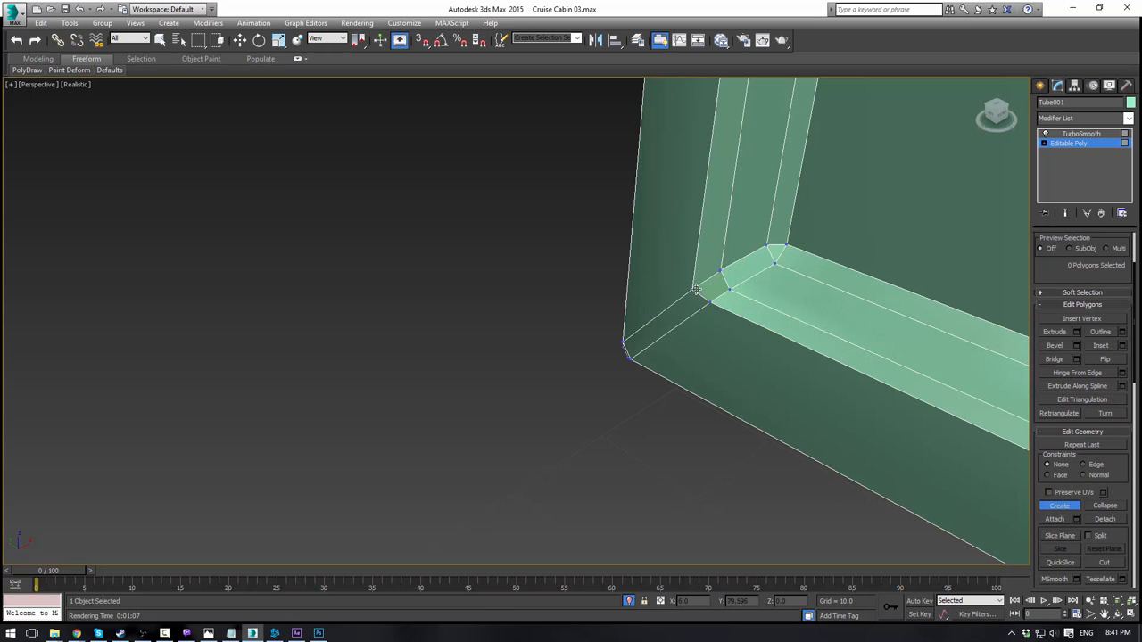
{"action": "left_click_drag", "start_coordinate": [721, 271], "coordinate": [699, 289]}
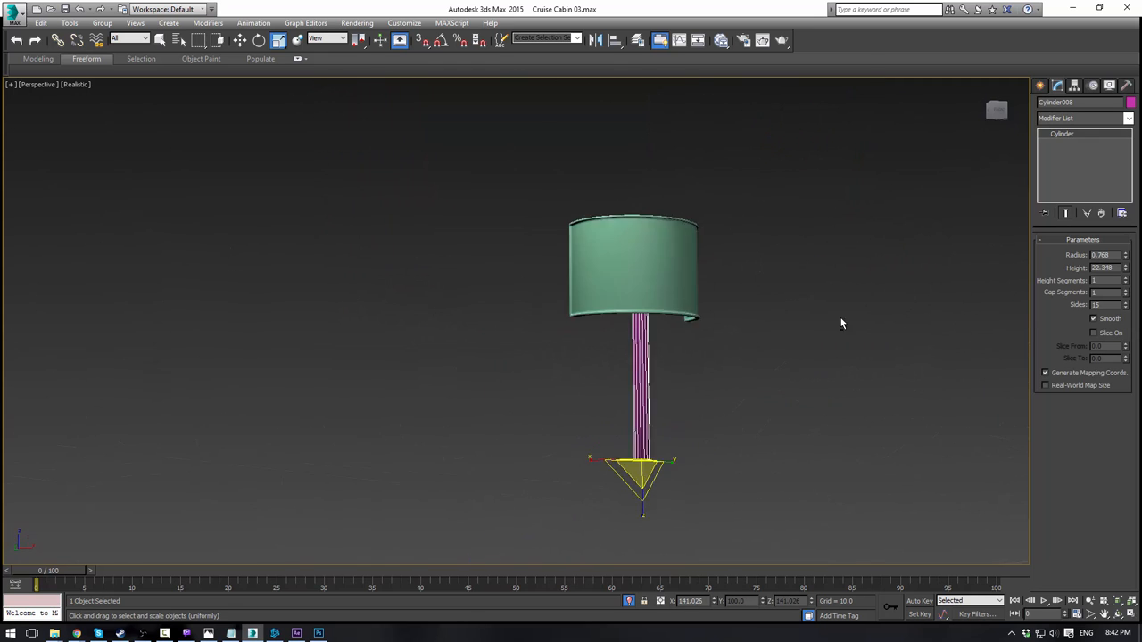
Step: Orbit to look down into the shade and bring up the Standard Primitives panel
{"action": "left_click_drag", "start_coordinate": [839, 325], "coordinate": [670, 339]}
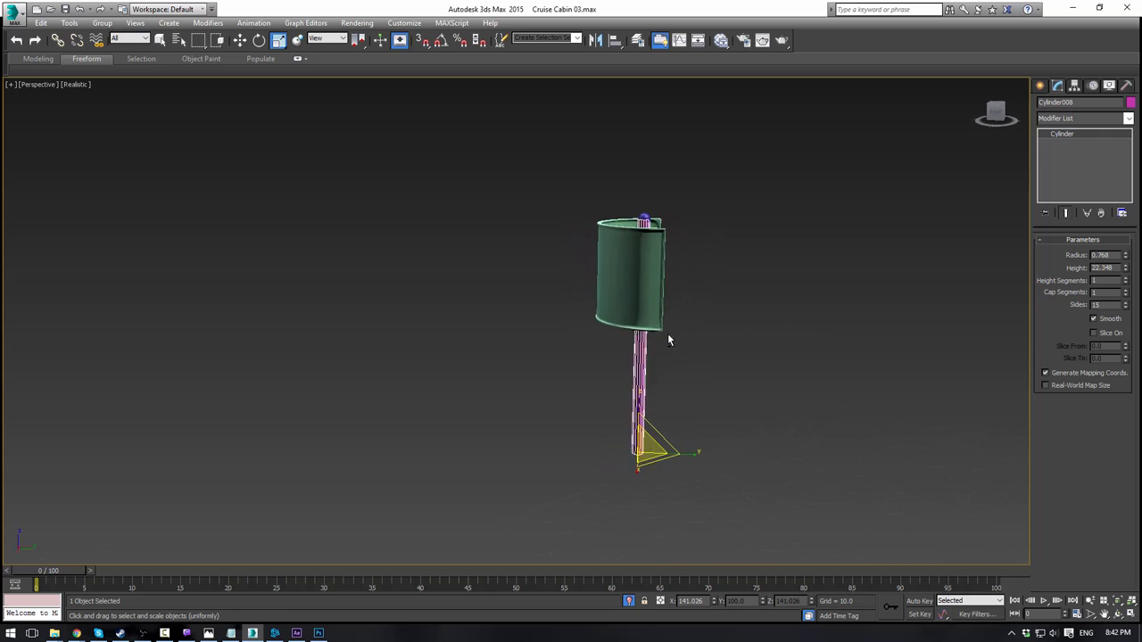
{"action": "left_click_drag", "start_coordinate": [669, 339], "coordinate": [604, 386]}
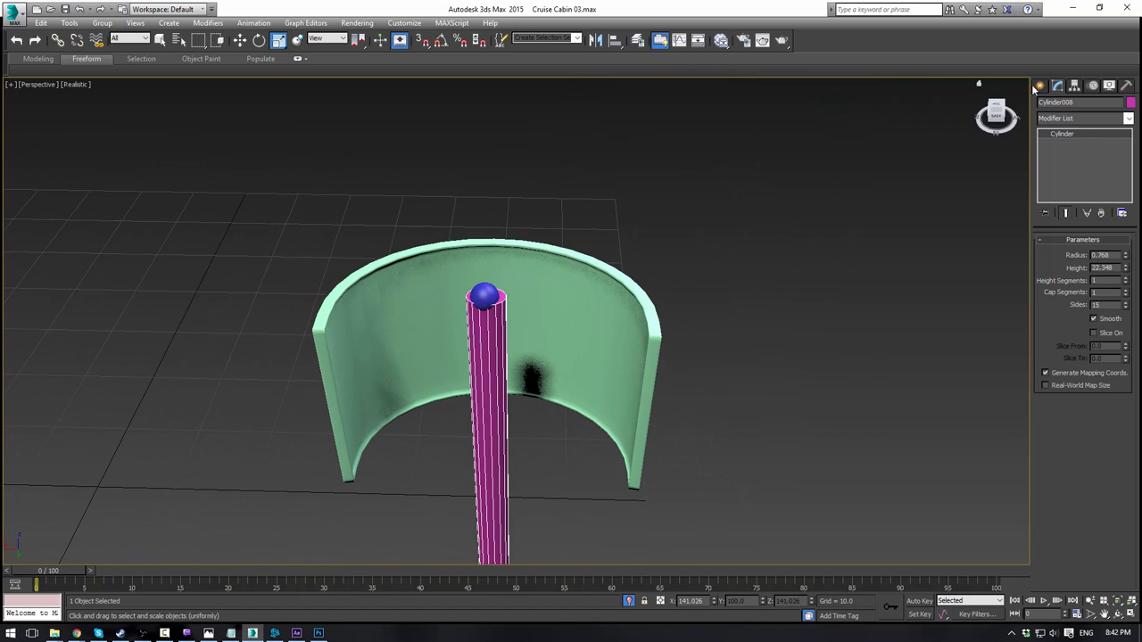
{"action": "left_click", "coordinate": [1035, 86]}
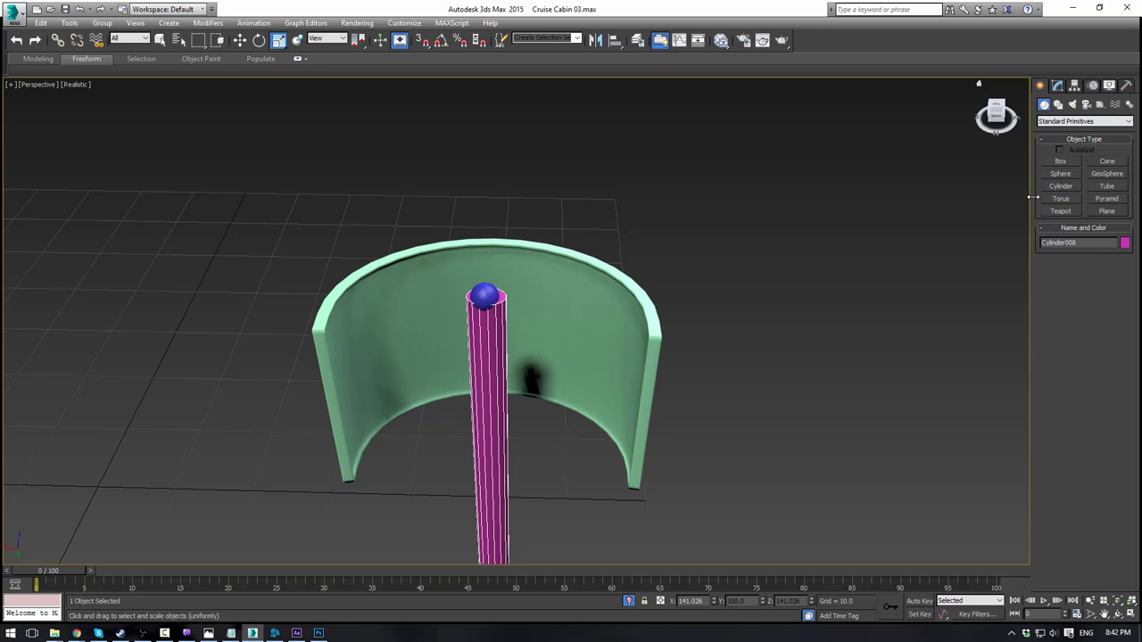
{"action": "mouse_move", "coordinate": [1043, 210]}
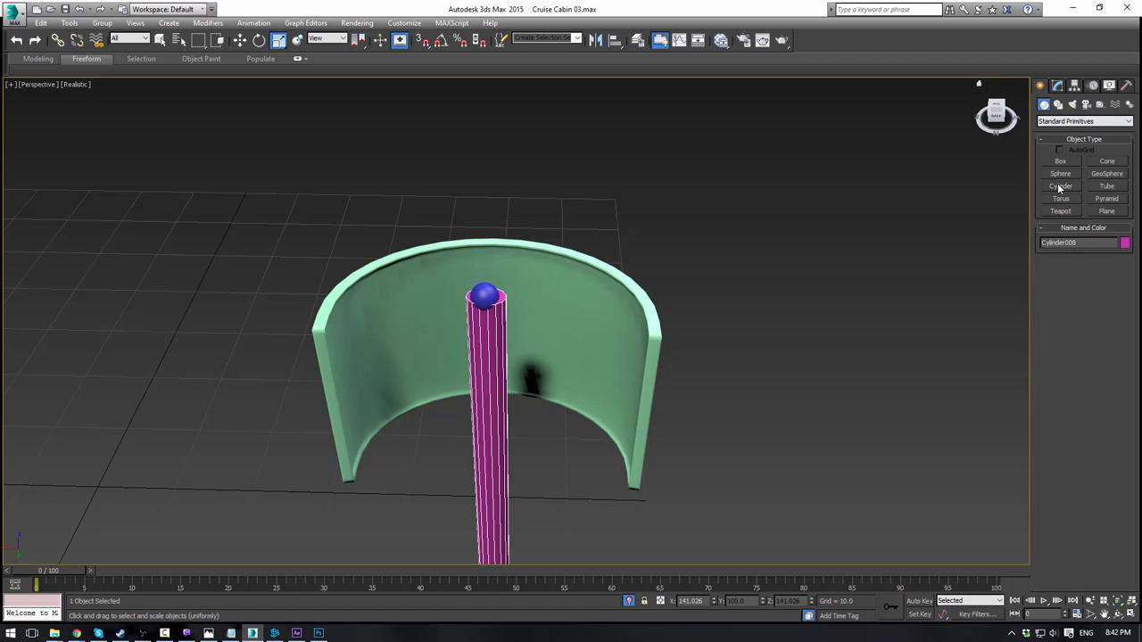
Step: Create a thin cylinder rod, rotate it horizontal across the shade and clone it as a Copy
{"action": "left_click", "coordinate": [1059, 186]}
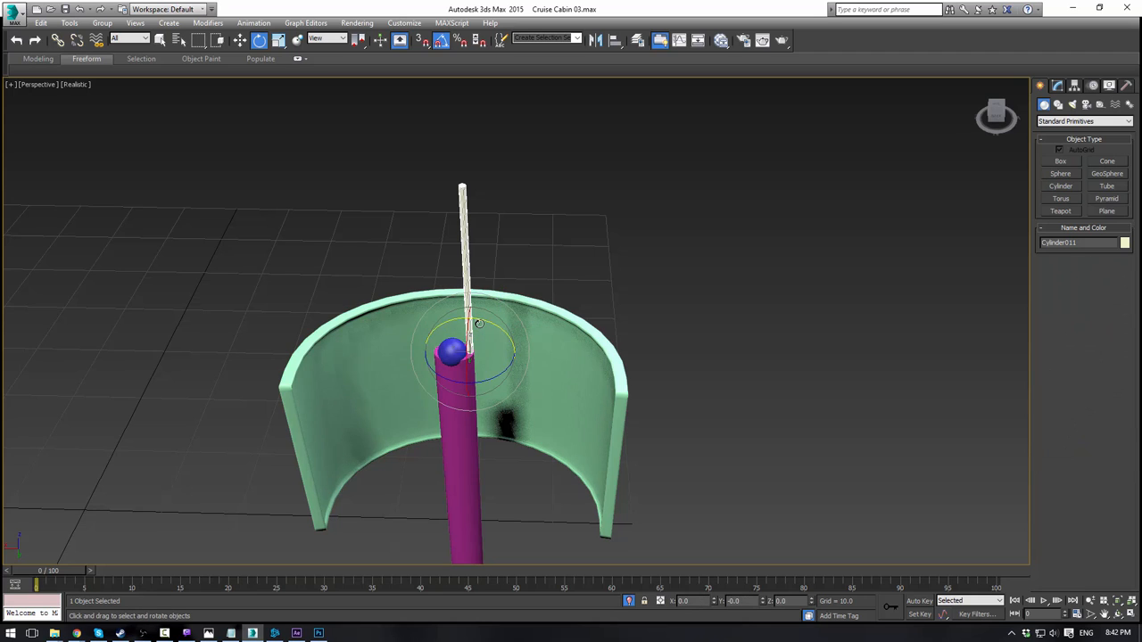
{"action": "left_click_drag", "start_coordinate": [478, 325], "coordinate": [534, 343]}
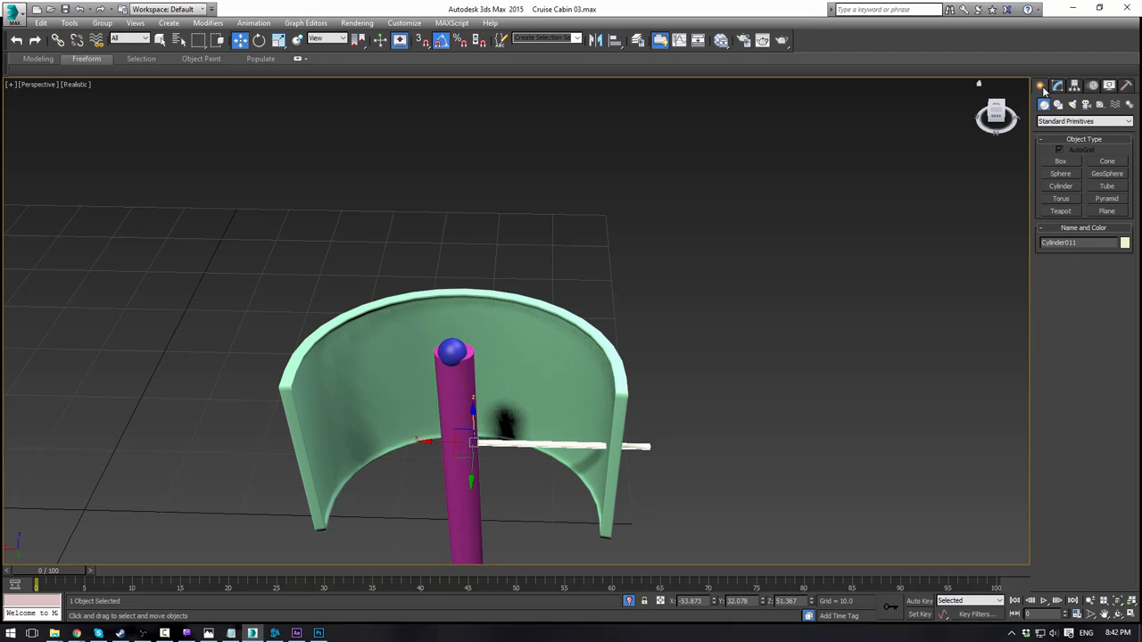
{"action": "left_click", "coordinate": [1038, 86]}
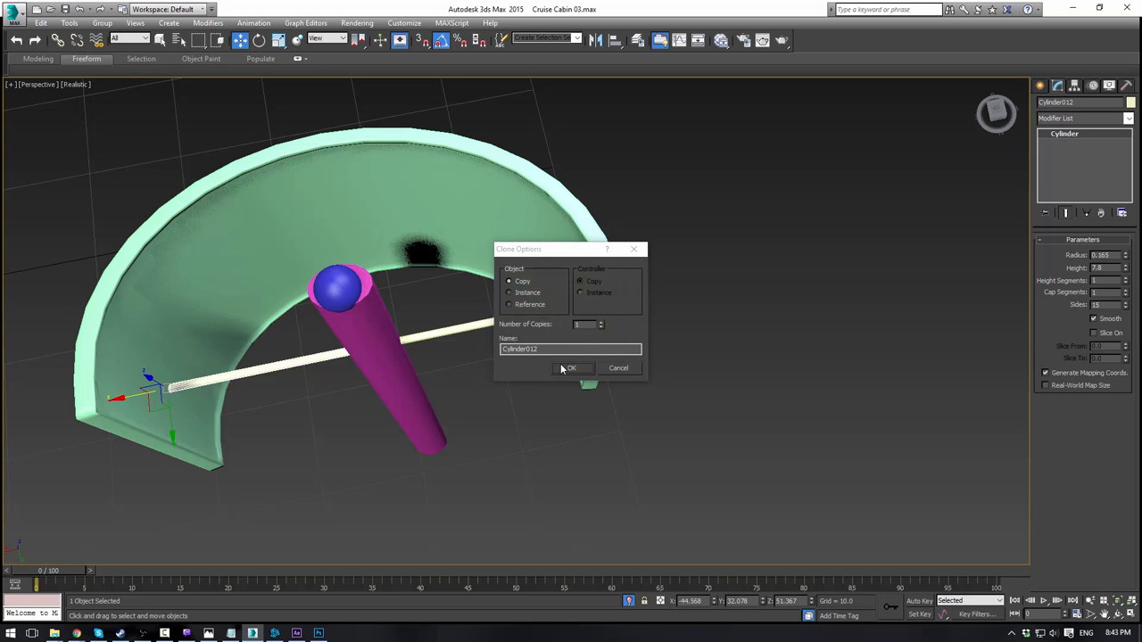
{"action": "left_click", "coordinate": [571, 368]}
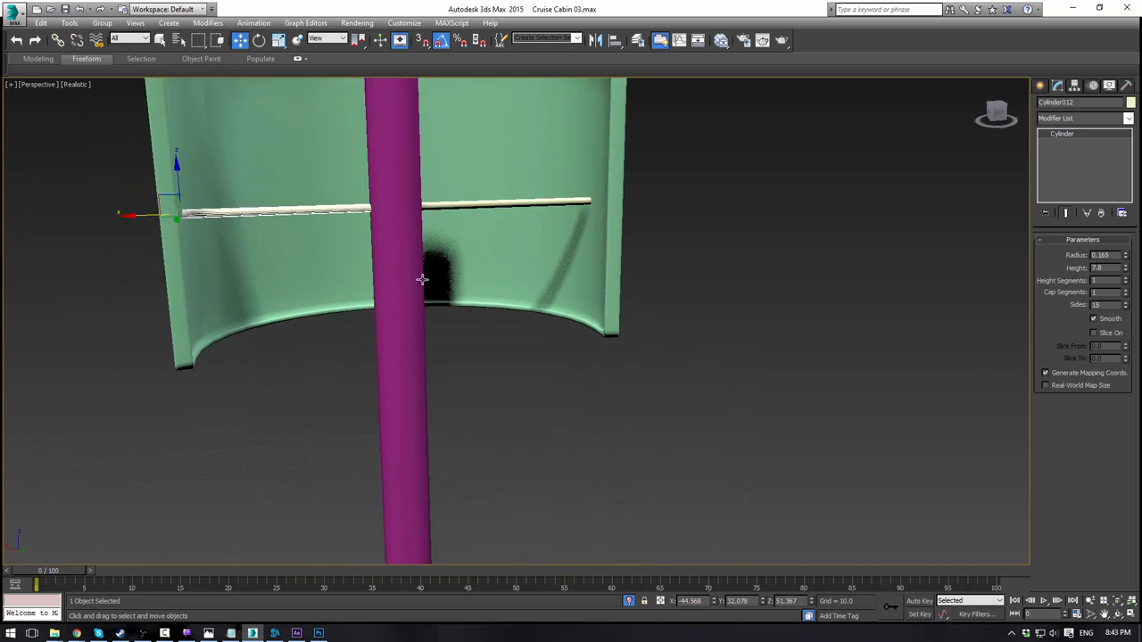
Step: Increase the pole cylinder's height segments along its full length in its parameters
{"action": "scroll", "scroll_direction": "down", "scroll_amount": 3}
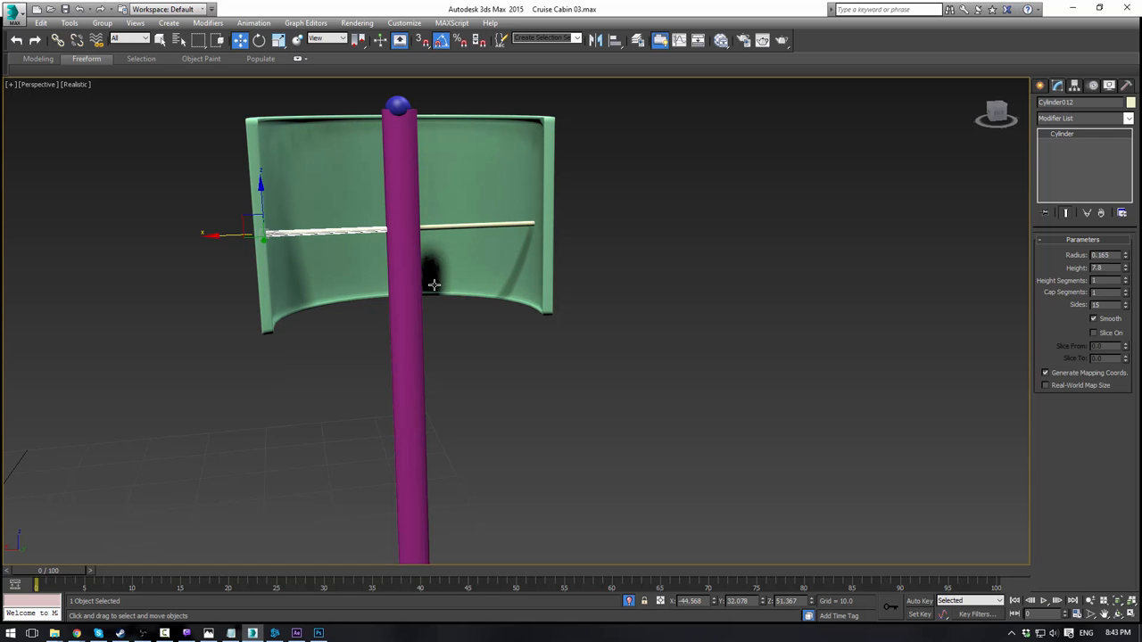
{"action": "mouse_move", "coordinate": [564, 375]}
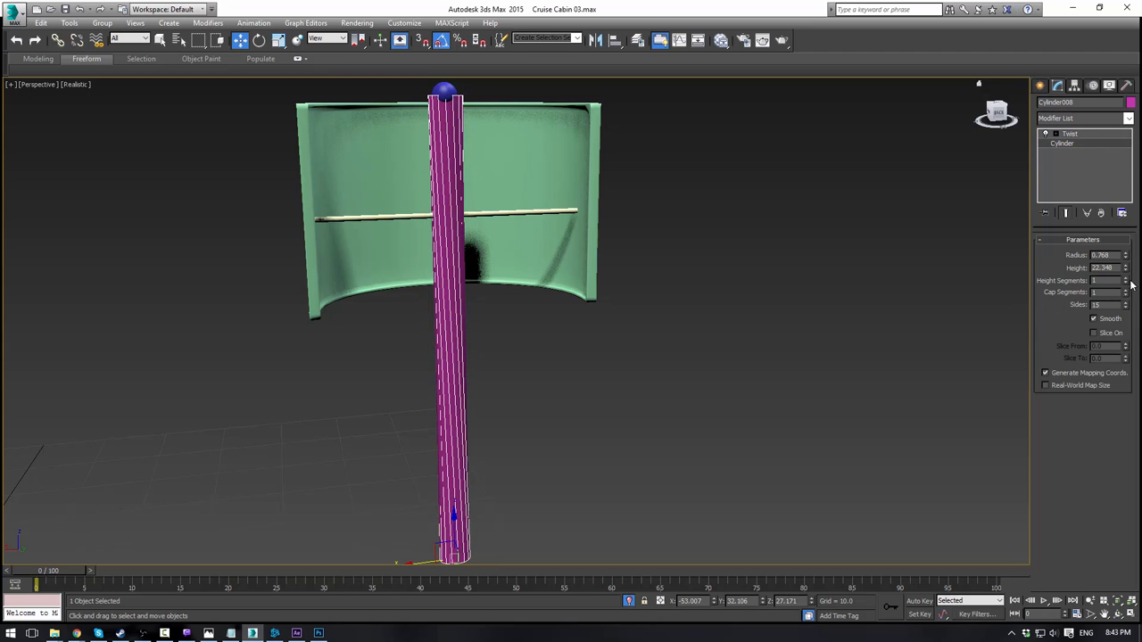
{"action": "left_click", "coordinate": [1126, 278]}
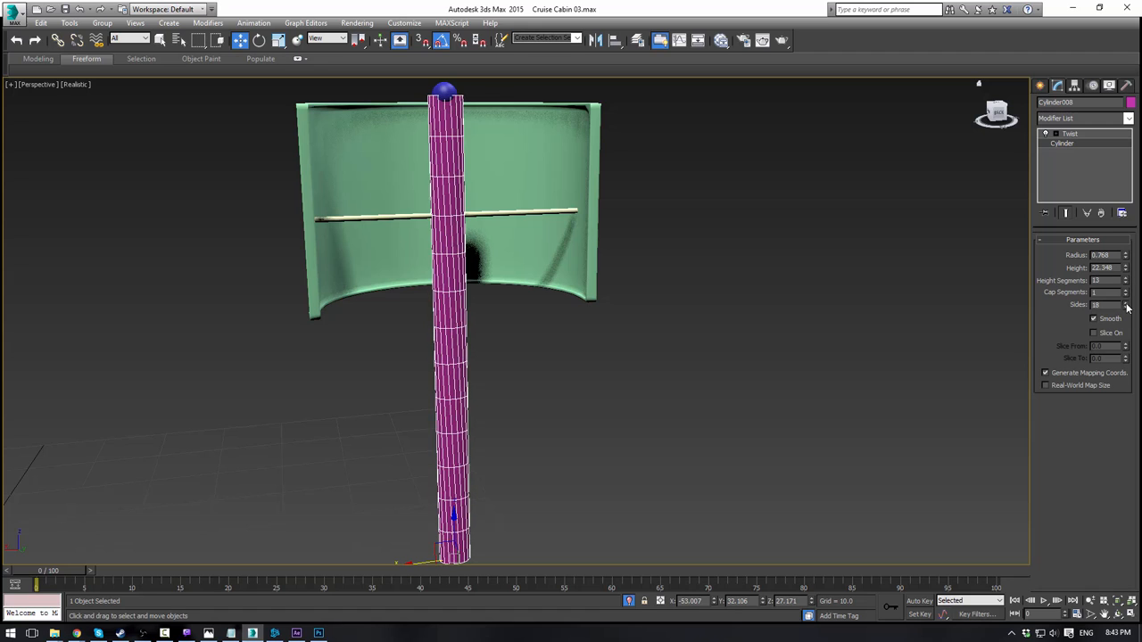
{"action": "left_click", "coordinate": [1135, 308]}
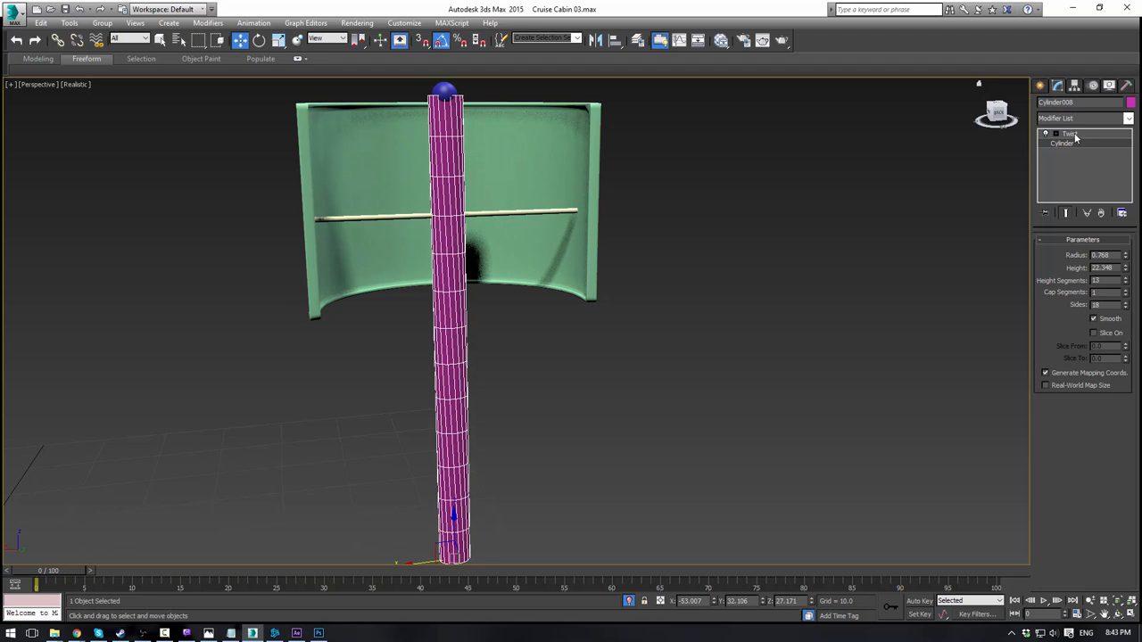
{"action": "left_click", "coordinate": [1064, 132]}
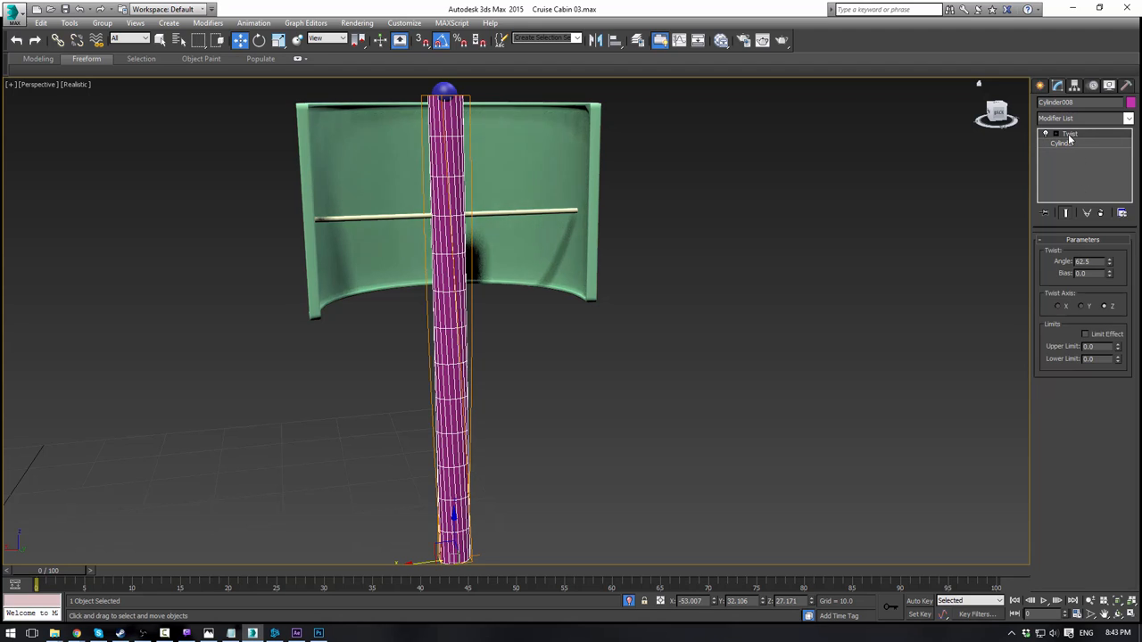
{"action": "right_click", "coordinate": [1070, 135]}
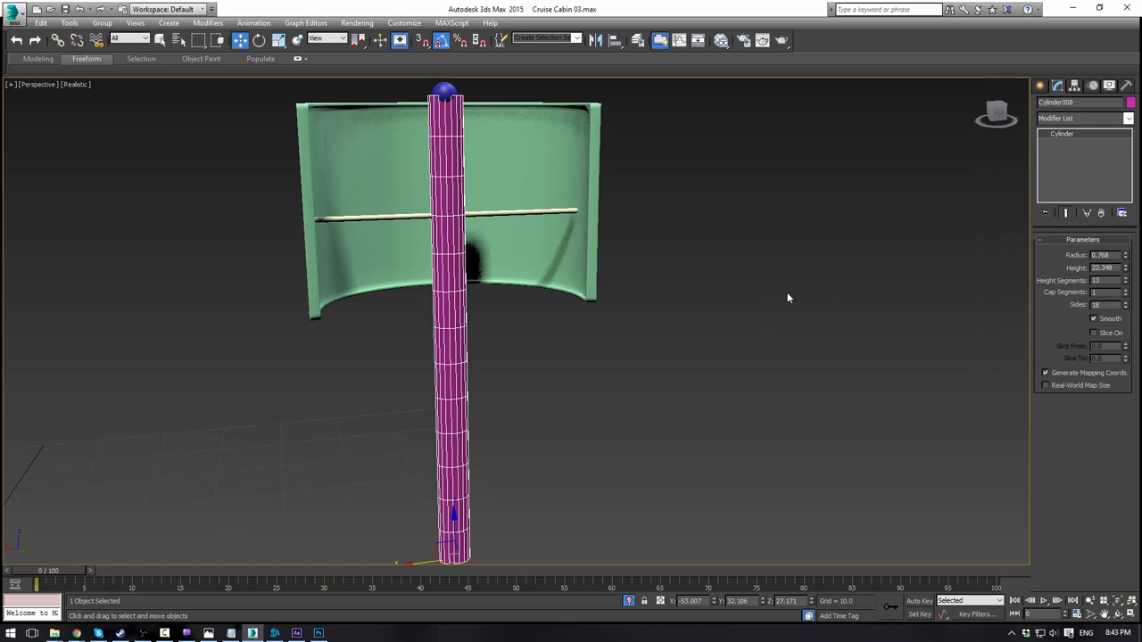
{"action": "left_click", "coordinate": [1042, 85]}
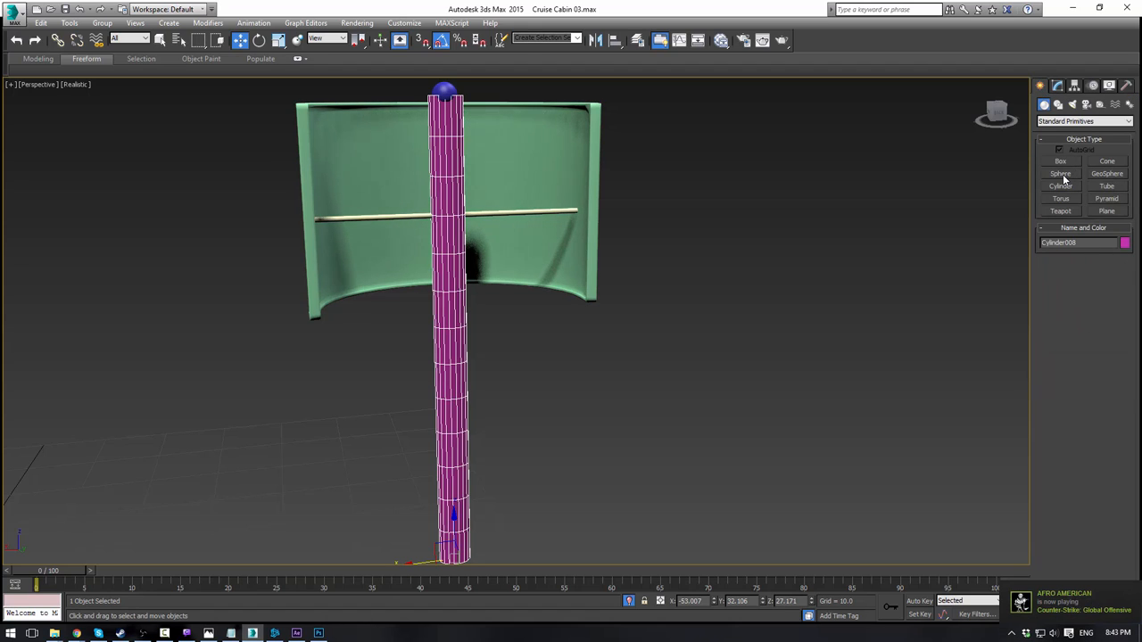
{"action": "left_click", "coordinate": [1042, 84]}
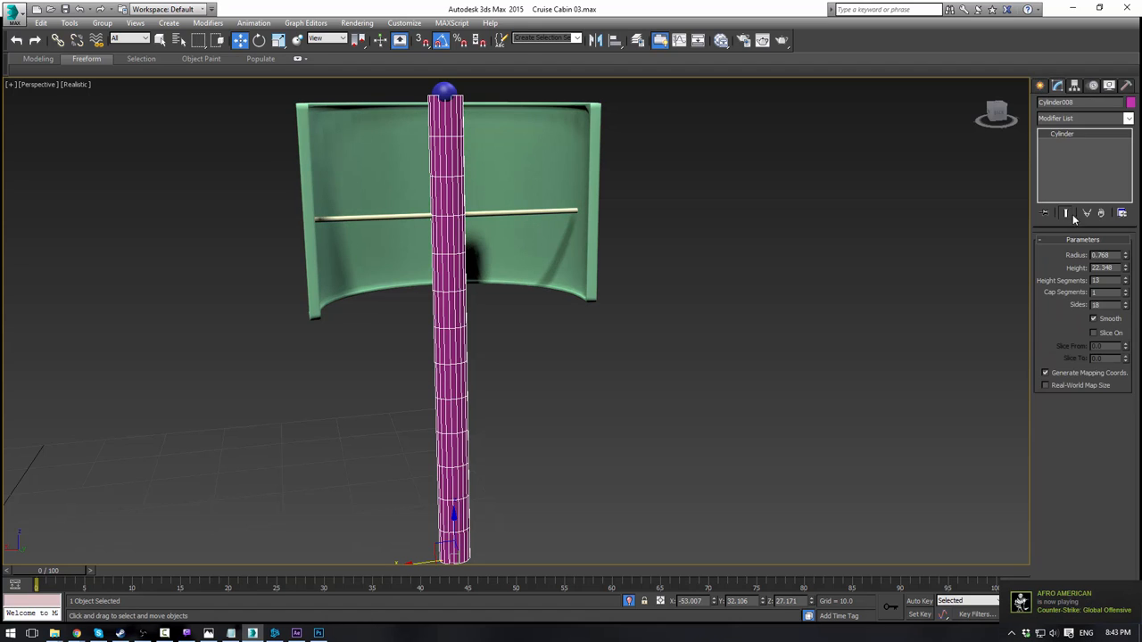
{"action": "mouse_move", "coordinate": [1087, 211]}
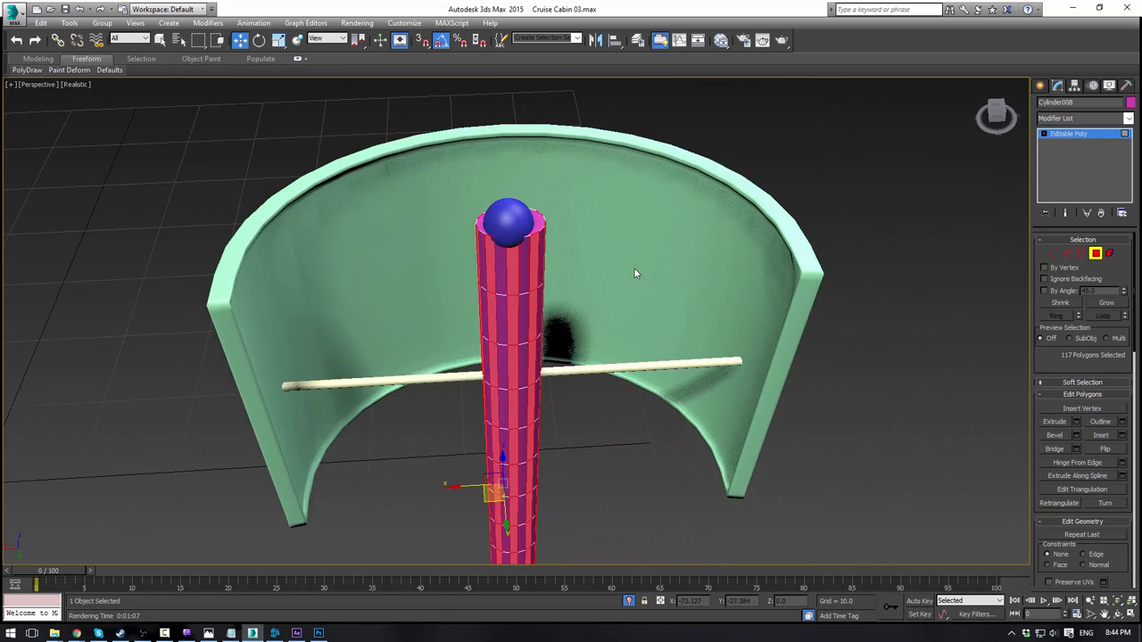
Step: Extrude the selected face strips by a small height to form ridges along the pole
{"action": "left_click", "coordinate": [1078, 421]}
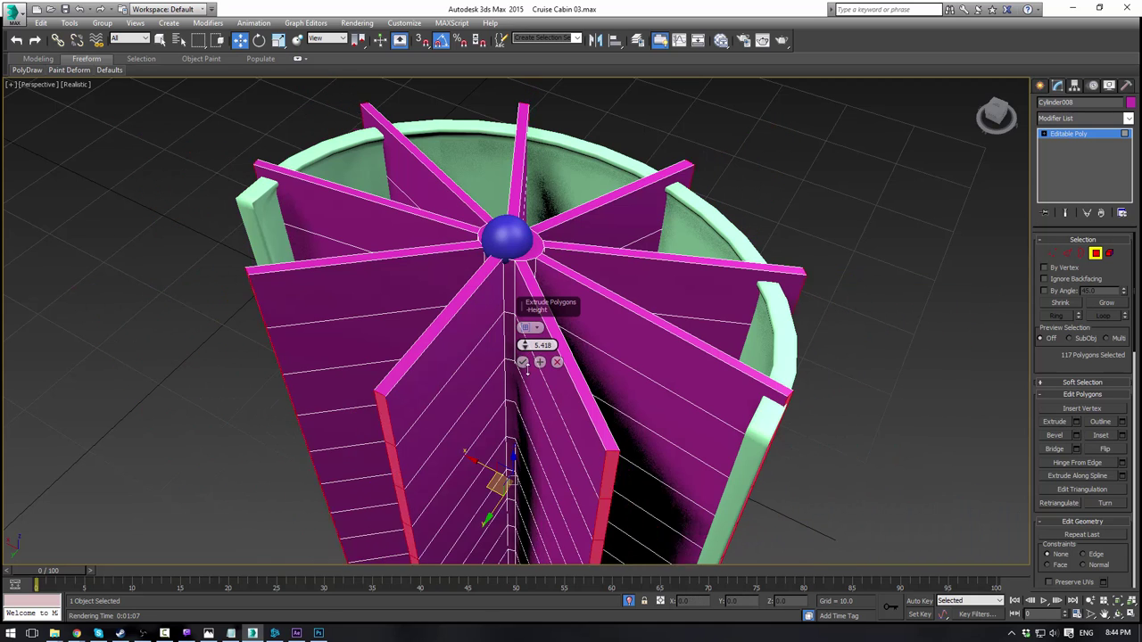
{"action": "left_click_drag", "start_coordinate": [542, 344], "coordinate": [542, 357]}
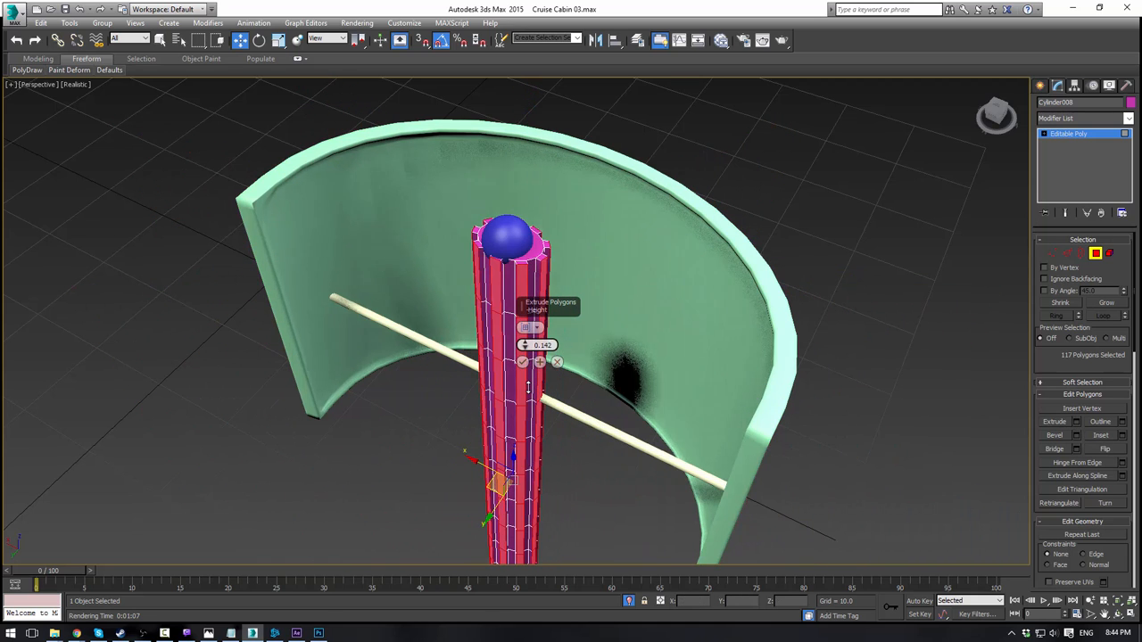
{"action": "left_click", "coordinate": [523, 361]}
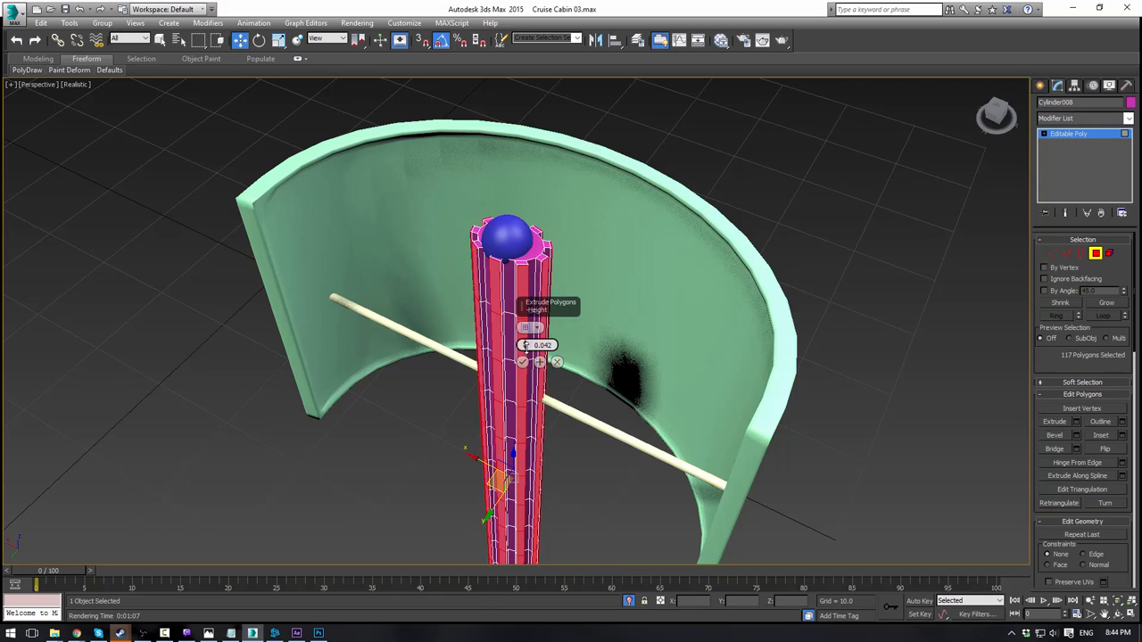
{"action": "left_click", "coordinate": [521, 363]}
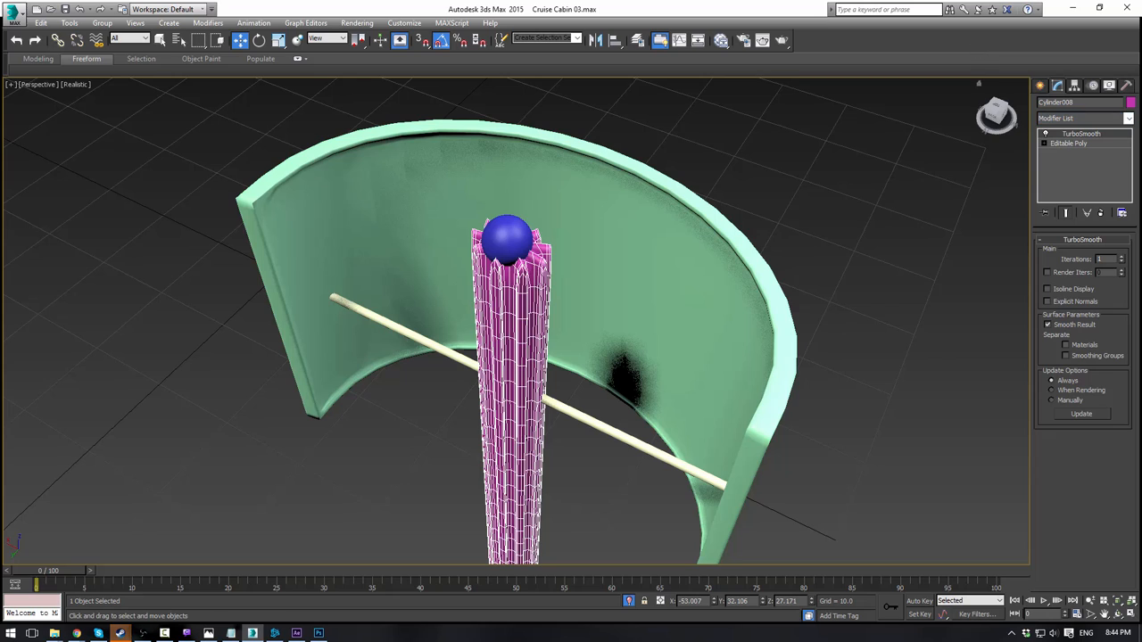
{"action": "left_click", "coordinate": [1112, 259]}
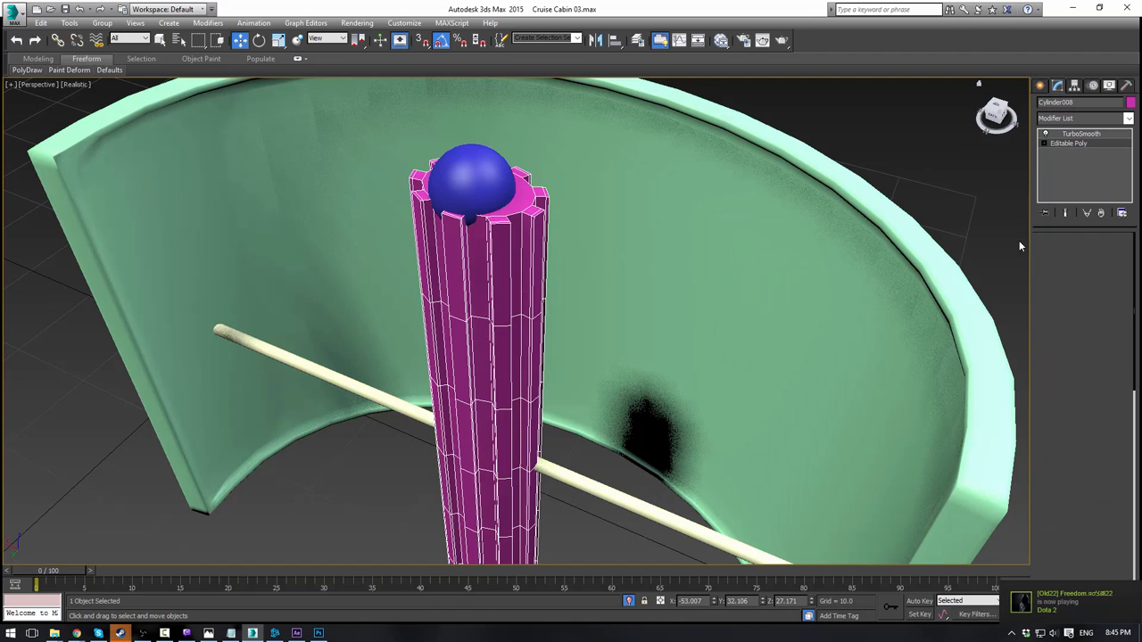
{"action": "left_click", "coordinate": [1067, 143]}
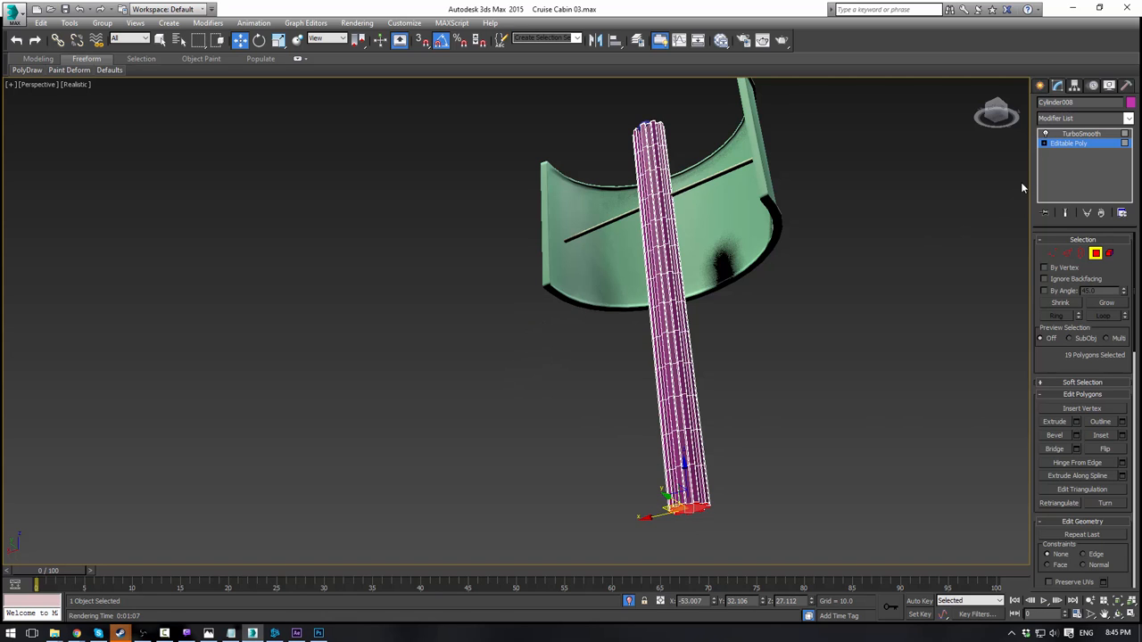
{"action": "left_click", "coordinate": [1076, 134]}
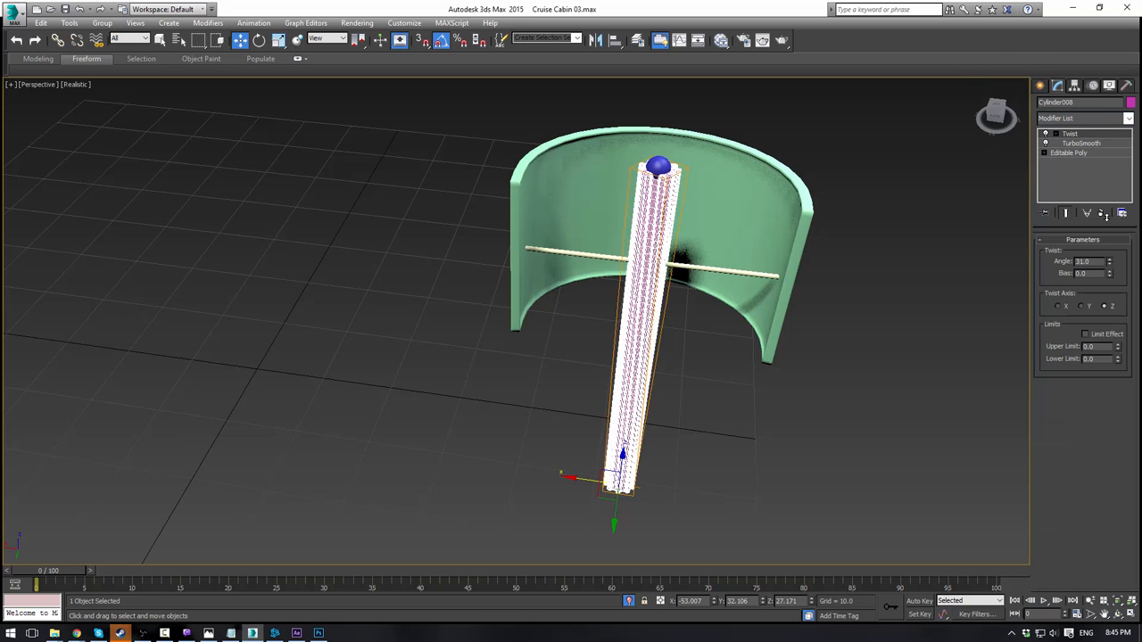
Step: Set the Twist angle to 280 and orbit to check the spiralling ribs from below
{"action": "type", "text": "280.0"}
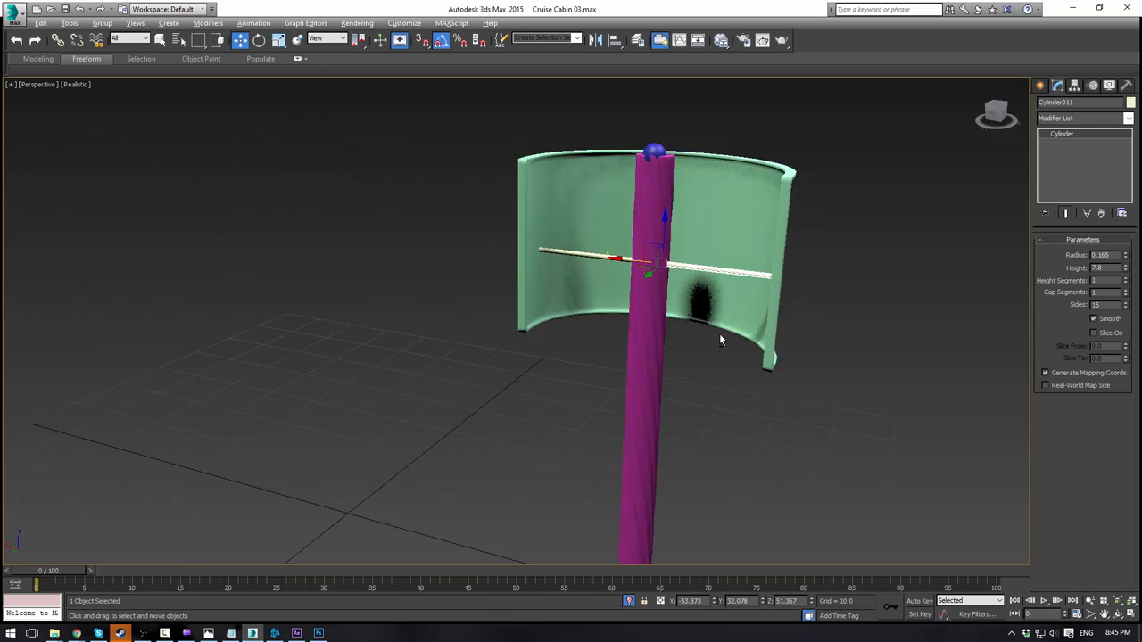
{"action": "left_click_drag", "start_coordinate": [721, 339], "coordinate": [833, 365]}
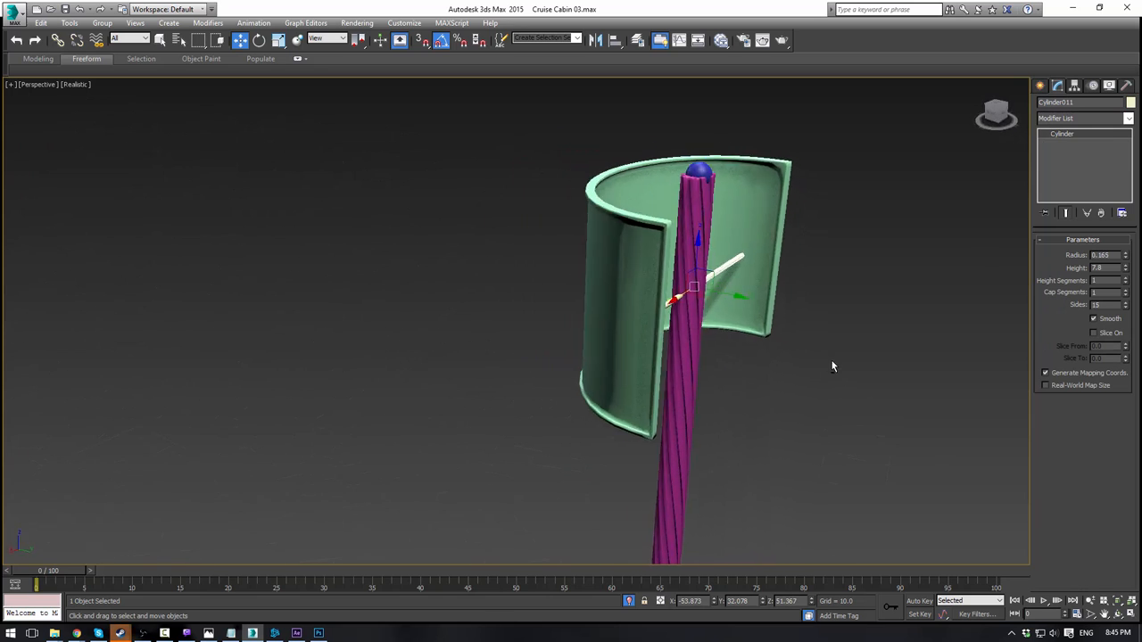
{"action": "left_click_drag", "start_coordinate": [834, 366], "coordinate": [764, 441]}
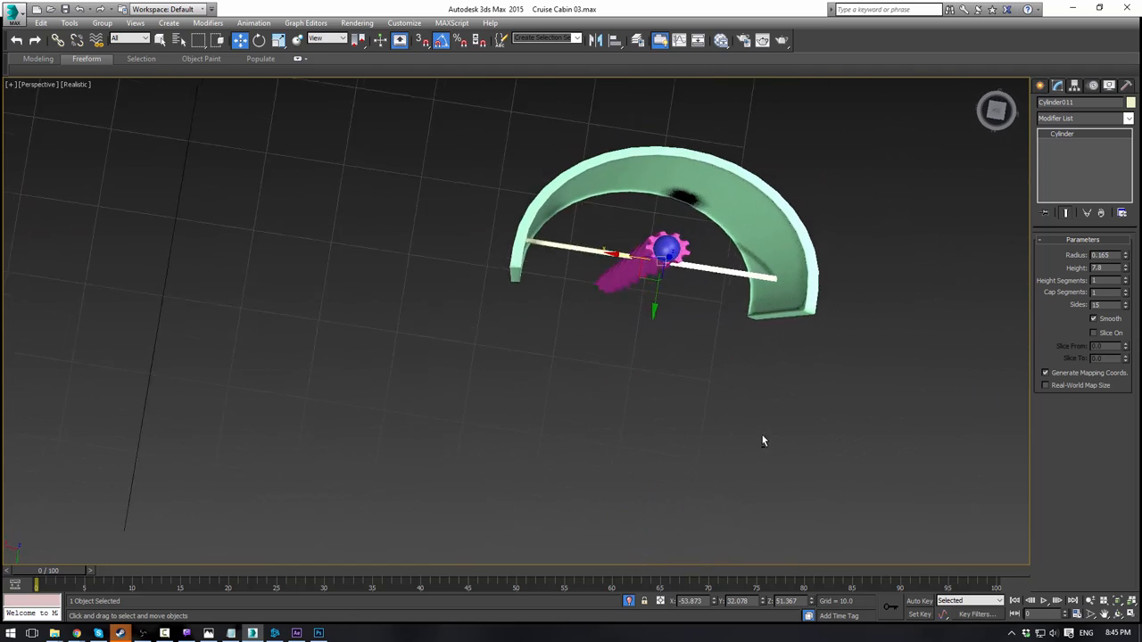
{"action": "left_click_drag", "start_coordinate": [764, 441], "coordinate": [603, 412]}
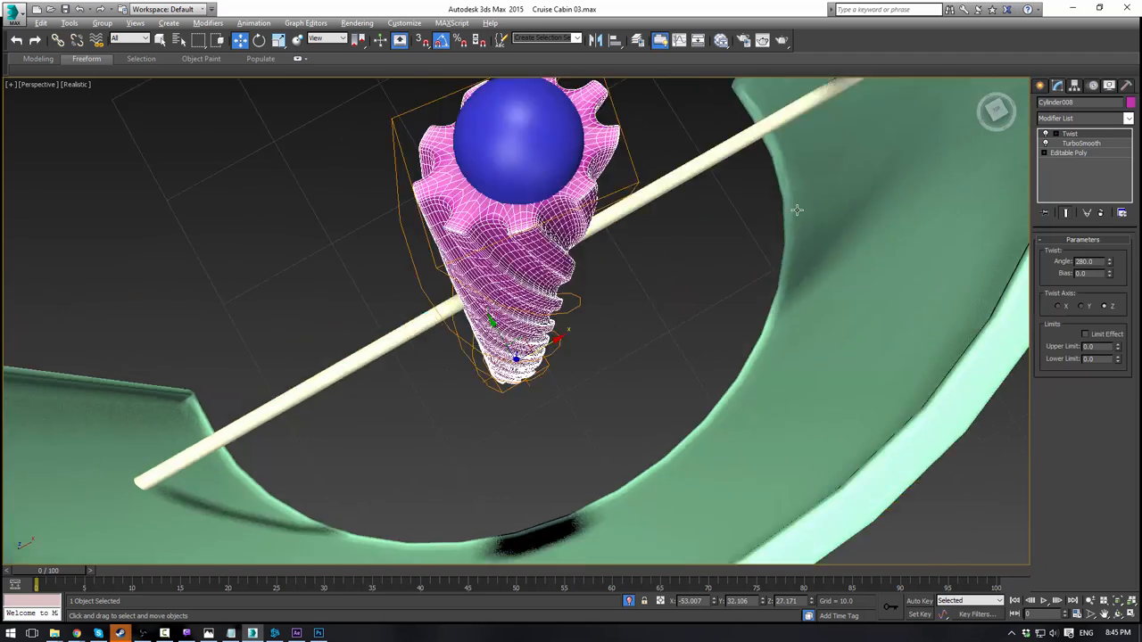
{"action": "key", "text": "T"}
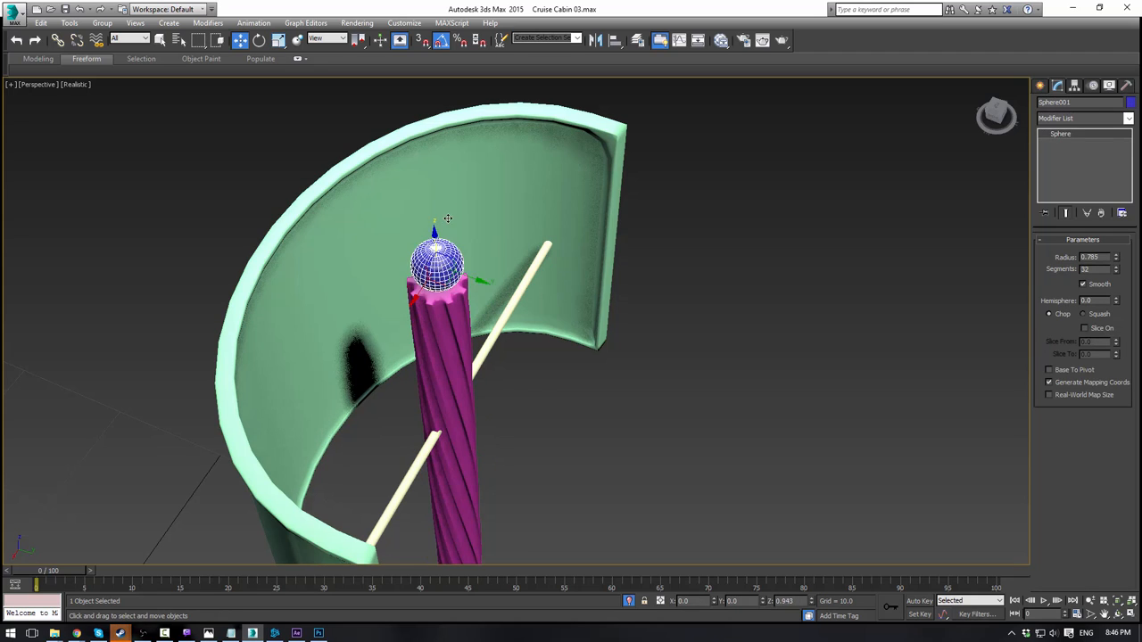
Step: Raise the ball above the pole and add a thin connector cylinder, viewing in wireframe
{"action": "left_click_drag", "start_coordinate": [437, 267], "coordinate": [435, 235]}
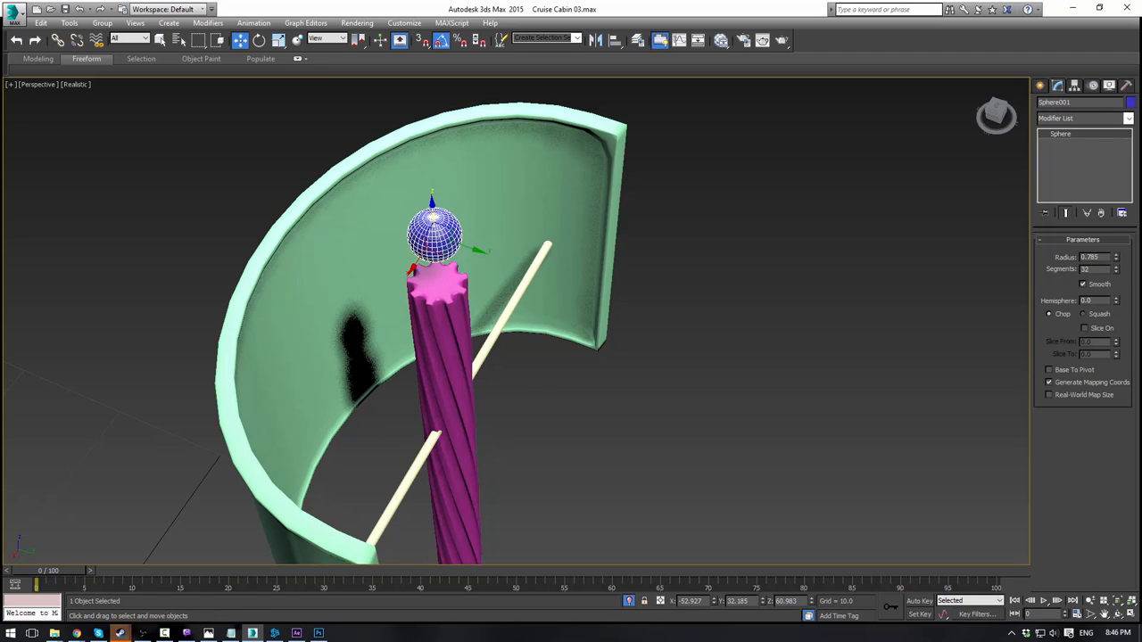
{"action": "left_click", "coordinate": [1058, 85]}
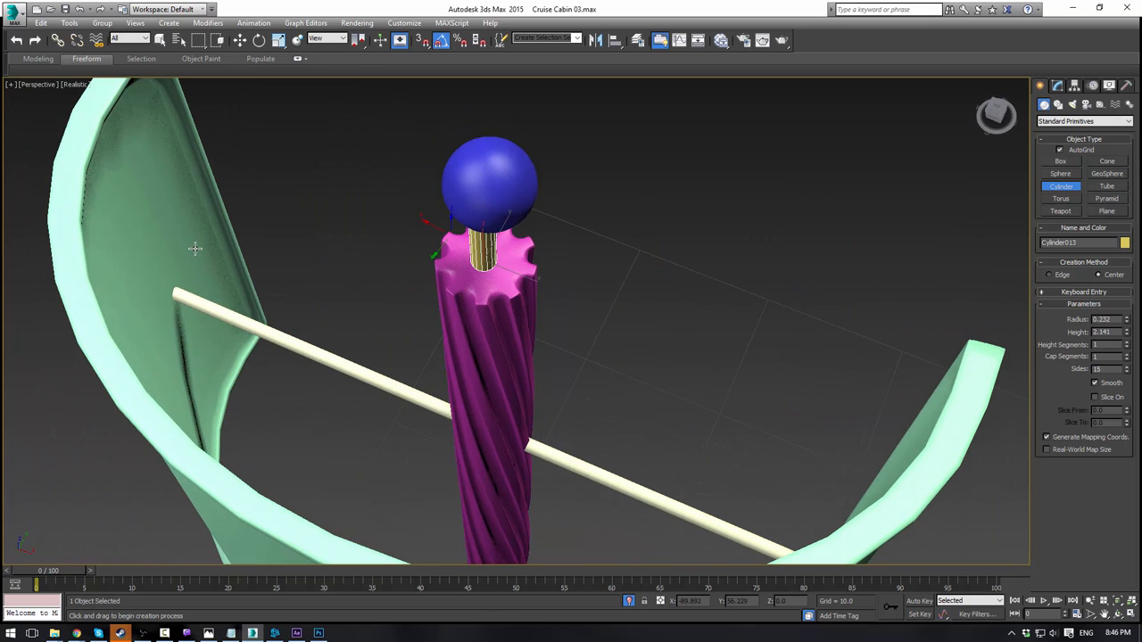
{"action": "key", "text": "F"}
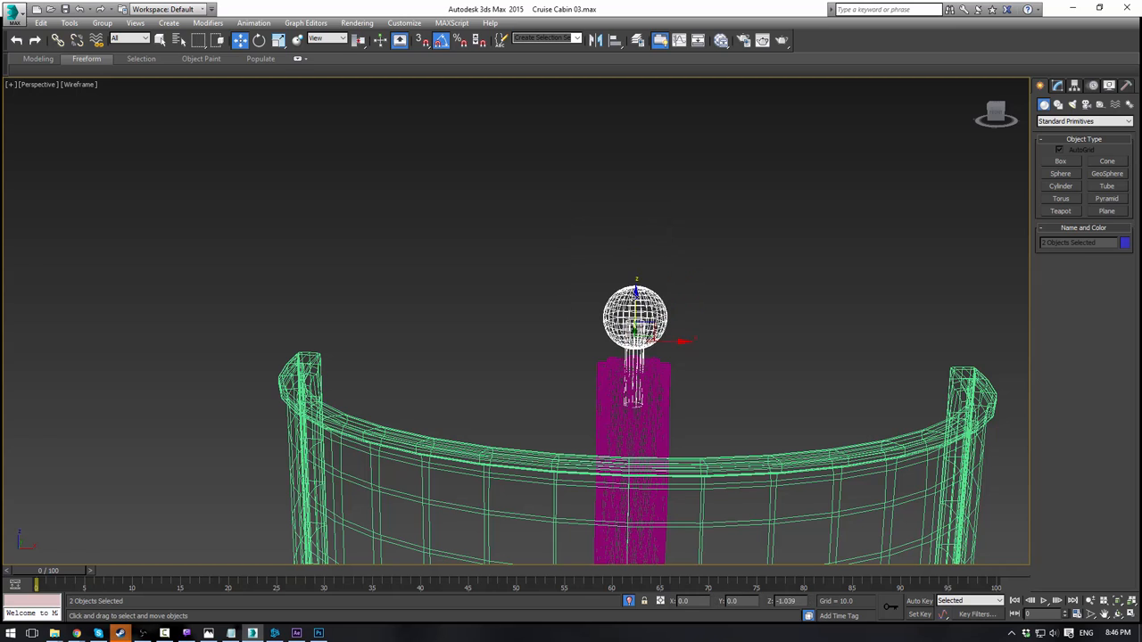
{"action": "left_click", "coordinate": [785, 300]}
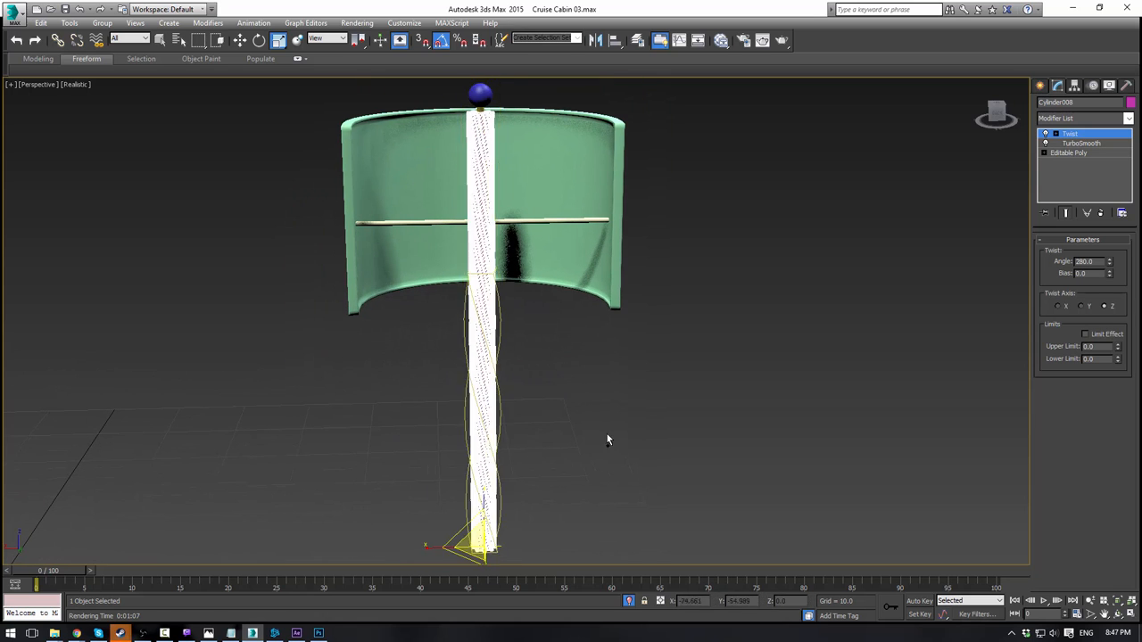
Step: Move the ball and its stem higher, clear of the pole's top
{"action": "left_click", "coordinate": [1078, 147]}
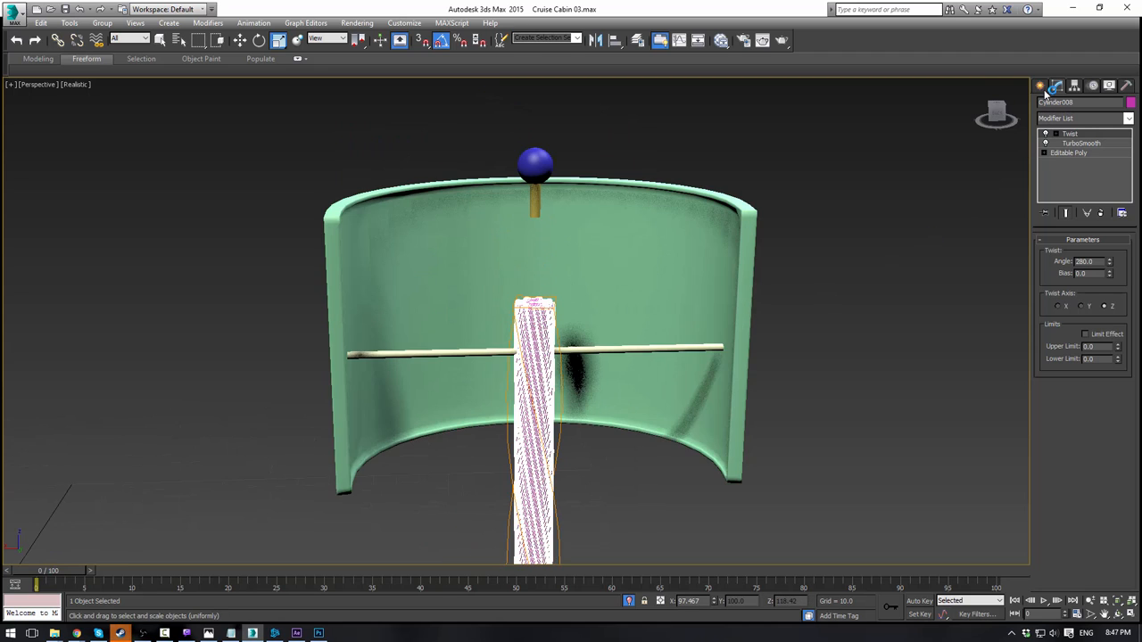
{"action": "left_click", "coordinate": [1042, 83]}
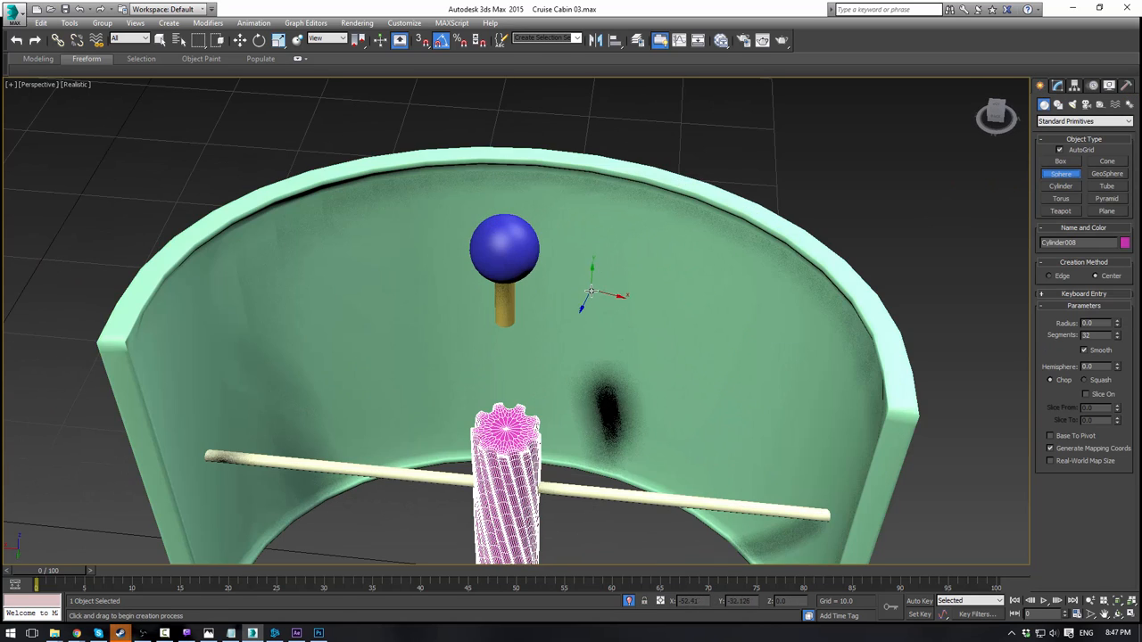
Step: Draw a cylinder on top of the pole as the bulb holder
{"action": "left_click", "coordinate": [1060, 186]}
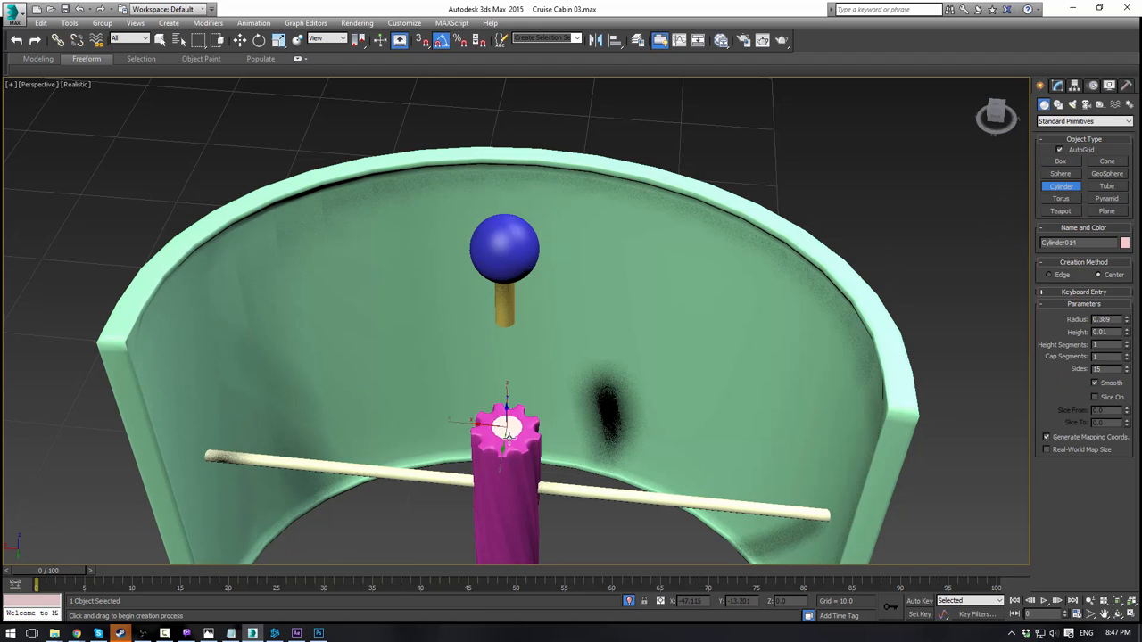
{"action": "left_click_drag", "start_coordinate": [507, 428], "coordinate": [664, 401]}
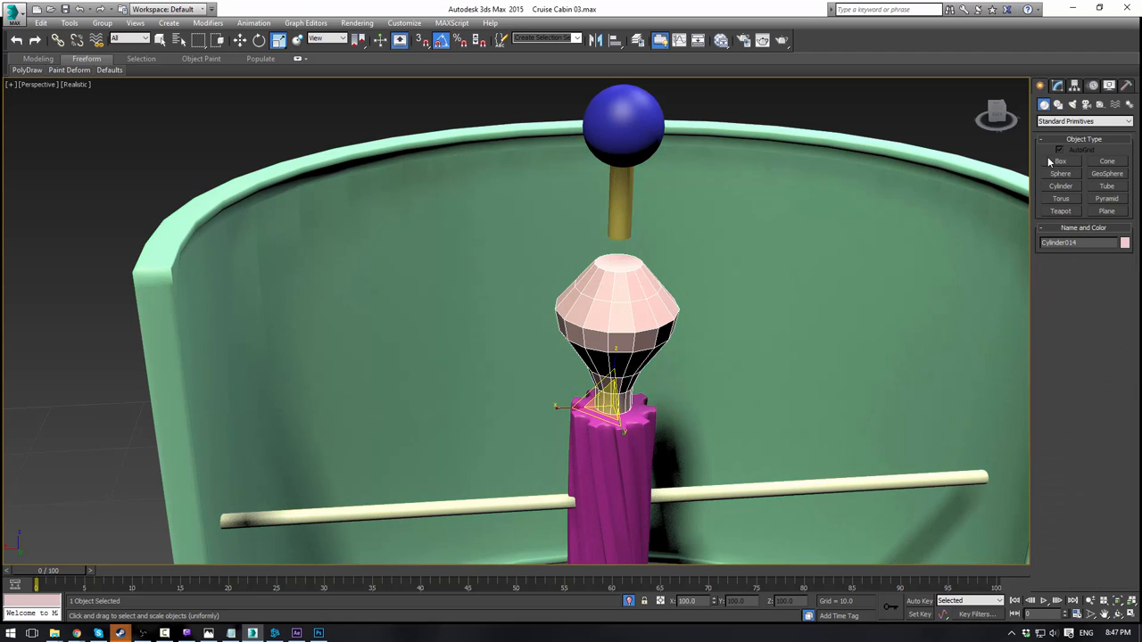
{"action": "mouse_move", "coordinate": [1044, 168]}
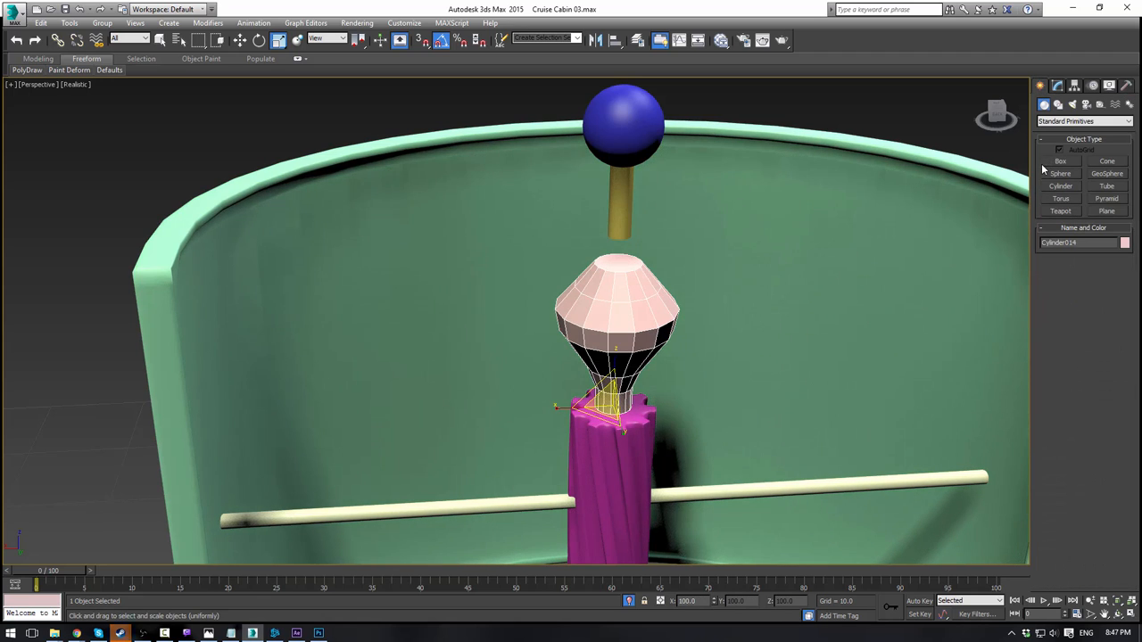
Step: Draw a small curved Line spline beside the lamp in the Front viewport
{"action": "left_click", "coordinate": [1060, 85]}
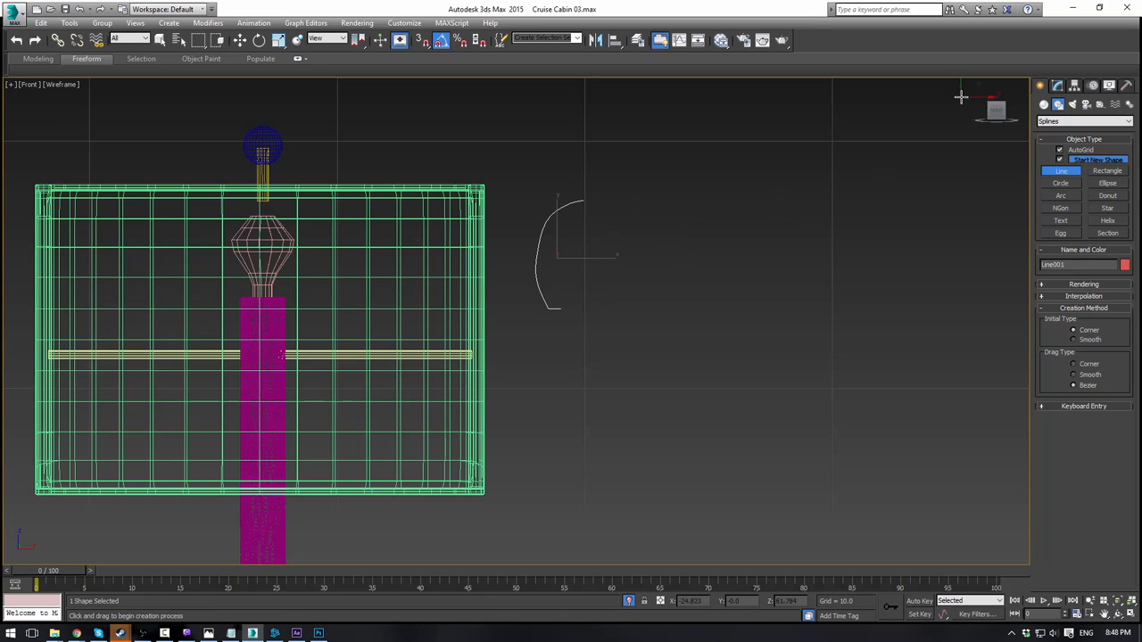
{"action": "left_click", "coordinate": [1056, 85]}
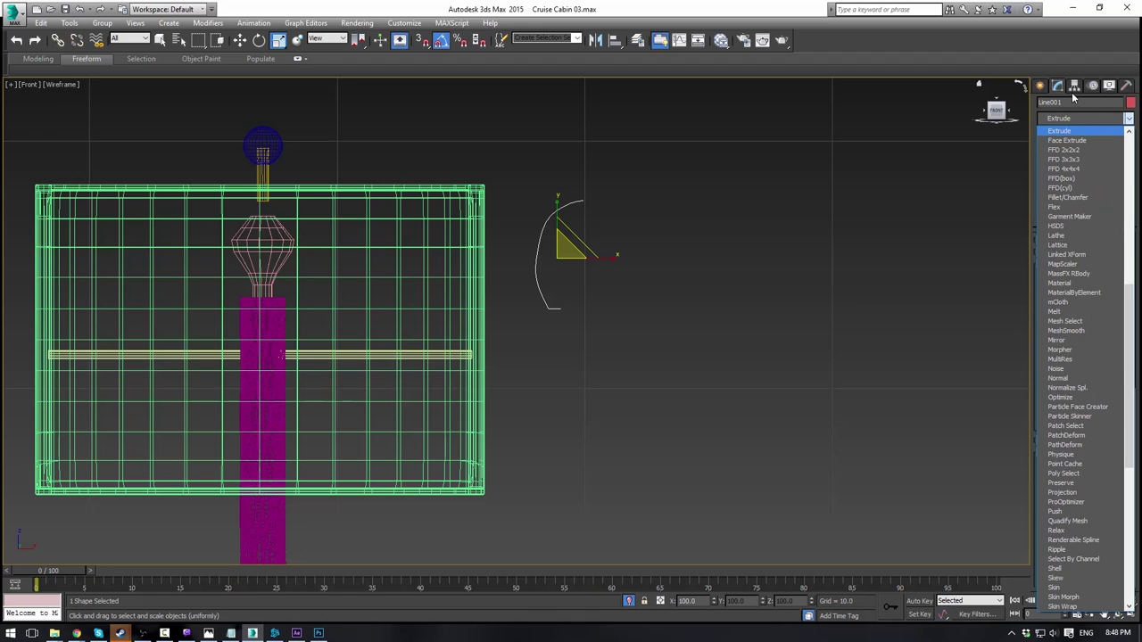
Step: Enable renderable thickness on the spline, mirror it into a loop with Symmetry and move it toward the lamp
{"action": "left_click", "coordinate": [1056, 140]}
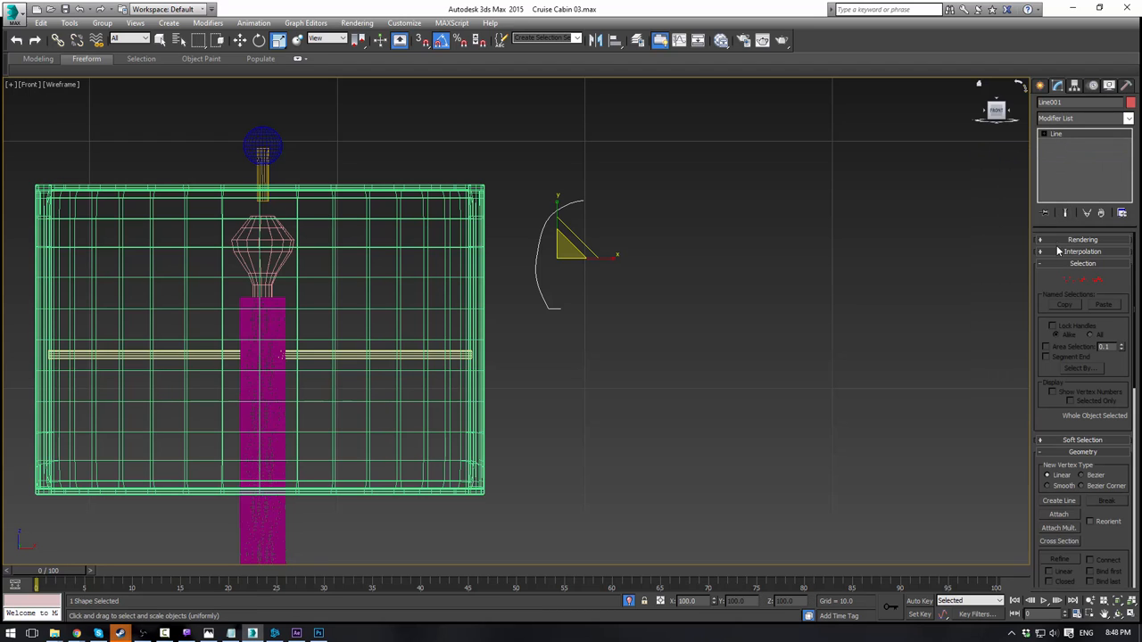
{"action": "left_click", "coordinate": [1075, 239]}
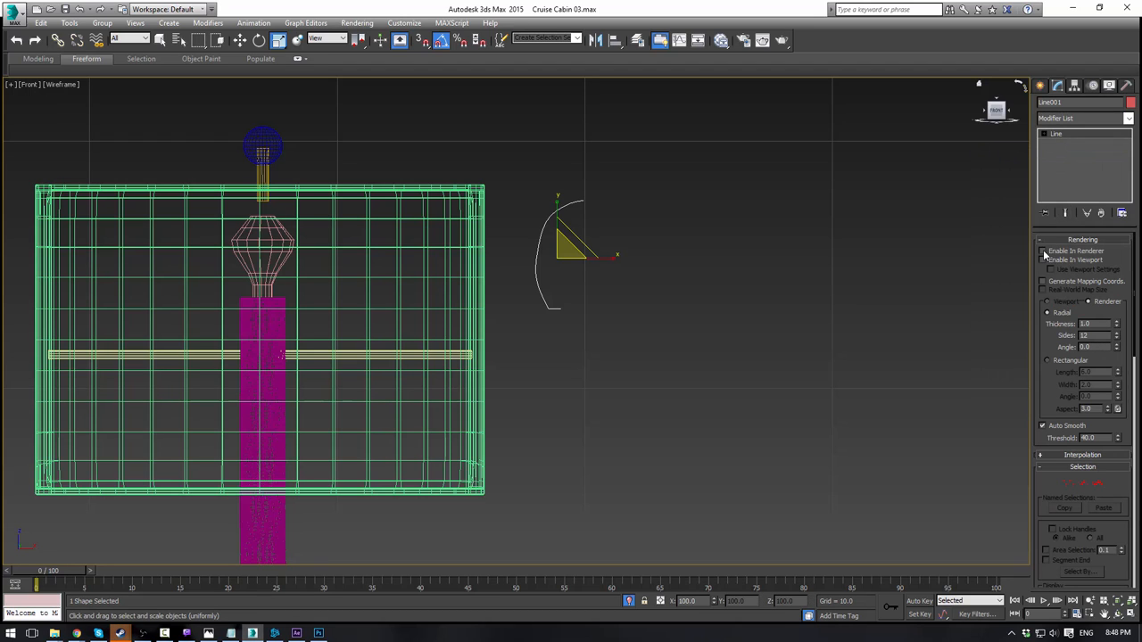
{"action": "left_click", "coordinate": [1044, 260]}
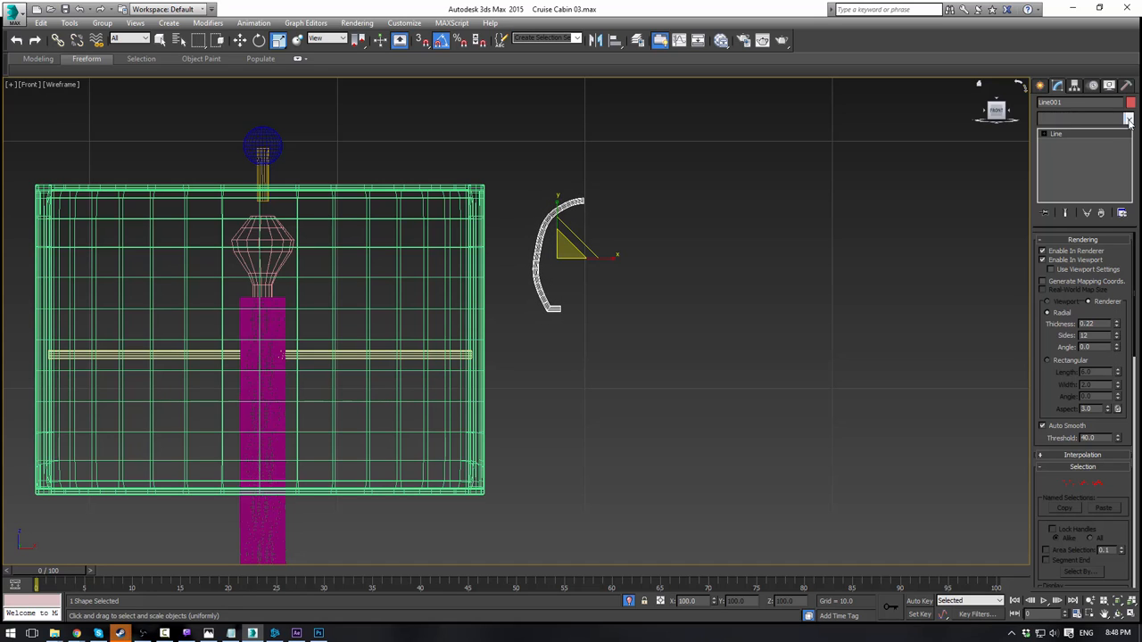
{"action": "left_click", "coordinate": [1124, 122]}
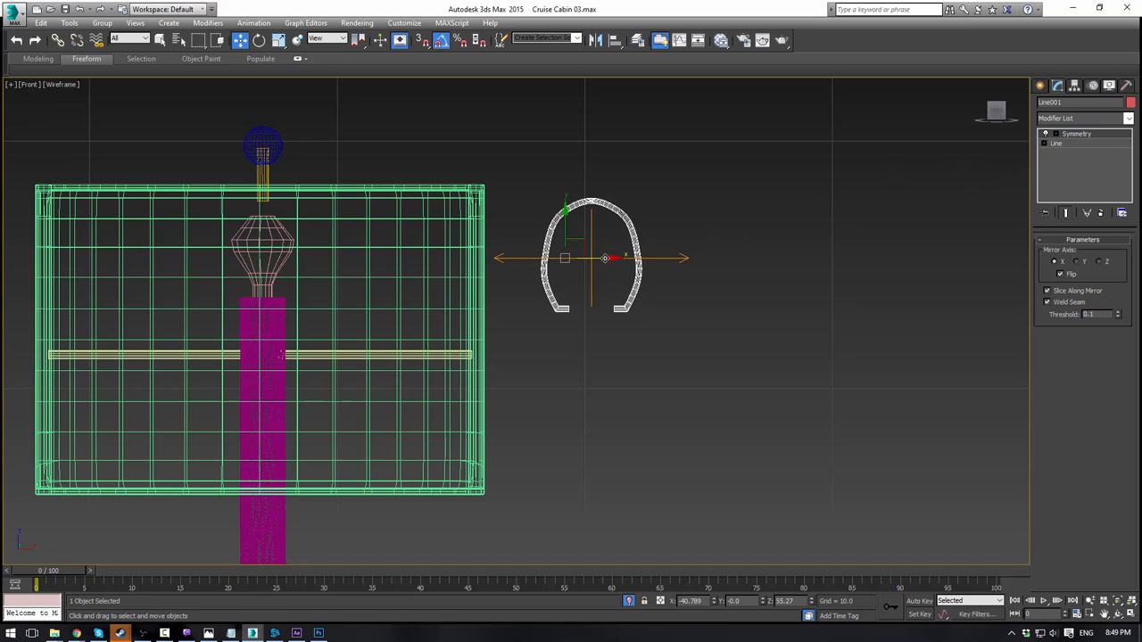
{"action": "left_click_drag", "start_coordinate": [605, 257], "coordinate": [284, 257]}
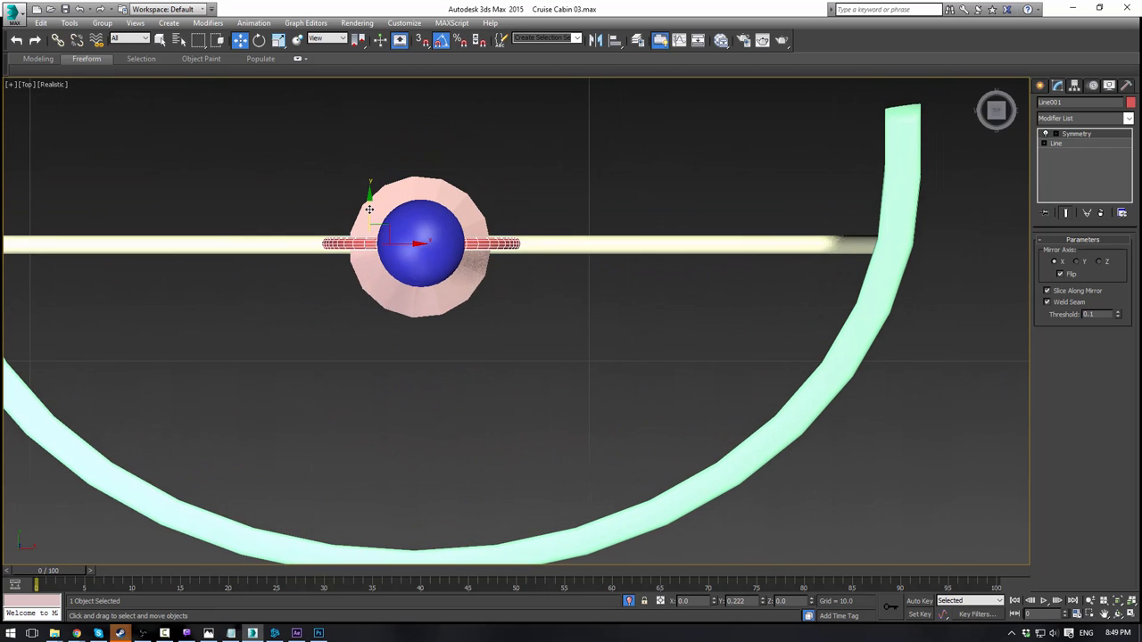
Step: Centre the wire holder loop around the bulb and pole beneath the top ball
{"action": "left_click_drag", "start_coordinate": [419, 241], "coordinate": [437, 272]}
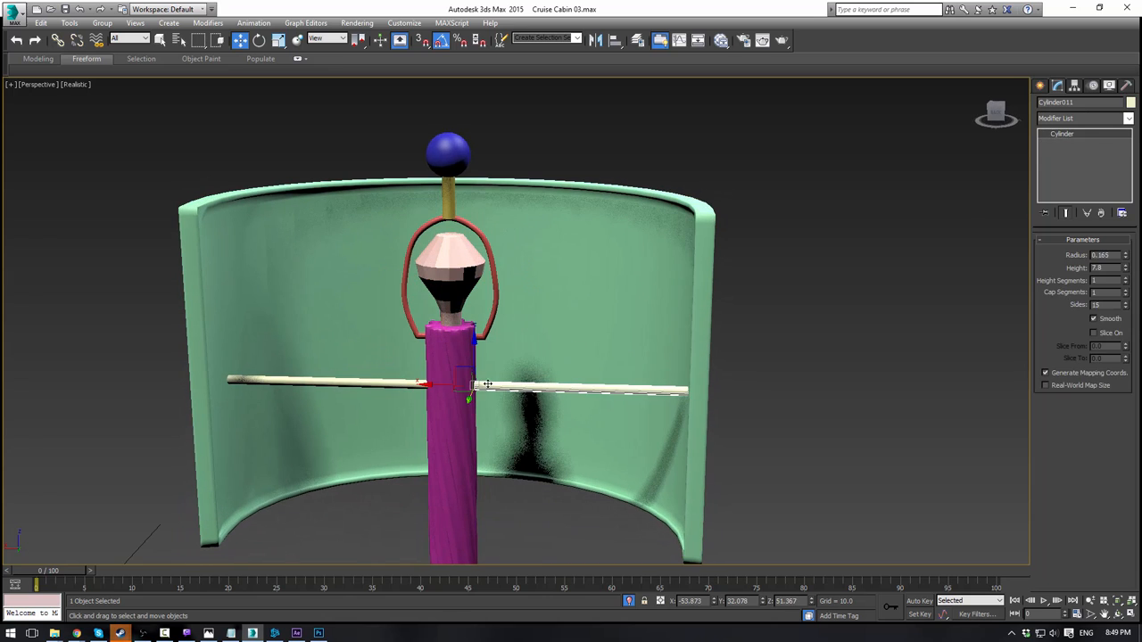
{"action": "left_click_drag", "start_coordinate": [468, 384], "coordinate": [472, 179]}
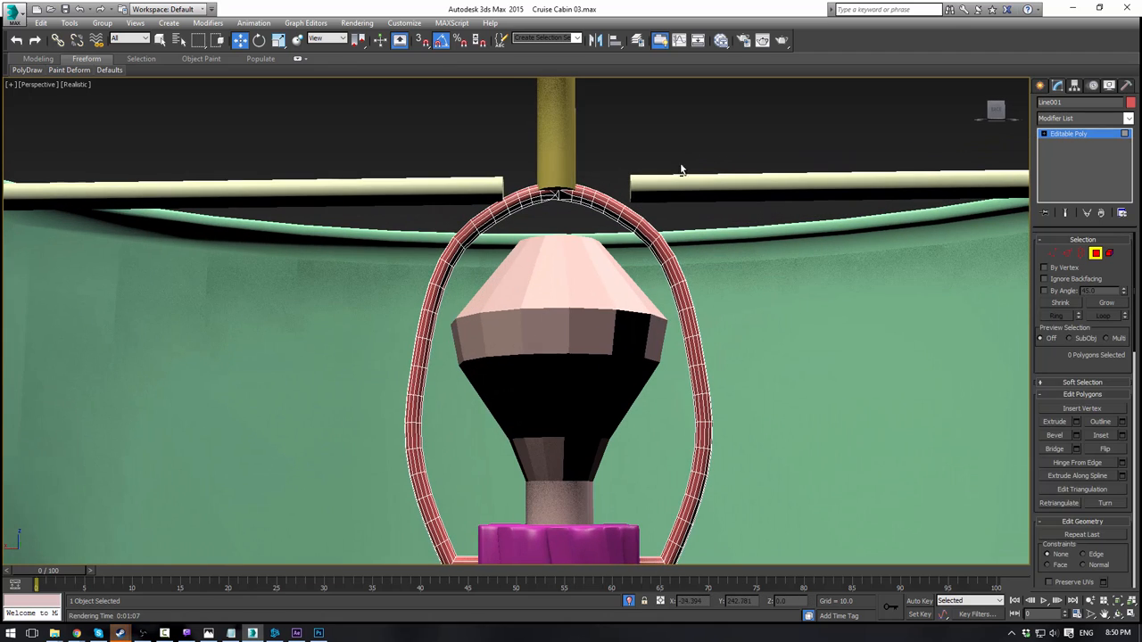
Step: Edit the holder's polygons so its top meets the yellow stem above the bulb
{"action": "left_click", "coordinate": [549, 195]}
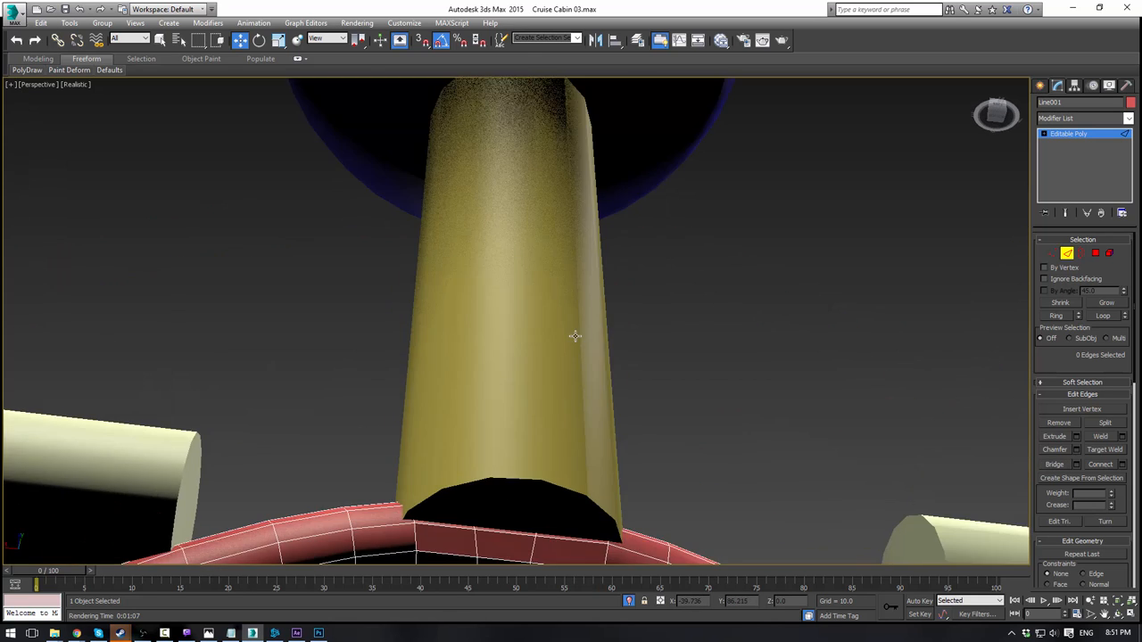
{"action": "left_click_drag", "start_coordinate": [574, 336], "coordinate": [621, 311]}
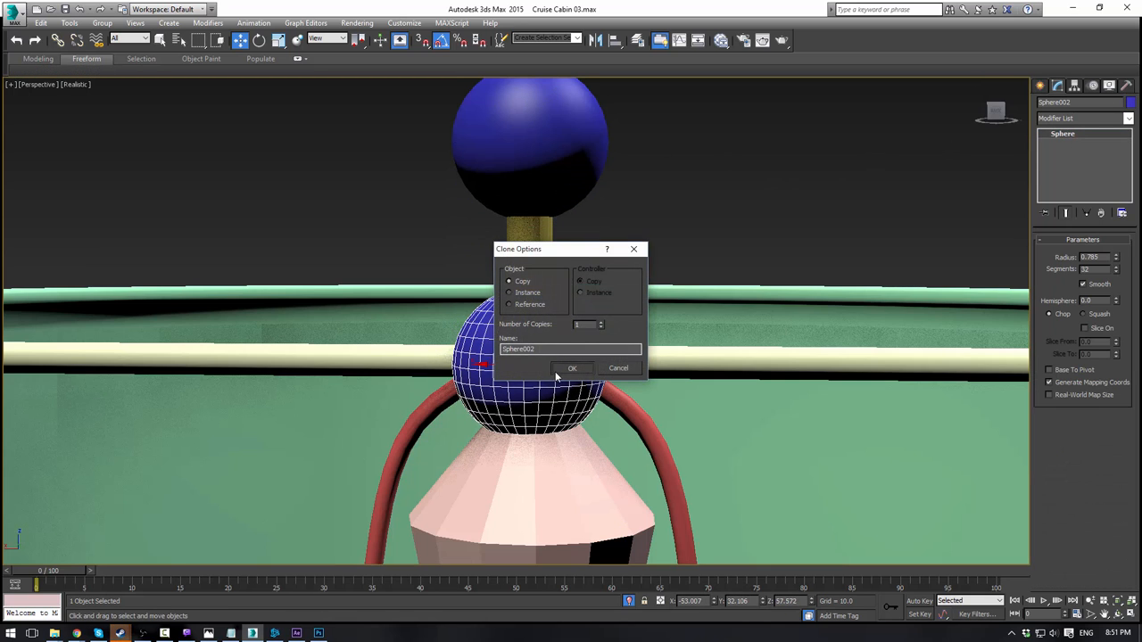
Step: Clone the small blue ball as a Copy at the rod junction and stretch the rod's end vertices outward
{"action": "left_click", "coordinate": [571, 367]}
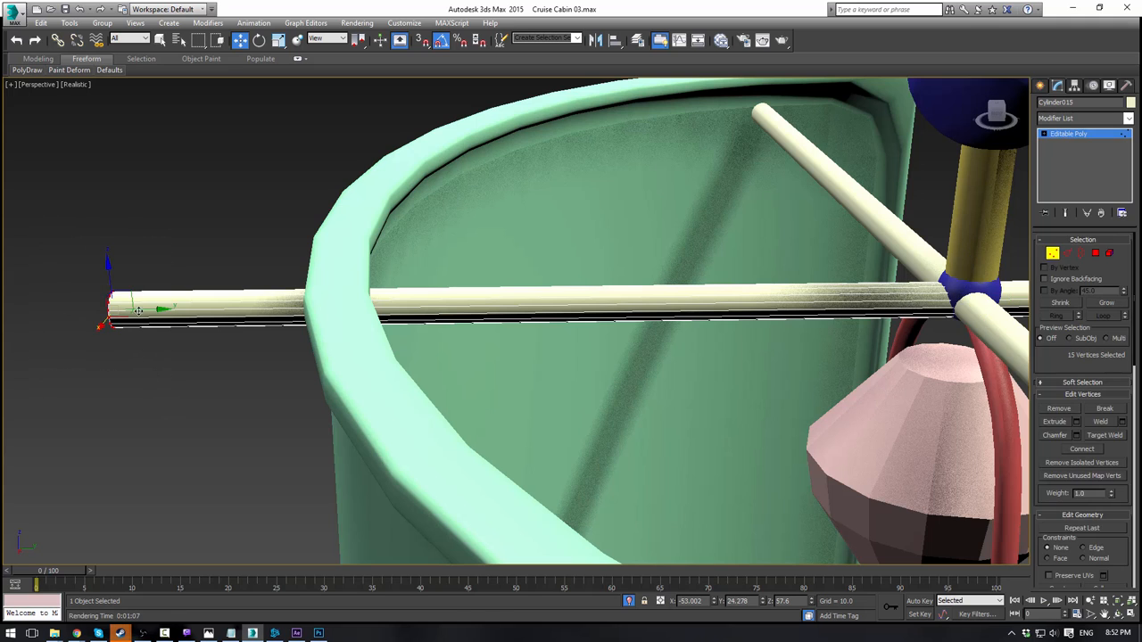
{"action": "left_click_drag", "start_coordinate": [536, 356], "coordinate": [517, 286]}
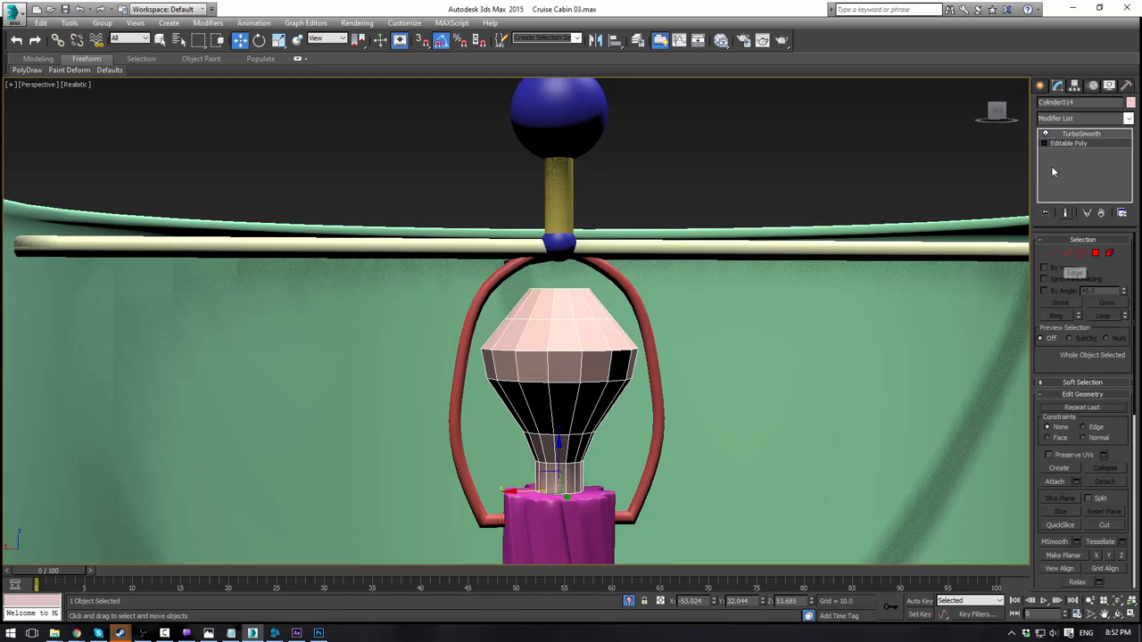
Step: Toggle between TurboSmooth and Editable Poly on the bulb, reworking its top vertices into a rounded shape
{"action": "left_click", "coordinate": [1082, 132]}
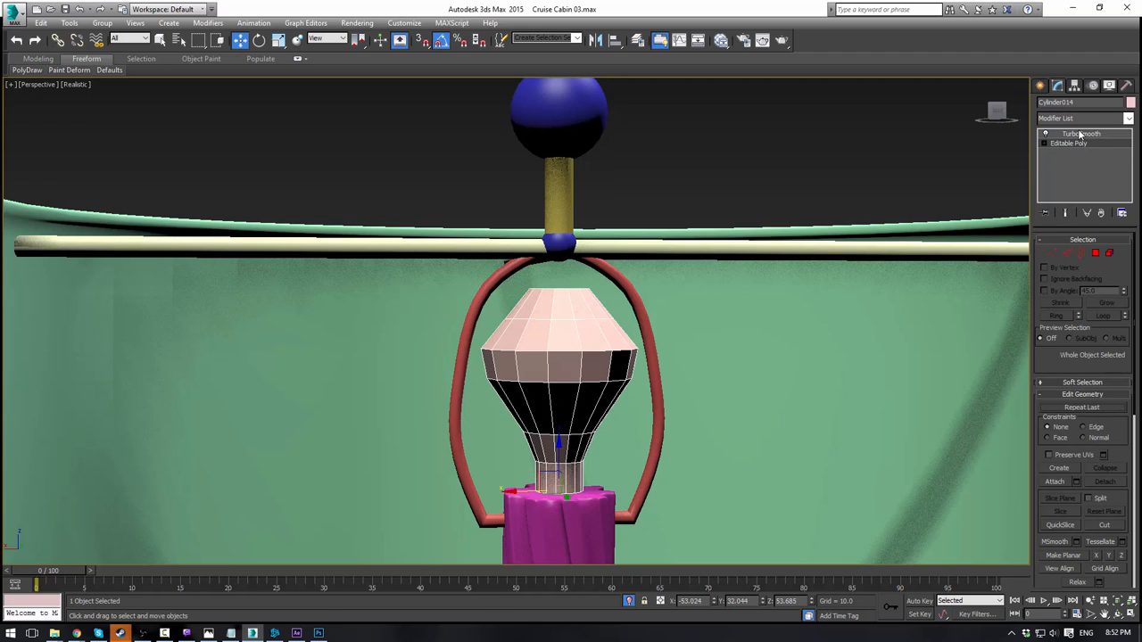
{"action": "left_click", "coordinate": [1074, 134]}
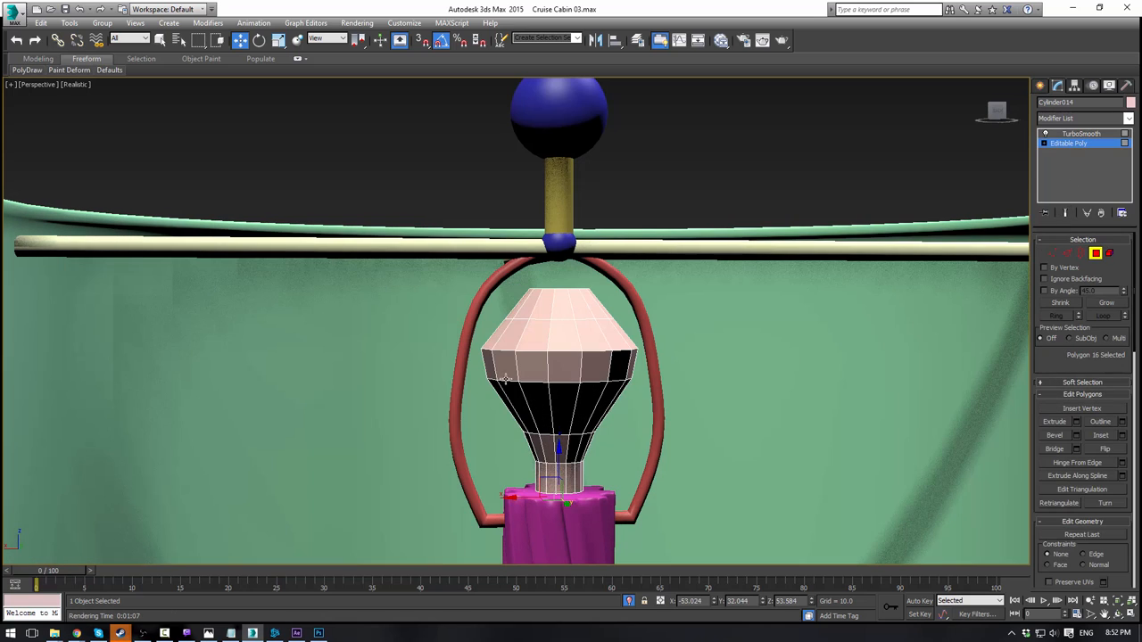
{"action": "left_click", "coordinate": [1068, 133]}
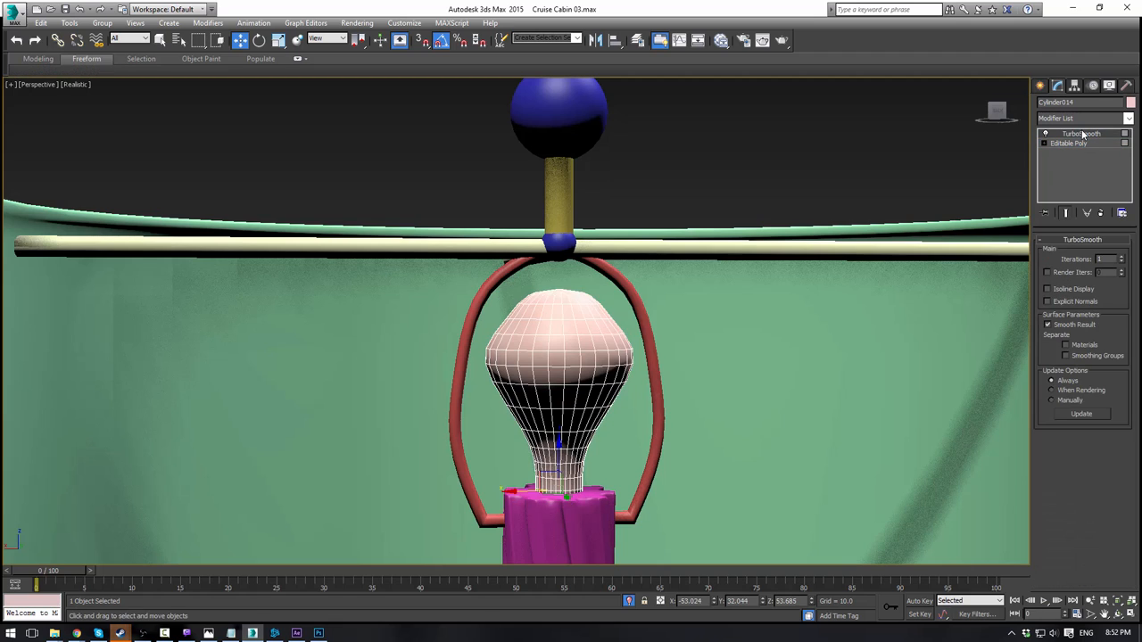
{"action": "left_click", "coordinate": [1067, 142]}
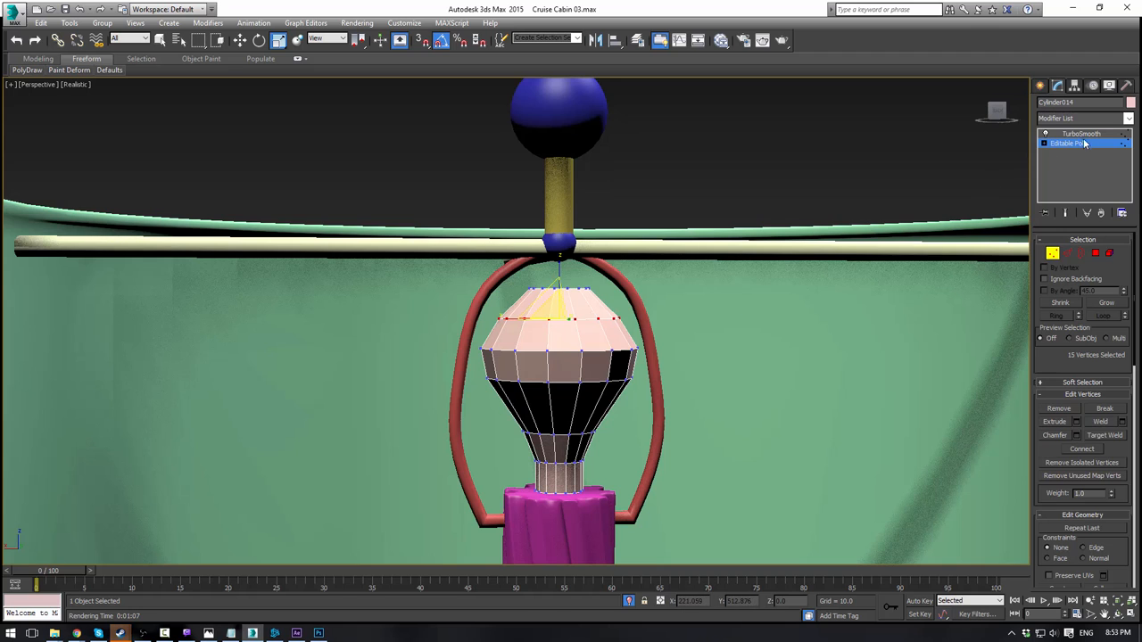
{"action": "left_click", "coordinate": [1076, 134]}
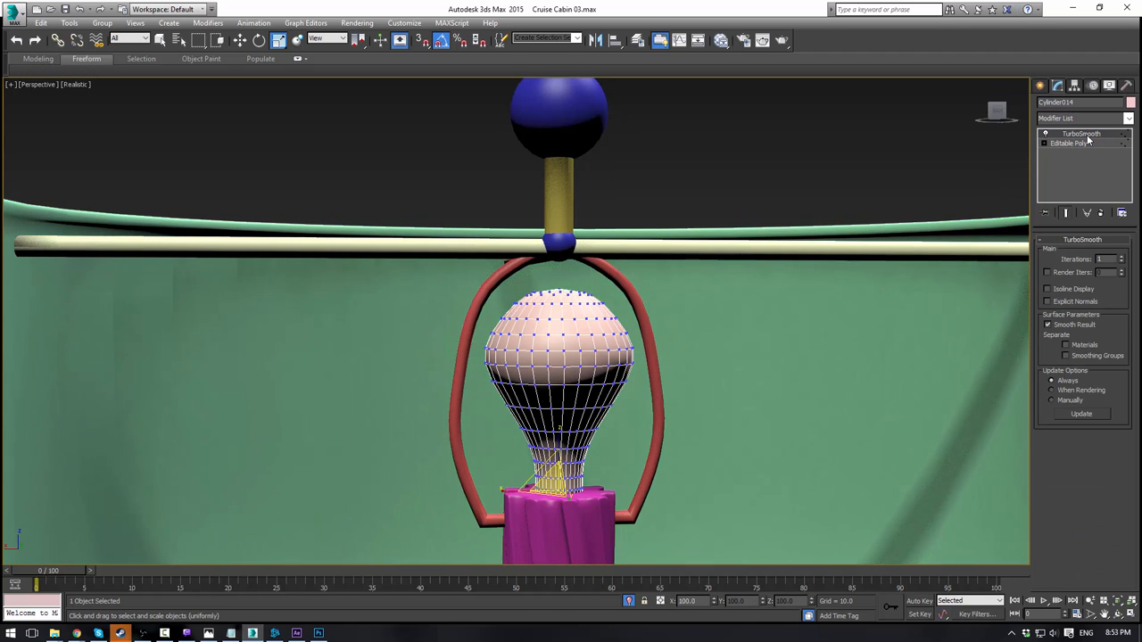
{"action": "left_click", "coordinate": [1071, 156]}
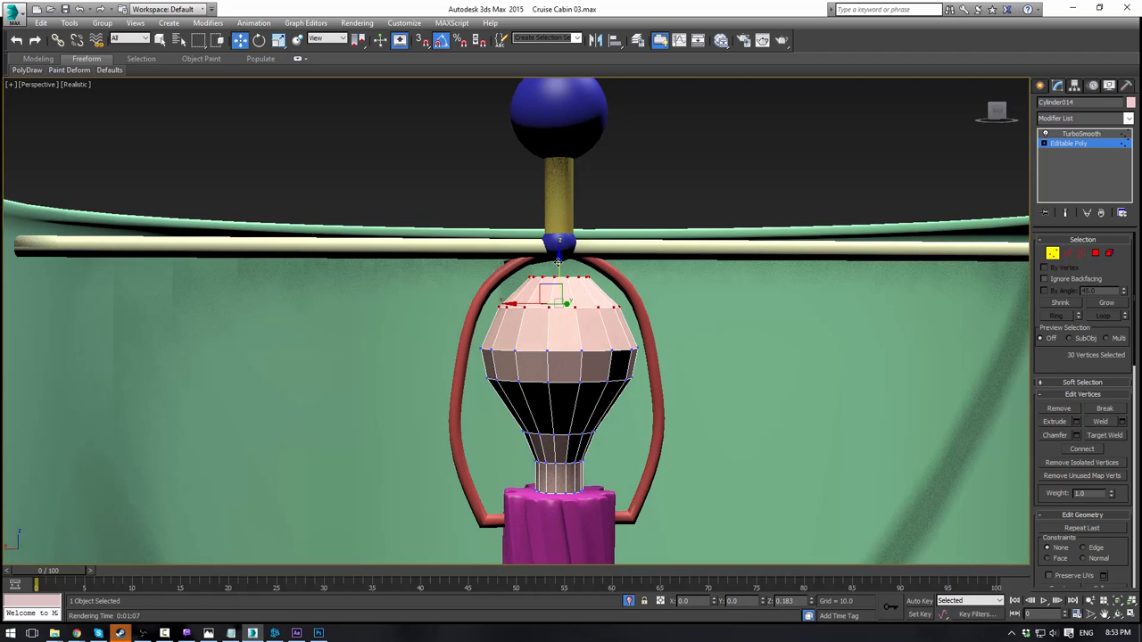
{"action": "left_click", "coordinate": [1081, 132]}
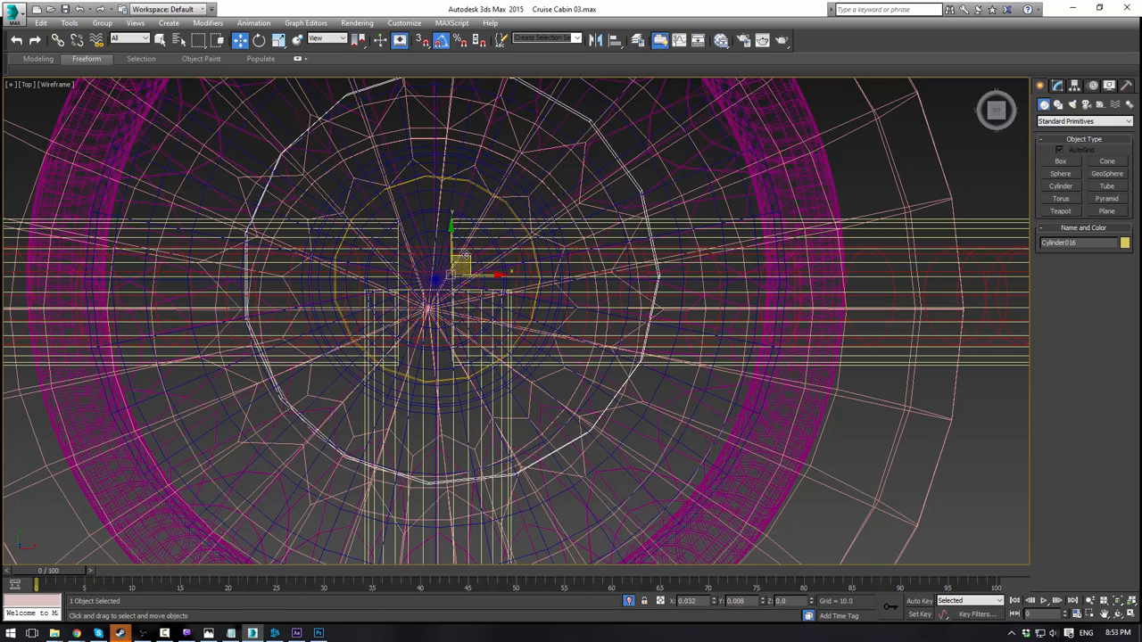
Step: Inspect the finished lamp from several sides and window-select all its parts
{"action": "left_click_drag", "start_coordinate": [455, 264], "coordinate": [437, 277]}
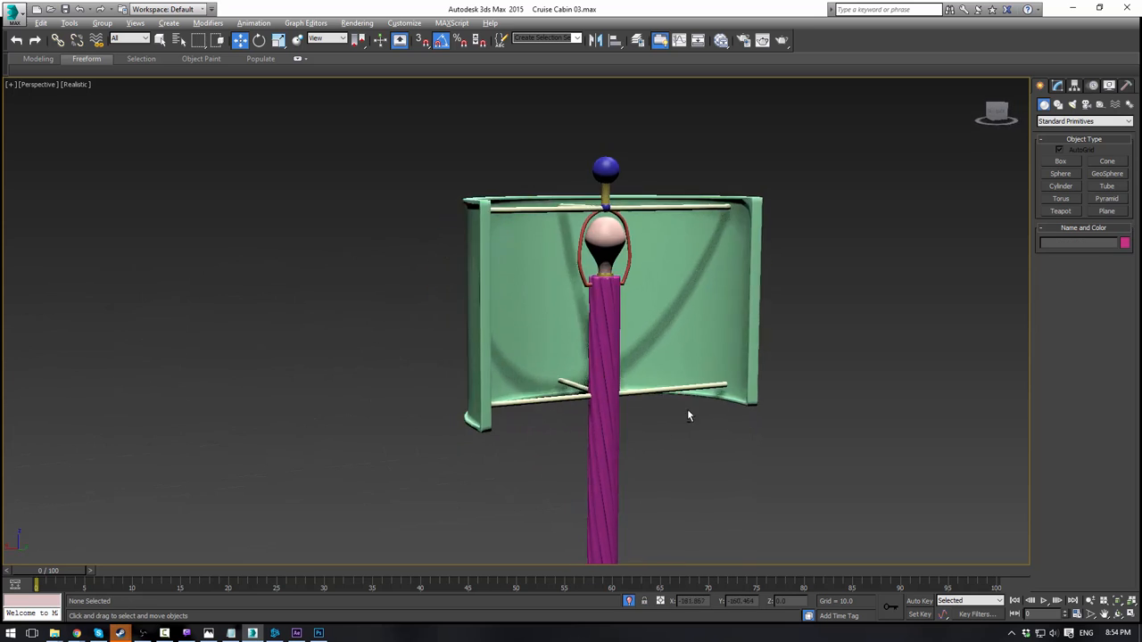
{"action": "left_click_drag", "start_coordinate": [687, 416], "coordinate": [555, 427]}
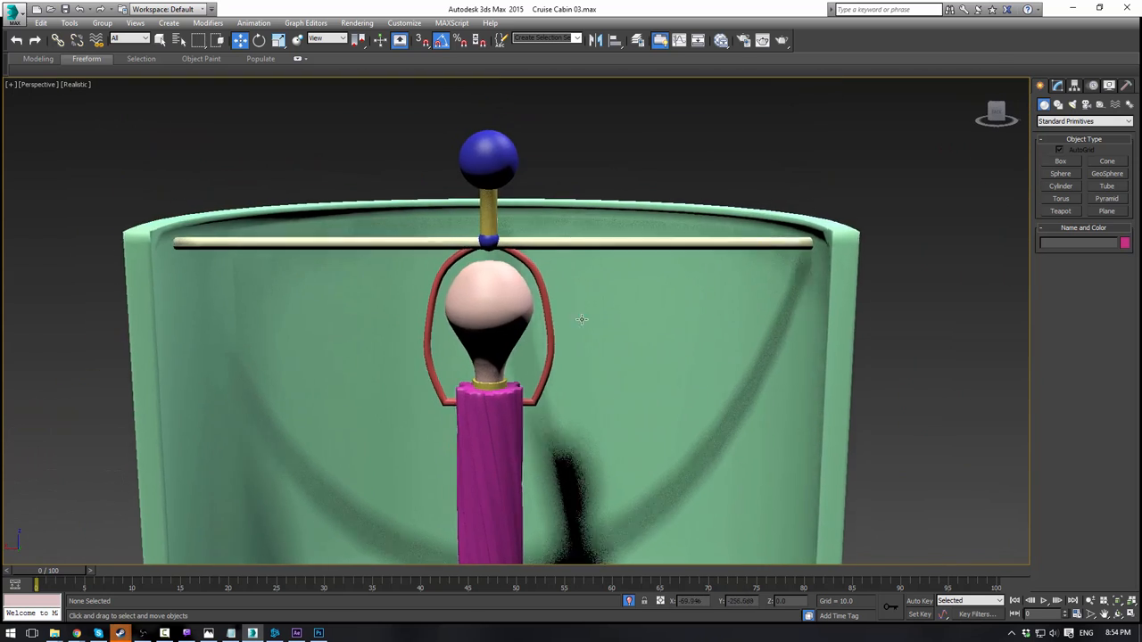
{"action": "left_click_drag", "start_coordinate": [582, 320], "coordinate": [455, 330]}
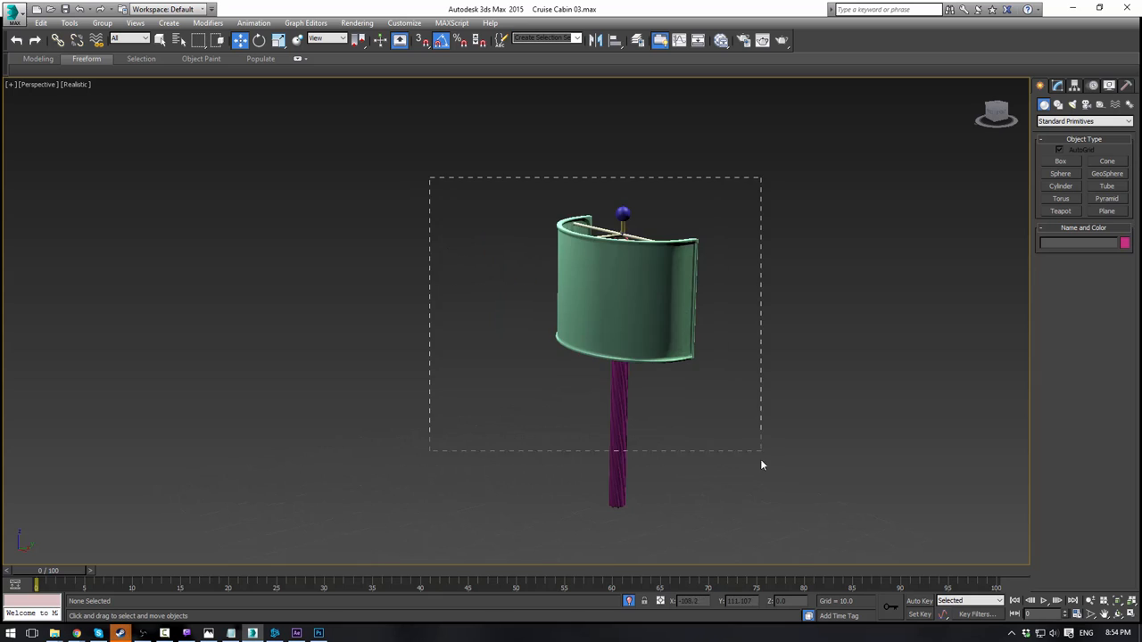
Step: Group the selected parts as 'Lamp' and pick a colour for the group
{"action": "left_click", "coordinate": [107, 22]}
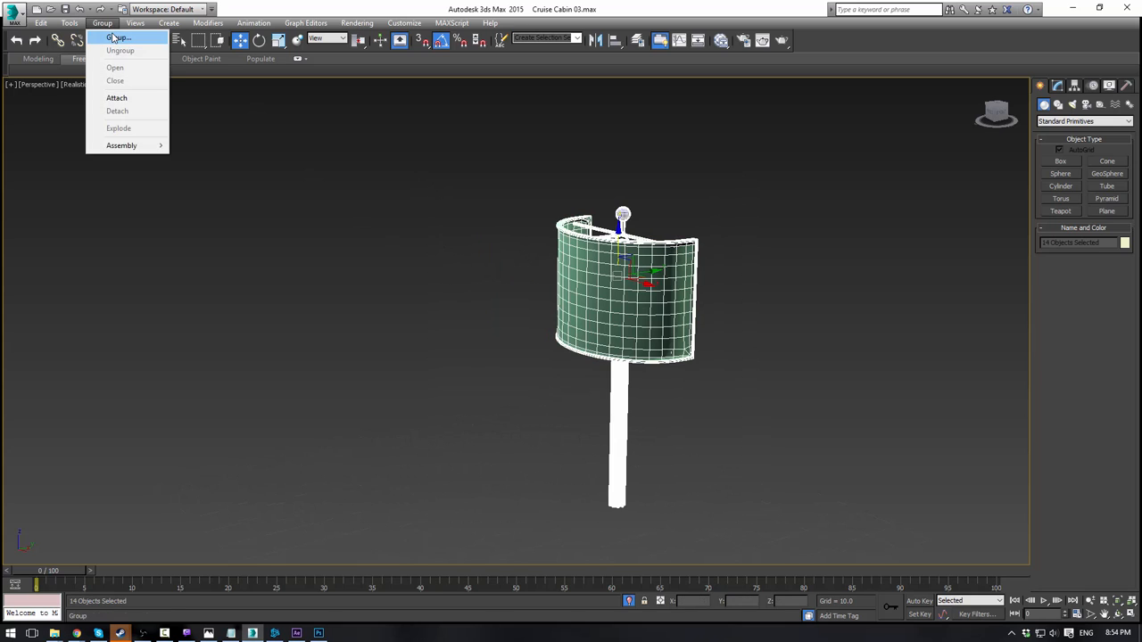
{"action": "left_click", "coordinate": [121, 39]}
{"action": "type", "text": "Lamp"}
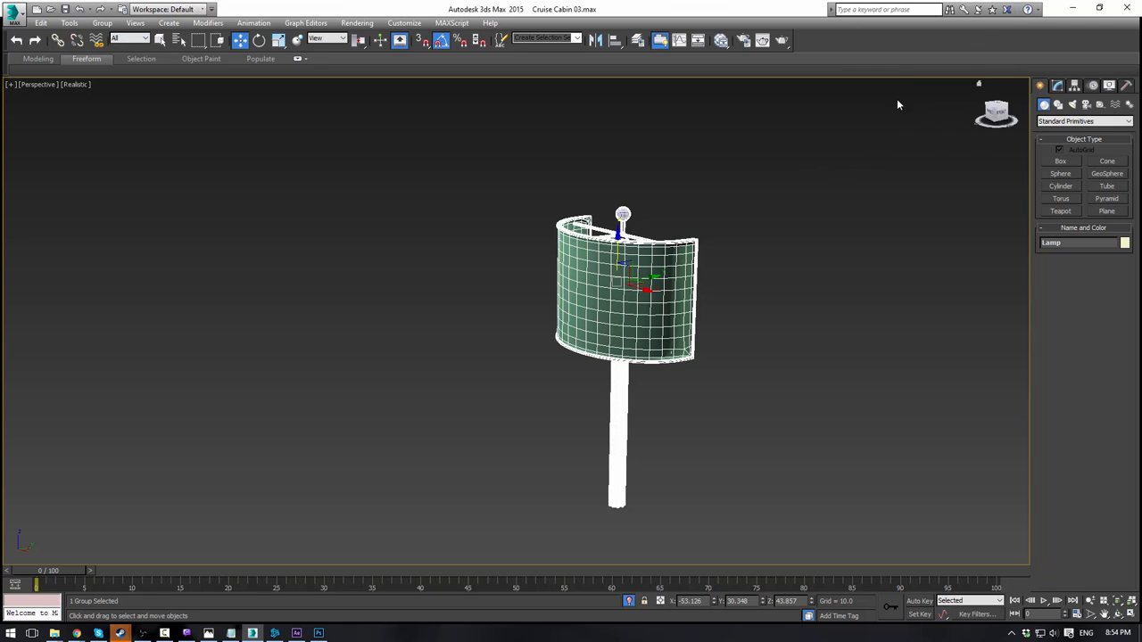
{"action": "left_click", "coordinate": [1053, 86]}
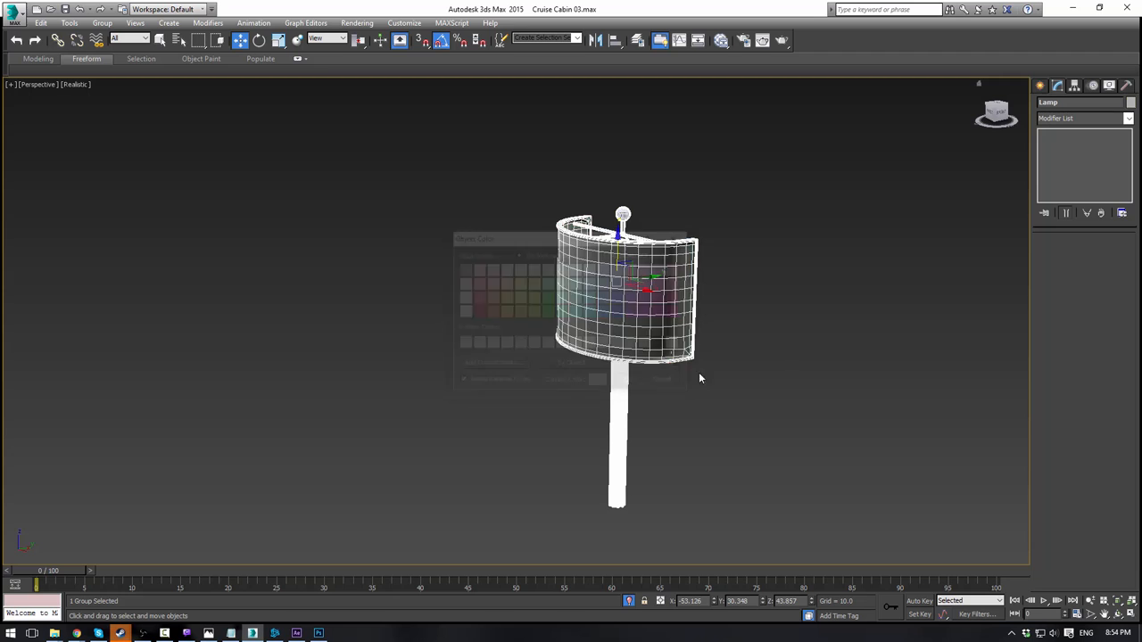
{"action": "right_click", "coordinate": [700, 378]}
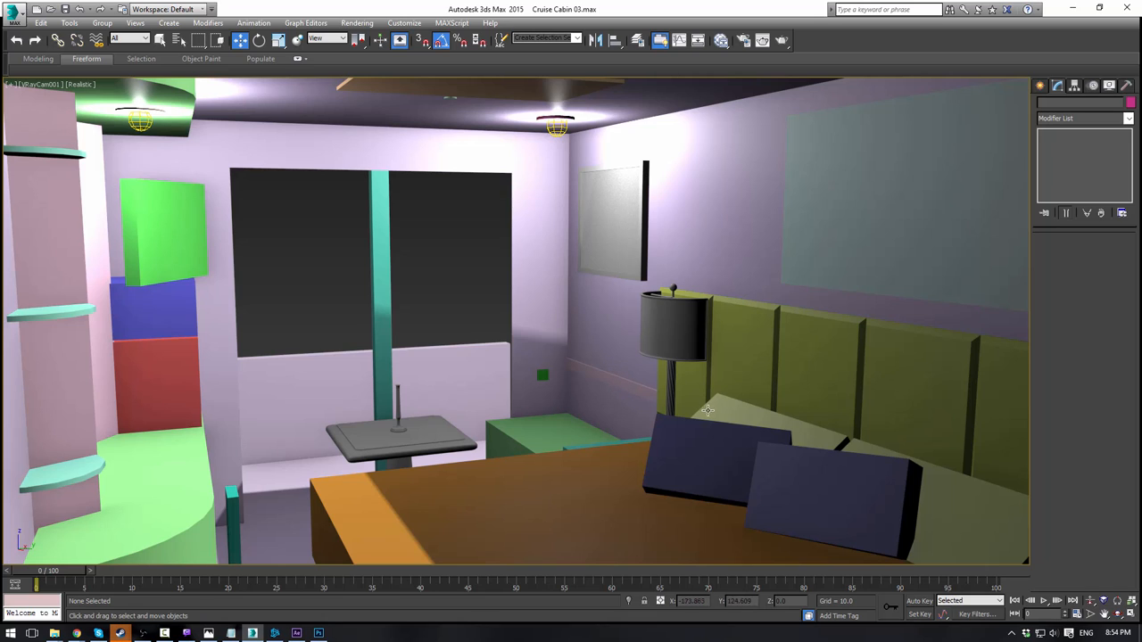
{"action": "mouse_move", "coordinate": [675, 402]}
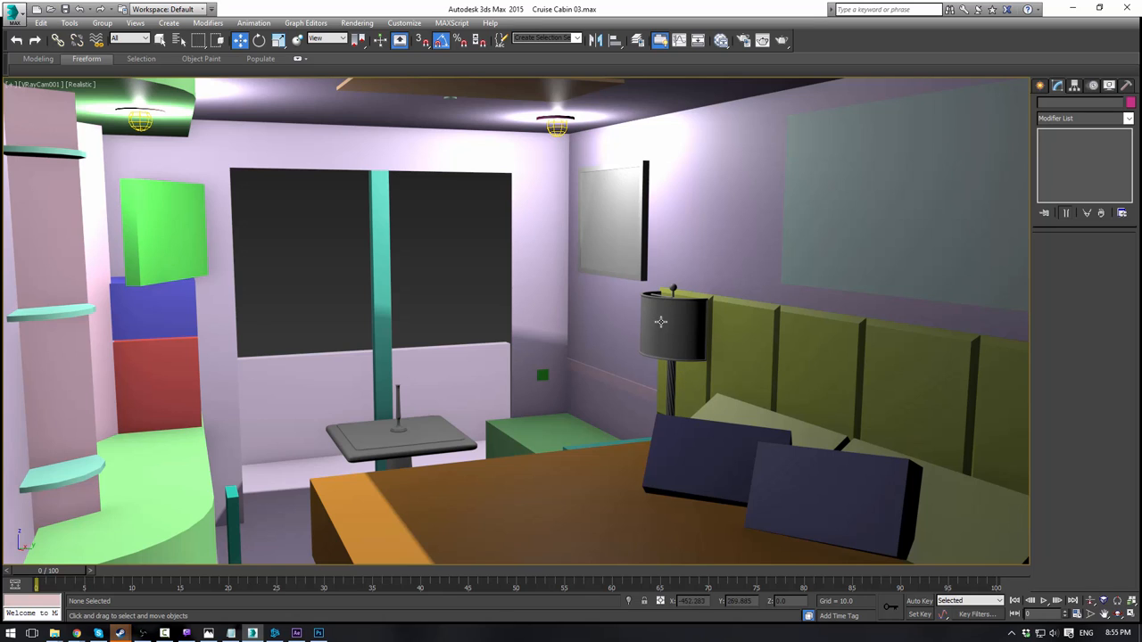
{"action": "mouse_move", "coordinate": [684, 293]}
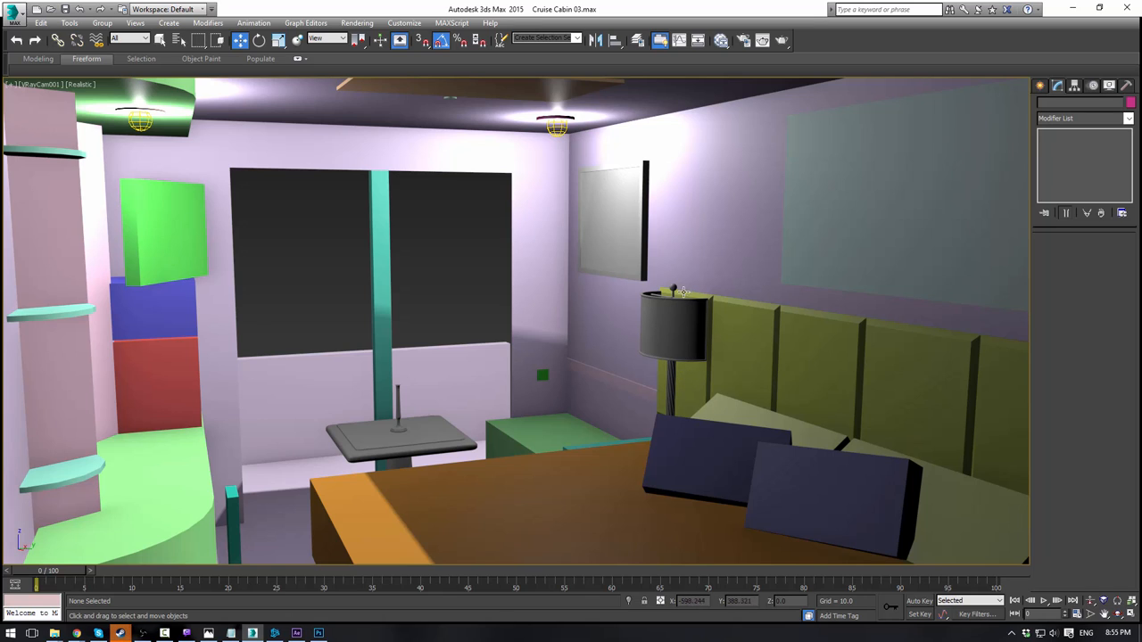
Step: Select the Lamp group beside the bed in the cabin scene
{"action": "left_click", "coordinate": [674, 322]}
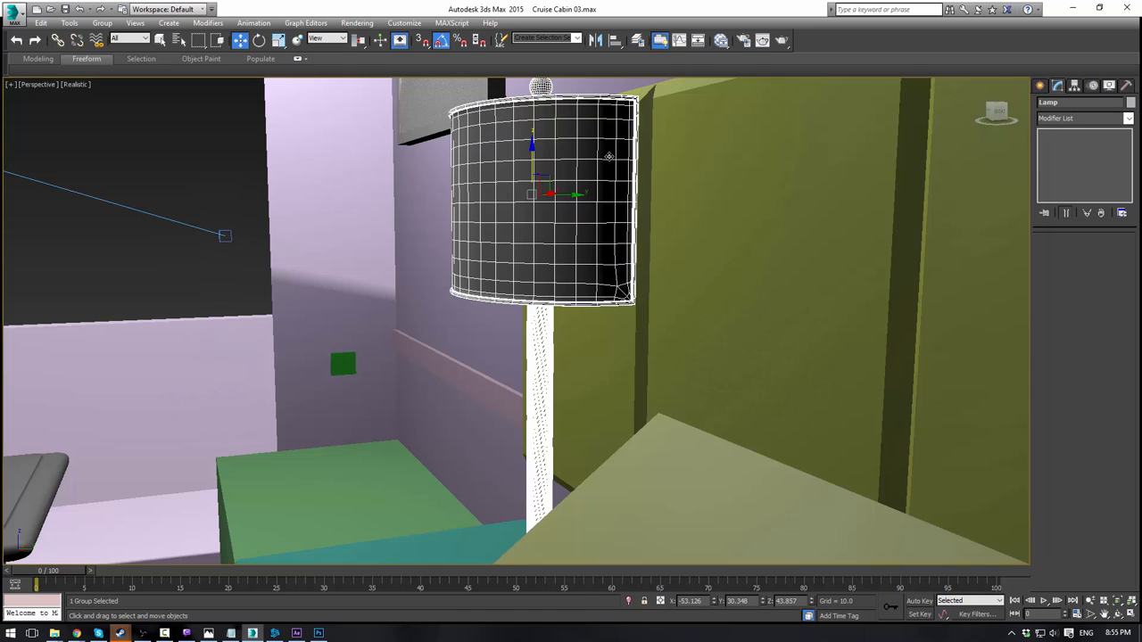
{"action": "left_click", "coordinate": [103, 22]}
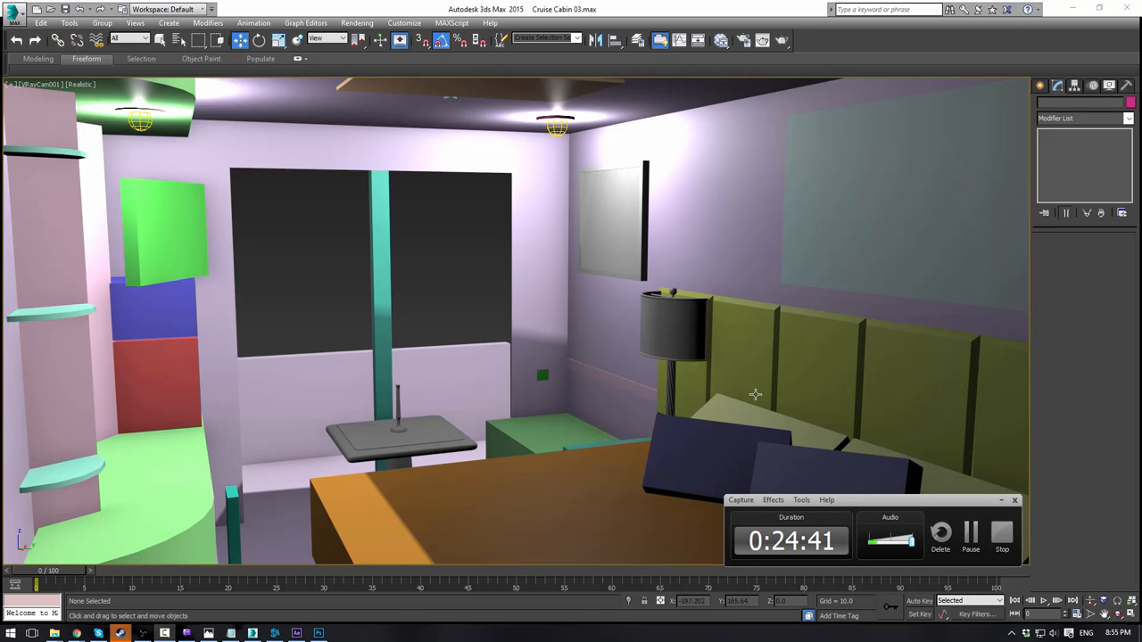
{"action": "mouse_move", "coordinate": [724, 477]}
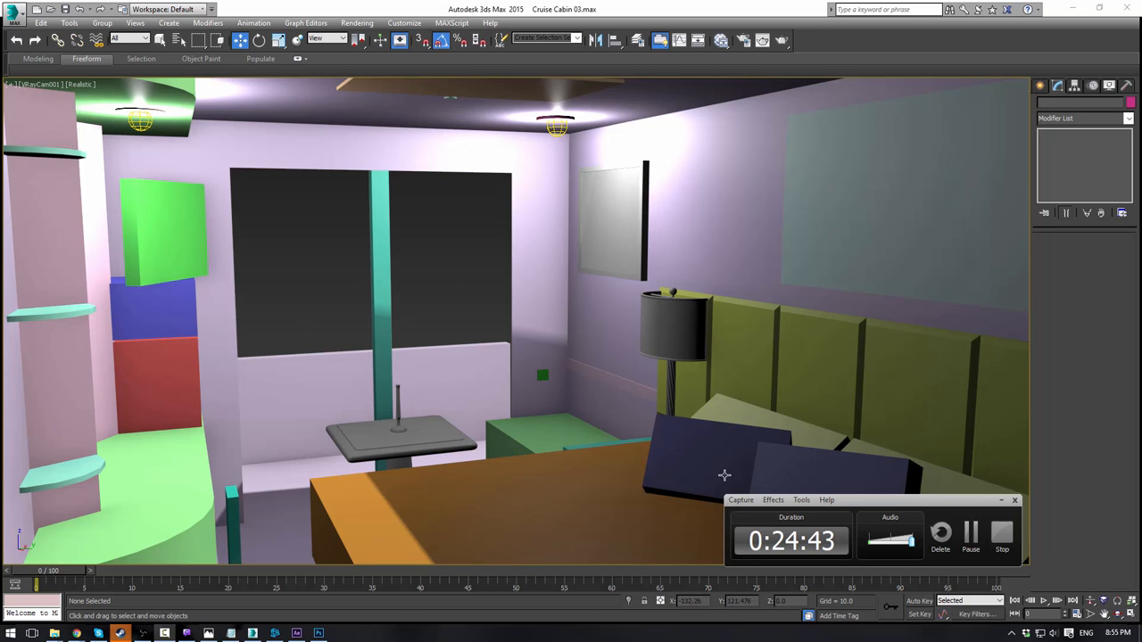